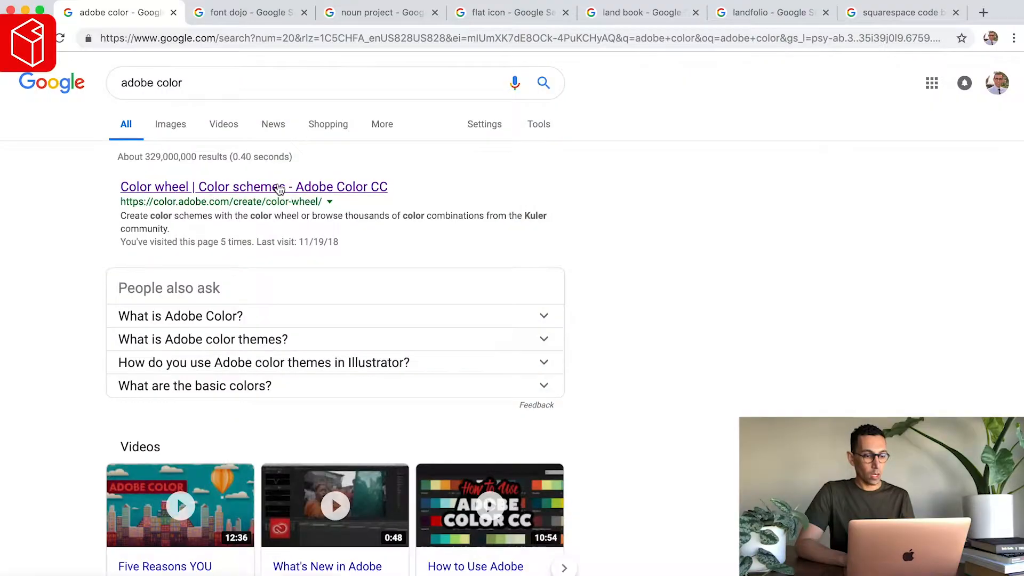
Open Adobe Color's colour wheel and set the base swatch hex to EDEDED.
{"action": "left_click", "coordinate": [253, 187]}
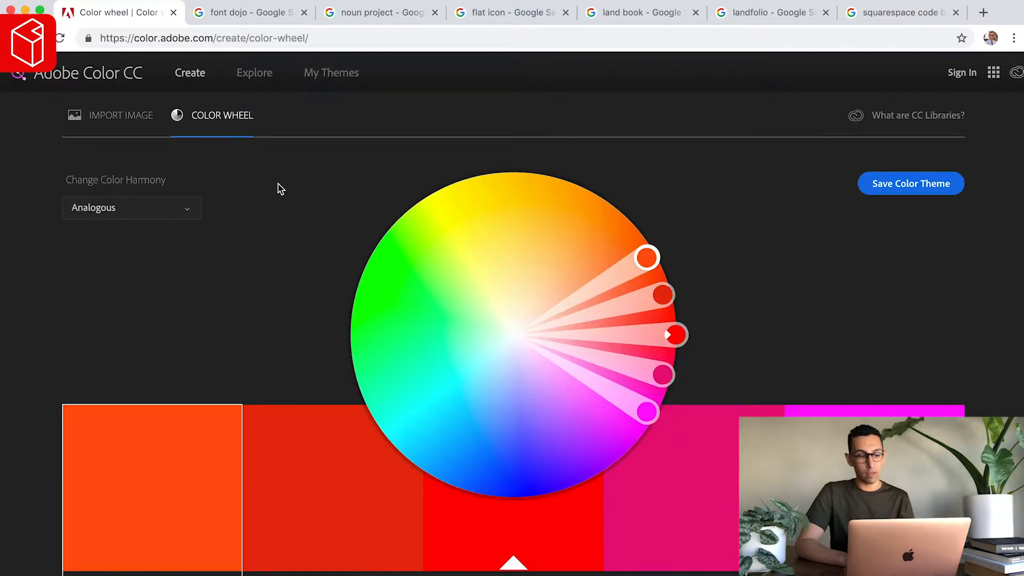
{"action": "scroll", "scroll_direction": "down", "scroll_amount": 3}
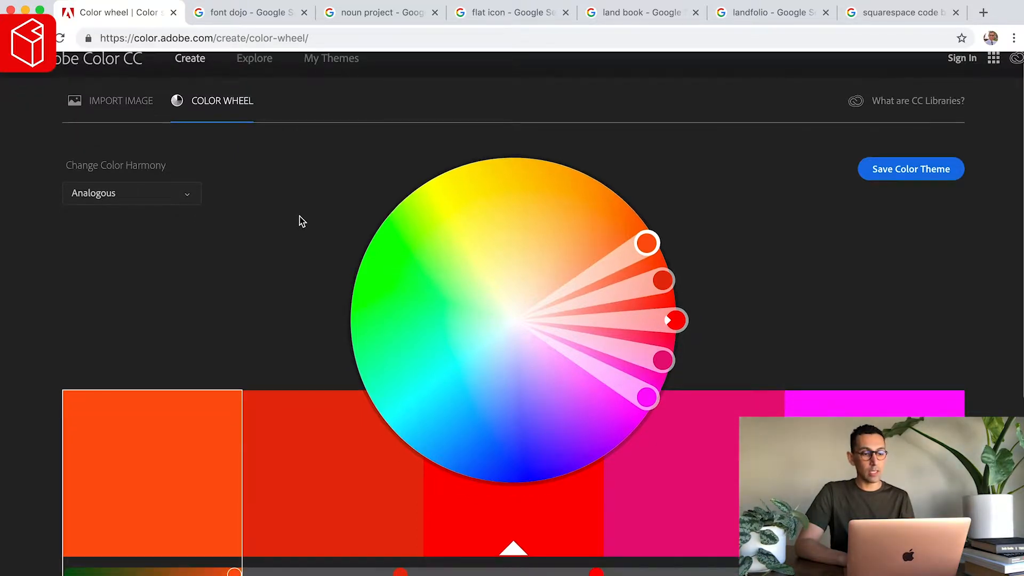
{"action": "scroll", "scroll_direction": "down", "scroll_amount": 3}
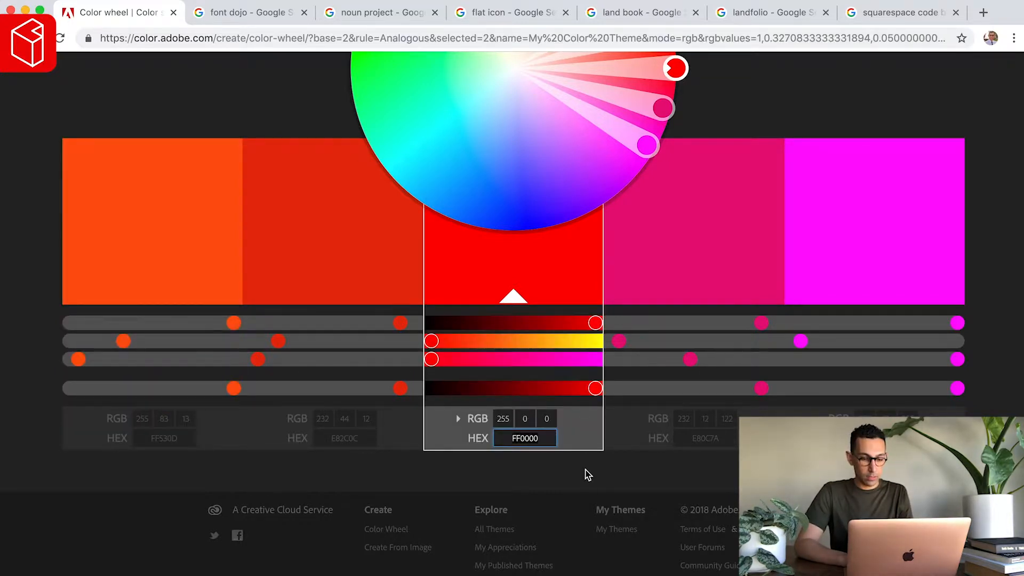
{"action": "type", "text": "ede"}
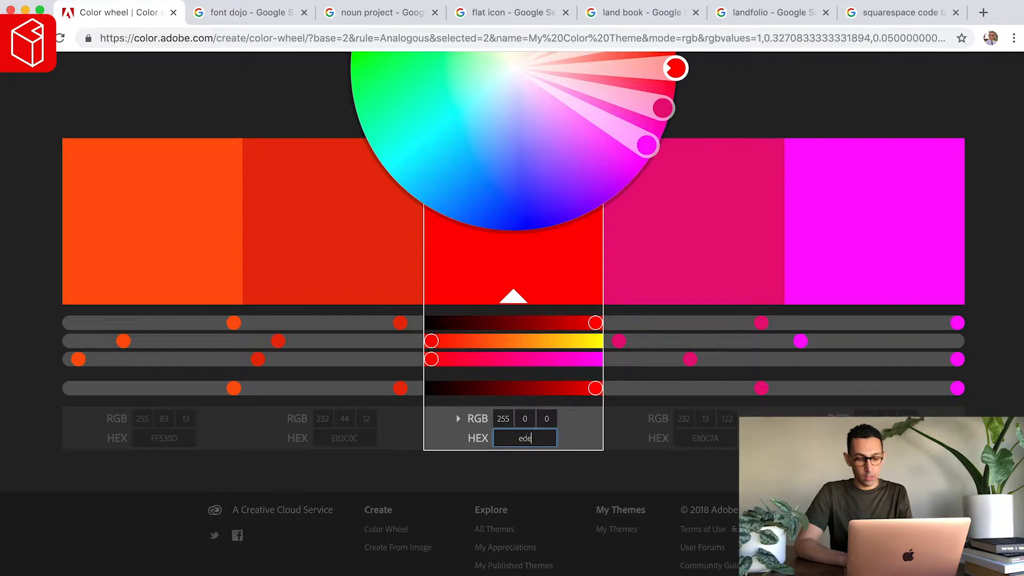
{"action": "type", "text": "EDEDED"}
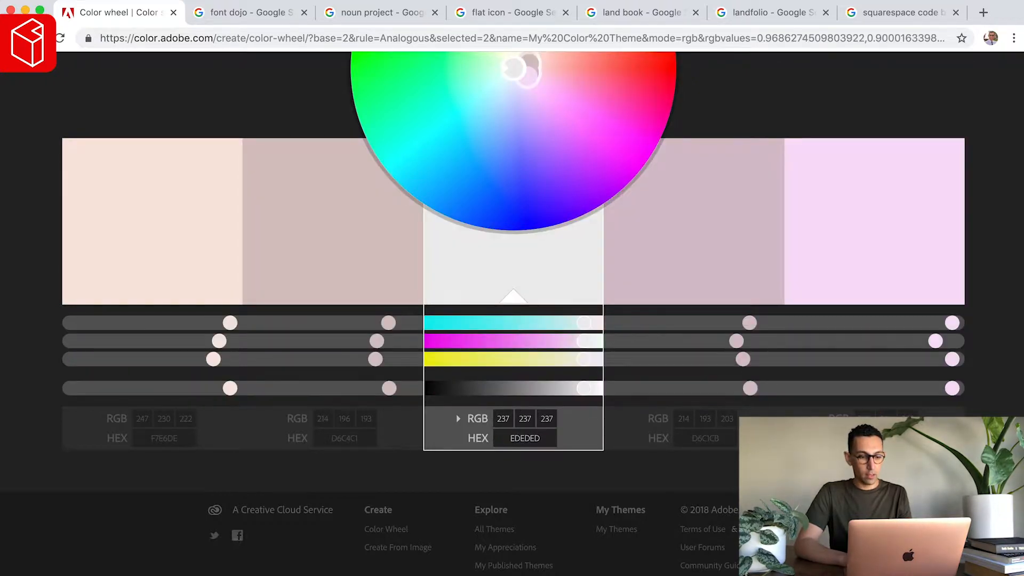
{"action": "scroll", "scroll_direction": "up", "scroll_amount": 3}
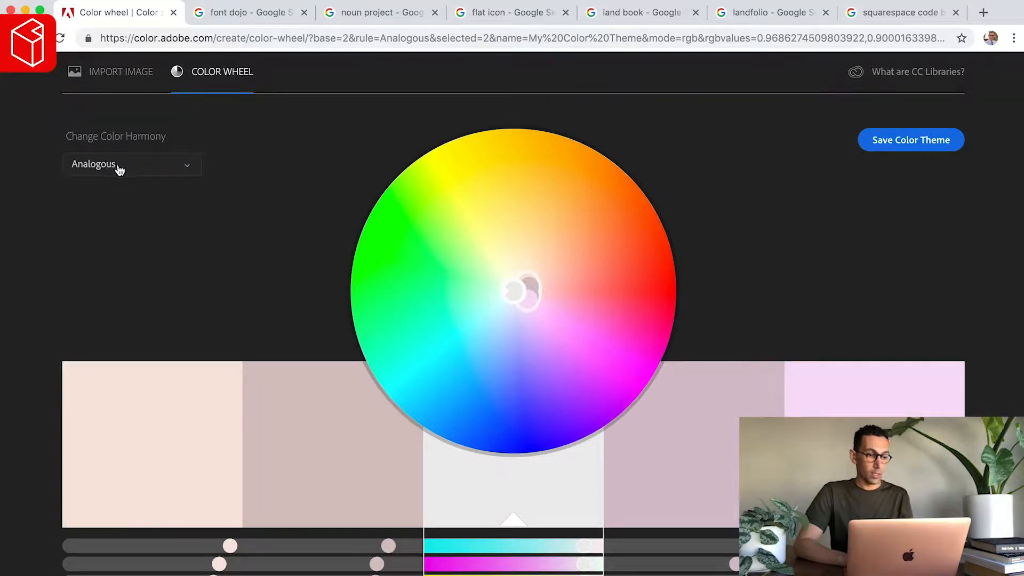
Cycle the colour harmony through Complementary, Monochromatic, Compound and finally Shades.
{"action": "left_click", "coordinate": [131, 164]}
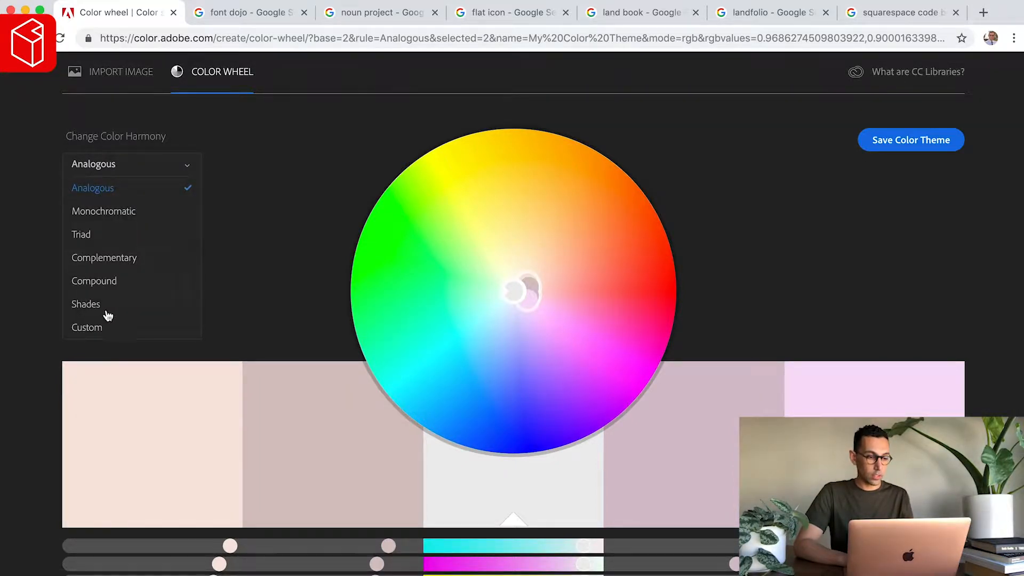
{"action": "left_click", "coordinate": [104, 257]}
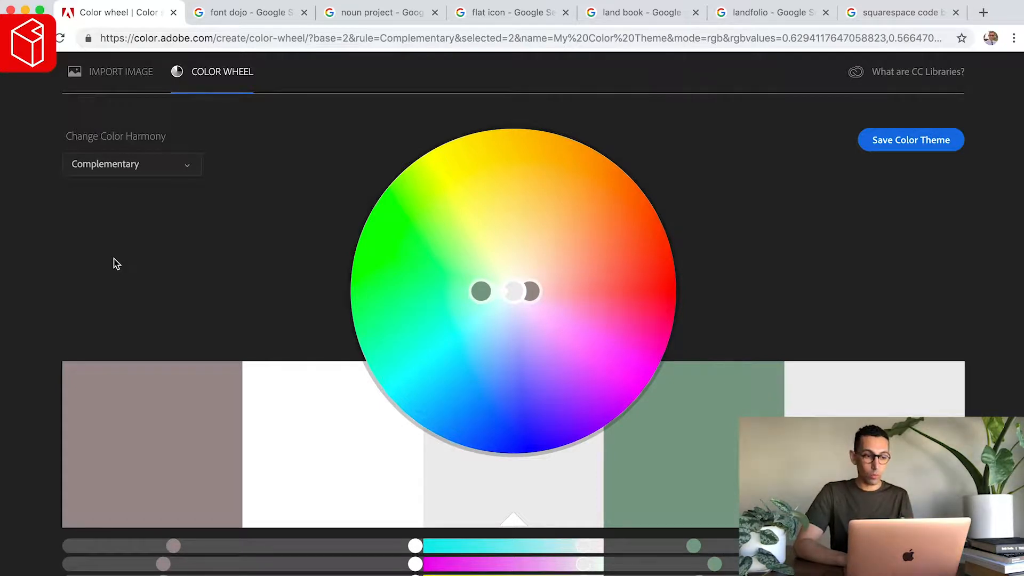
{"action": "left_click", "coordinate": [131, 164]}
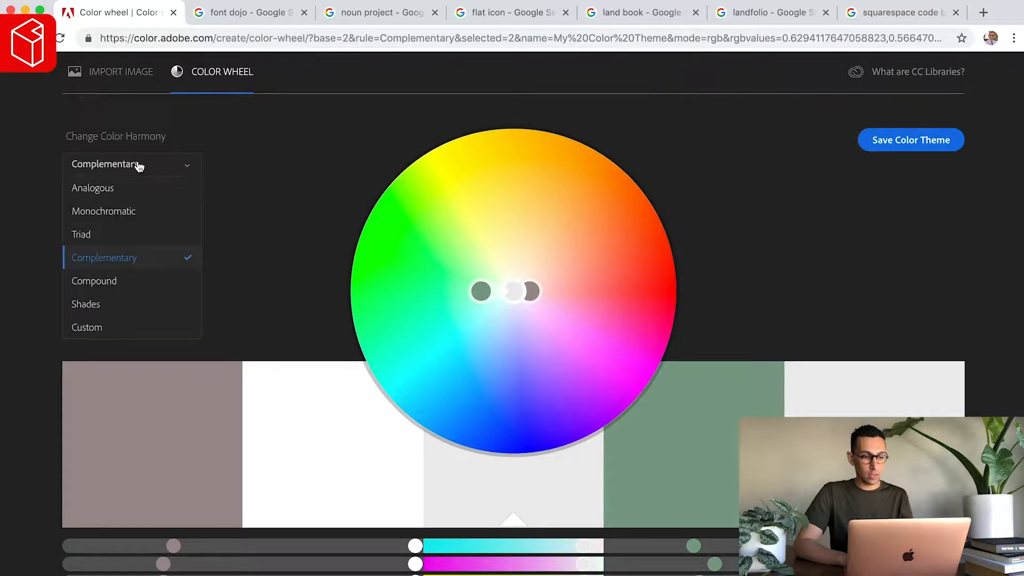
{"action": "left_click", "coordinate": [103, 210]}
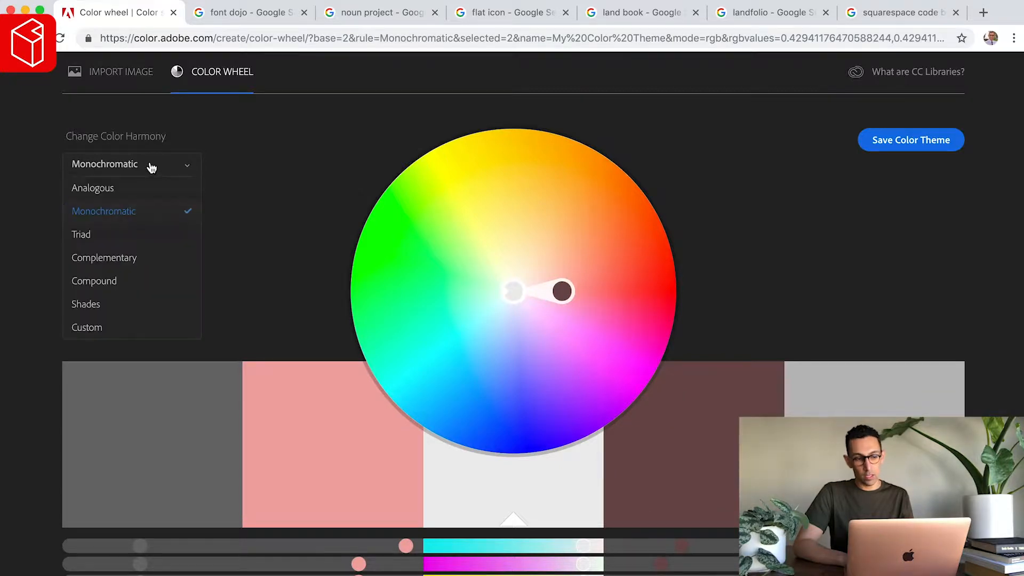
{"action": "left_click", "coordinate": [94, 281]}
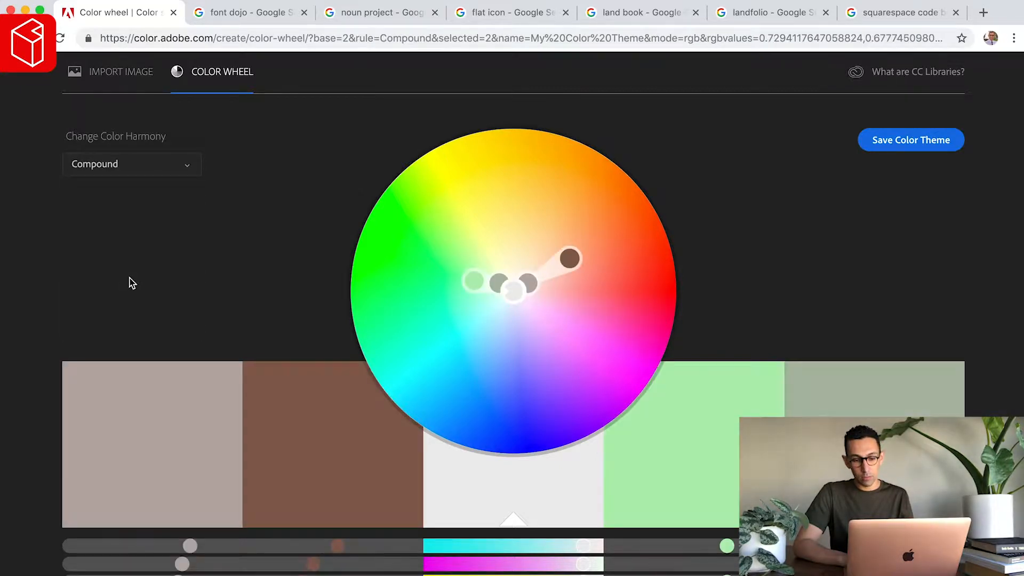
{"action": "mouse_move", "coordinate": [146, 176]}
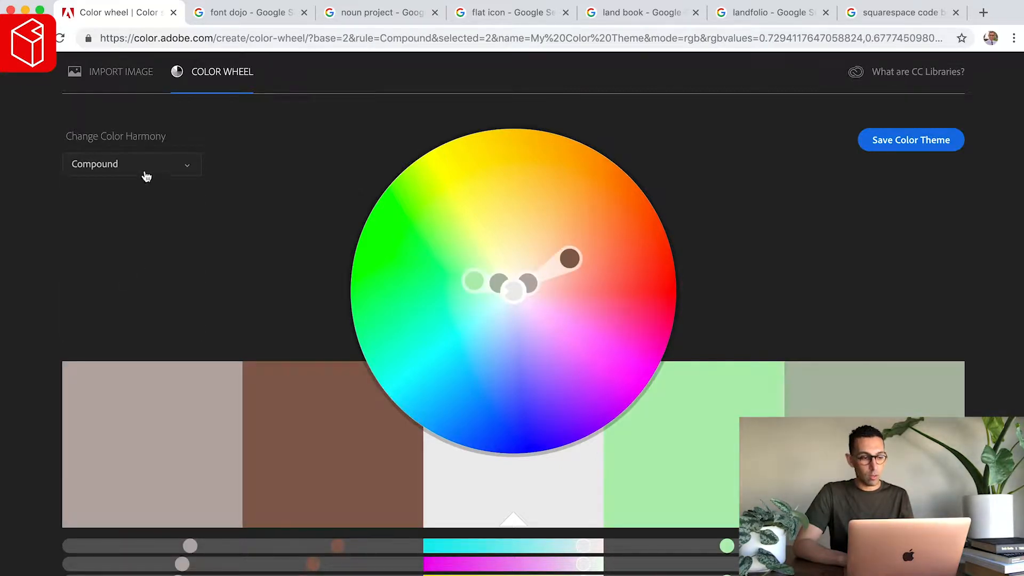
{"action": "left_click", "coordinate": [130, 164]}
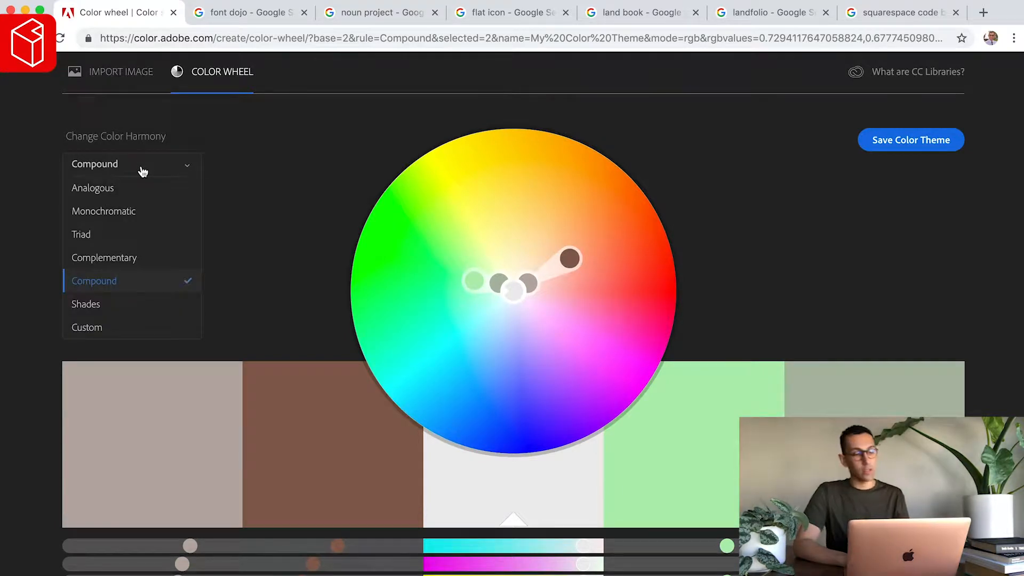
{"action": "left_click", "coordinate": [85, 304]}
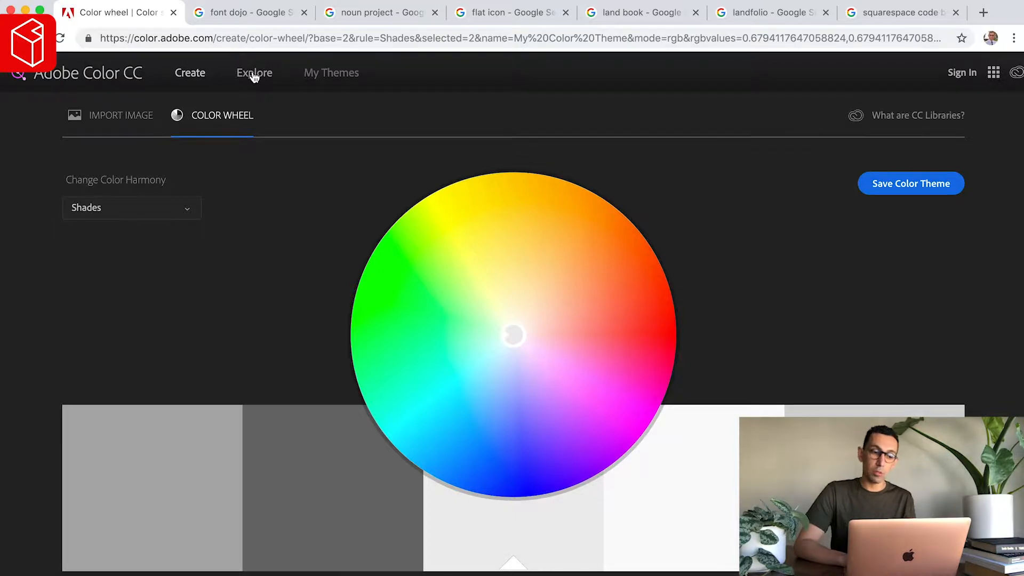
Browse popular themes, open an editable copy of Milkcarte, and view its swatch values.
{"action": "left_click", "coordinate": [254, 72]}
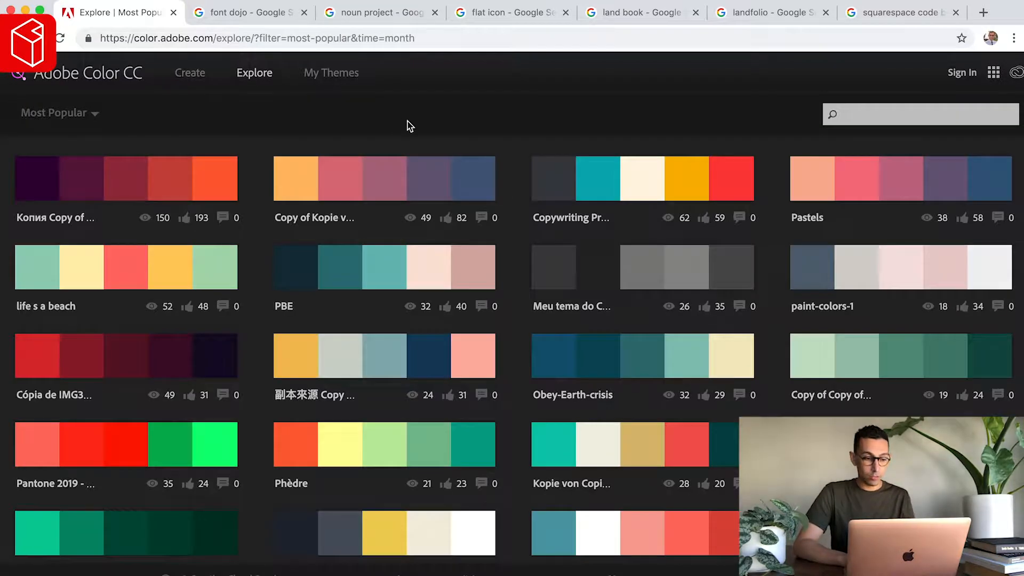
{"action": "scroll", "scroll_direction": "down", "scroll_amount": 3}
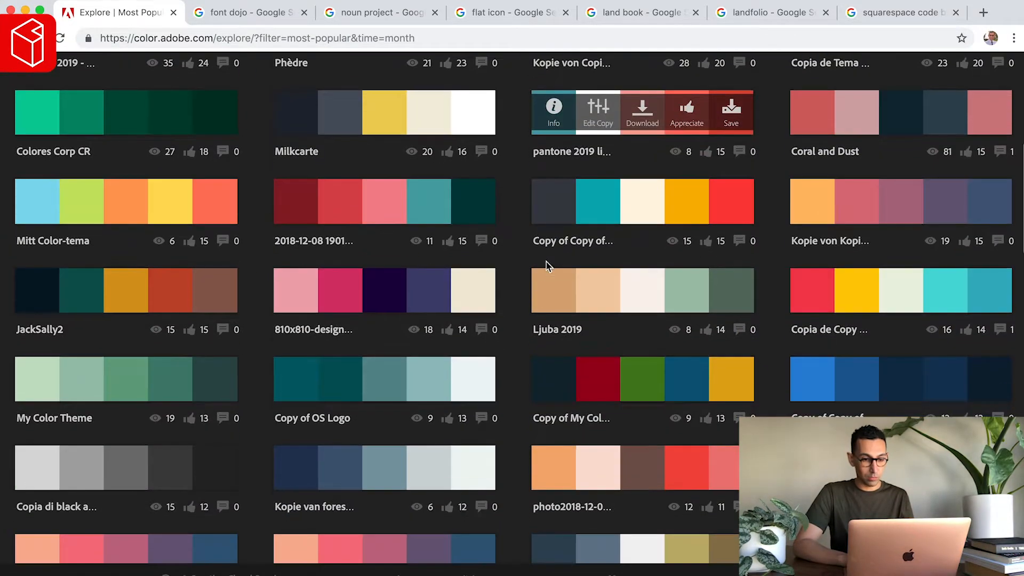
{"action": "scroll", "scroll_direction": "up", "scroll_amount": 3}
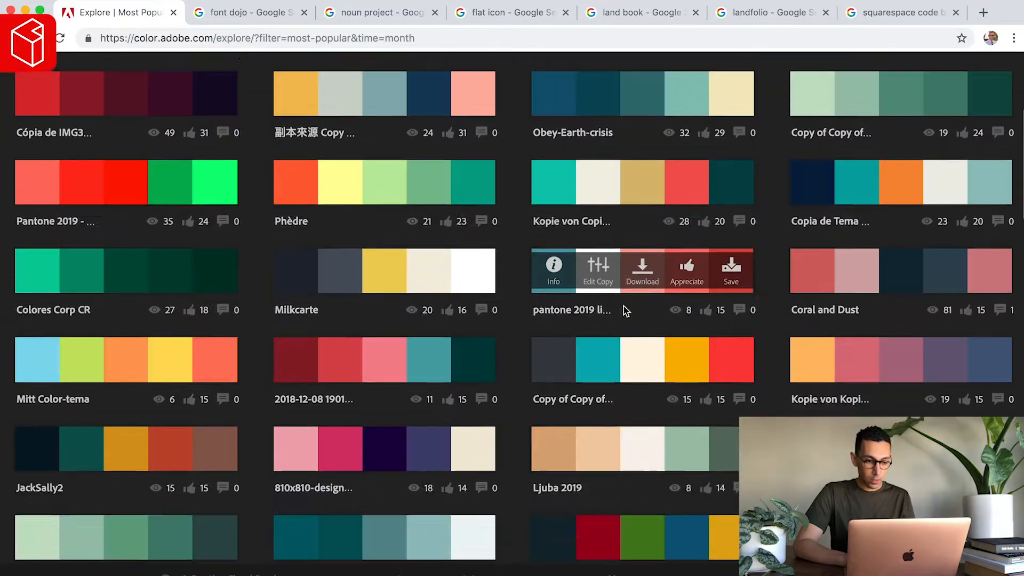
{"action": "scroll", "scroll_direction": "down", "scroll_amount": 3}
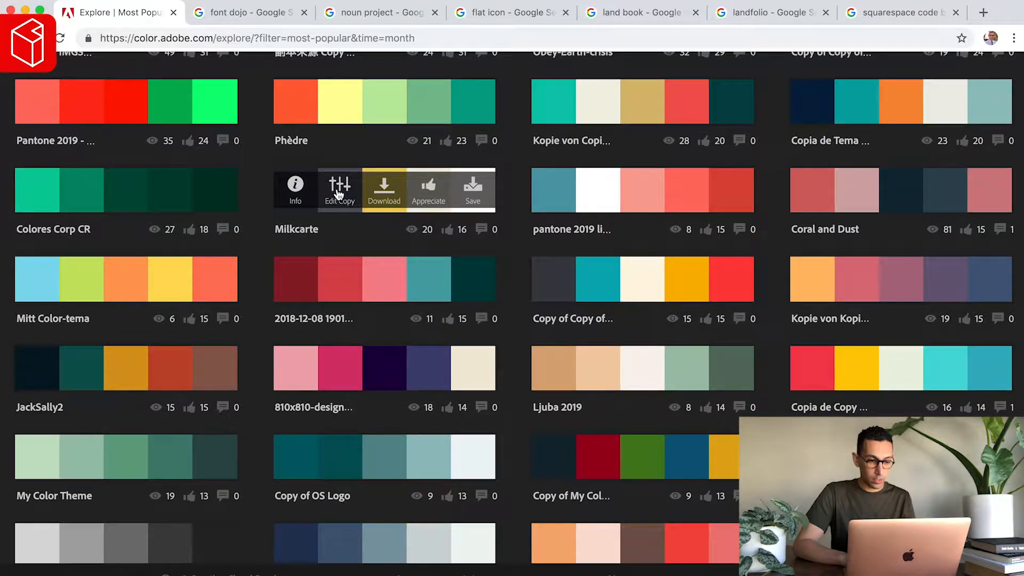
{"action": "left_click", "coordinate": [339, 190]}
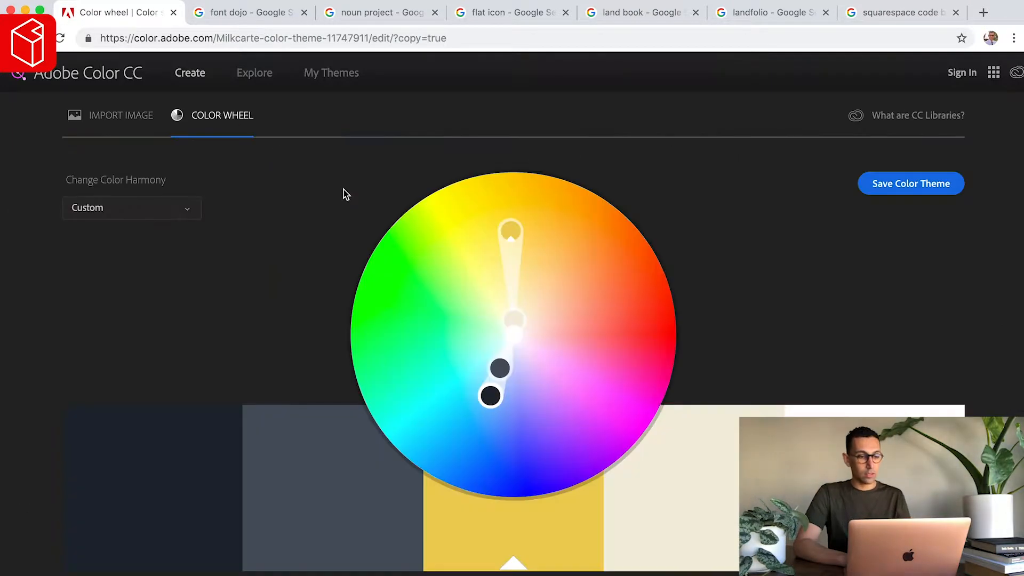
{"action": "scroll", "scroll_direction": "down", "scroll_amount": 3}
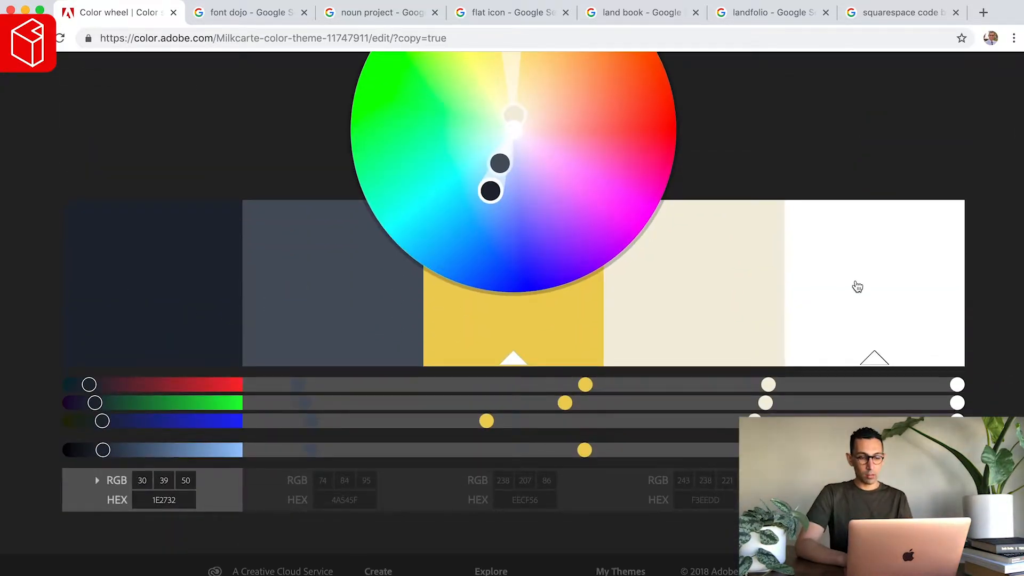
{"action": "scroll", "scroll_direction": "down", "scroll_amount": 3}
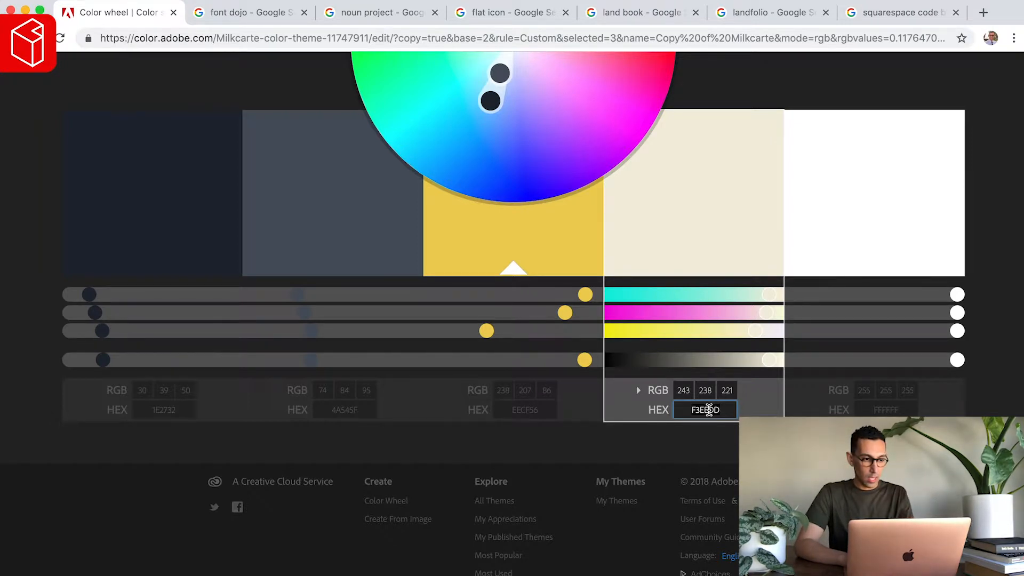
Open the abc marketing site's Design Styles and copy Milkcarte's navy hex 1E2732.
{"action": "left_click", "coordinate": [983, 12]}
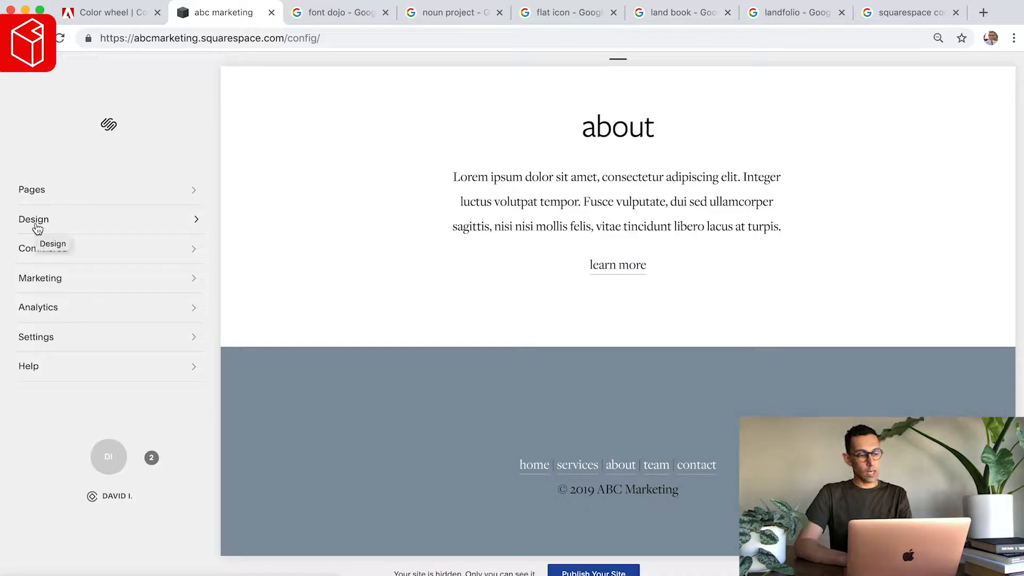
{"action": "left_click", "coordinate": [33, 219]}
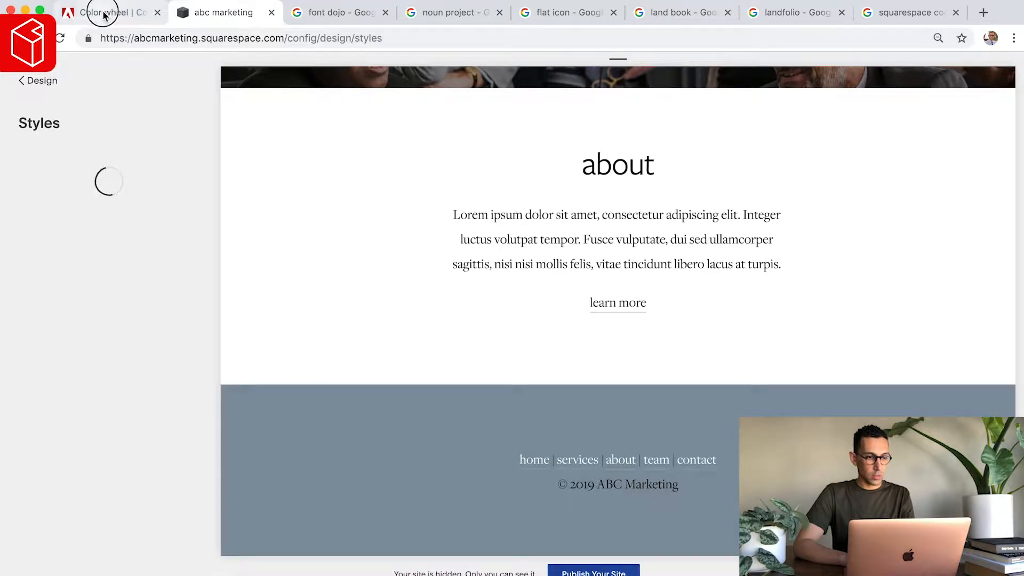
{"action": "left_click", "coordinate": [105, 12]}
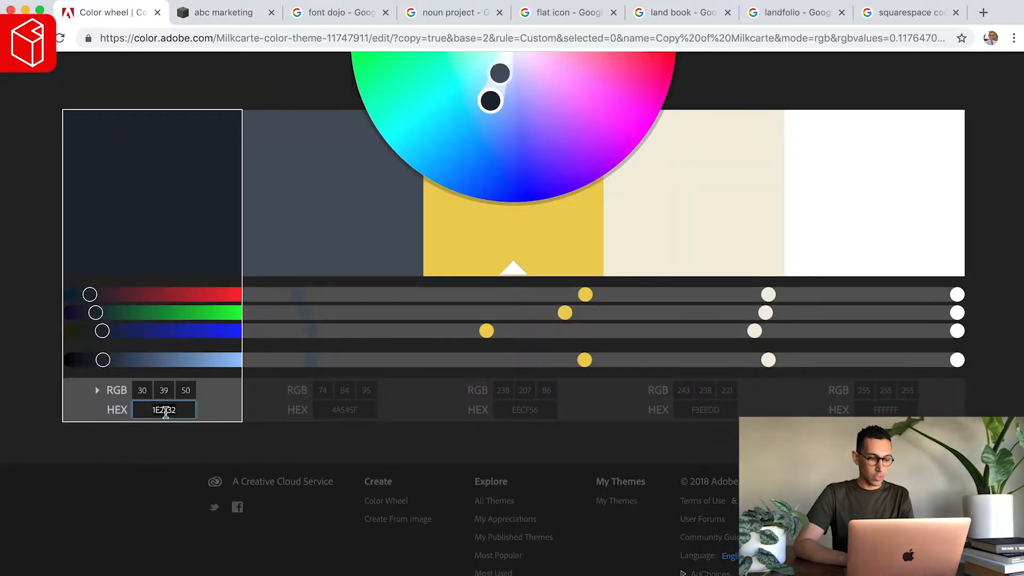
{"action": "right_click", "coordinate": [164, 410]}
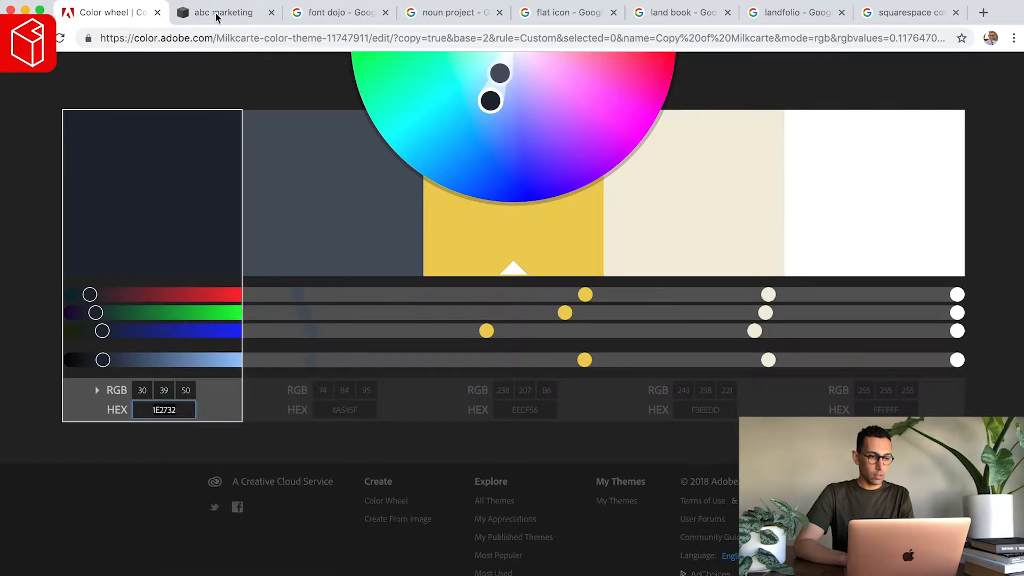
{"action": "left_click", "coordinate": [222, 12]}
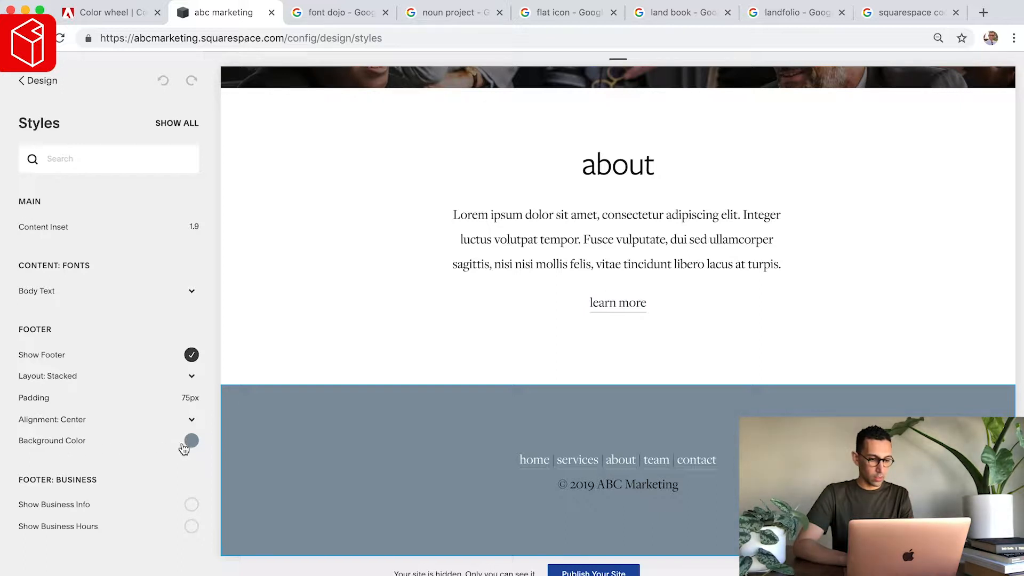
{"action": "left_click", "coordinate": [192, 440]}
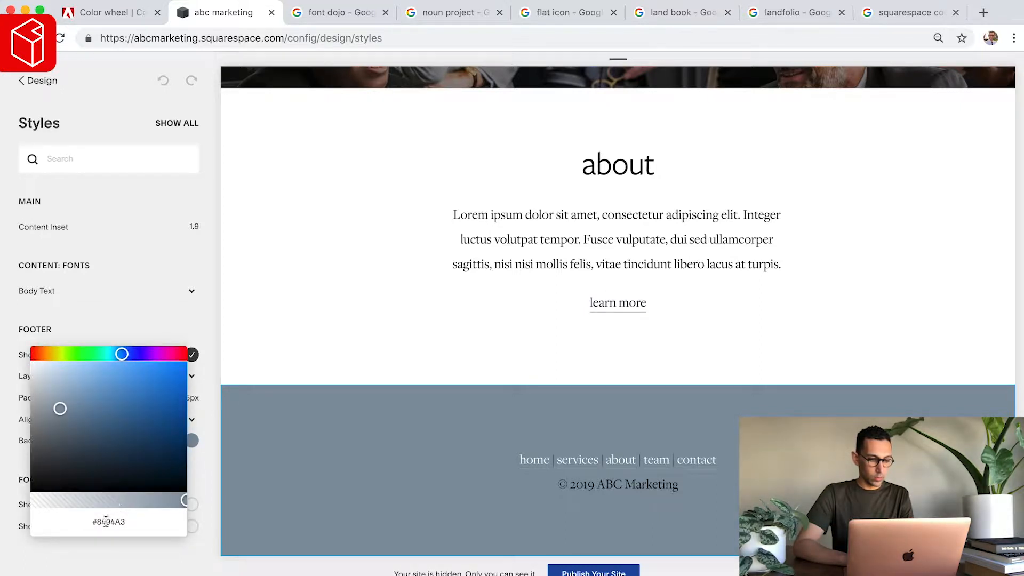
{"action": "triple_click", "coordinate": [109, 521]}
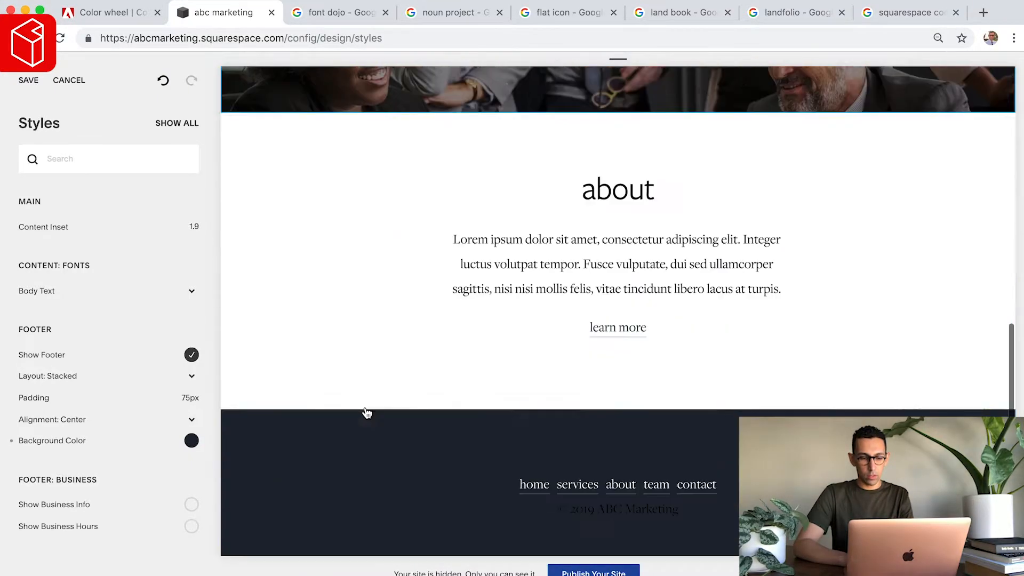
{"action": "scroll", "scroll_direction": "up", "scroll_amount": 3}
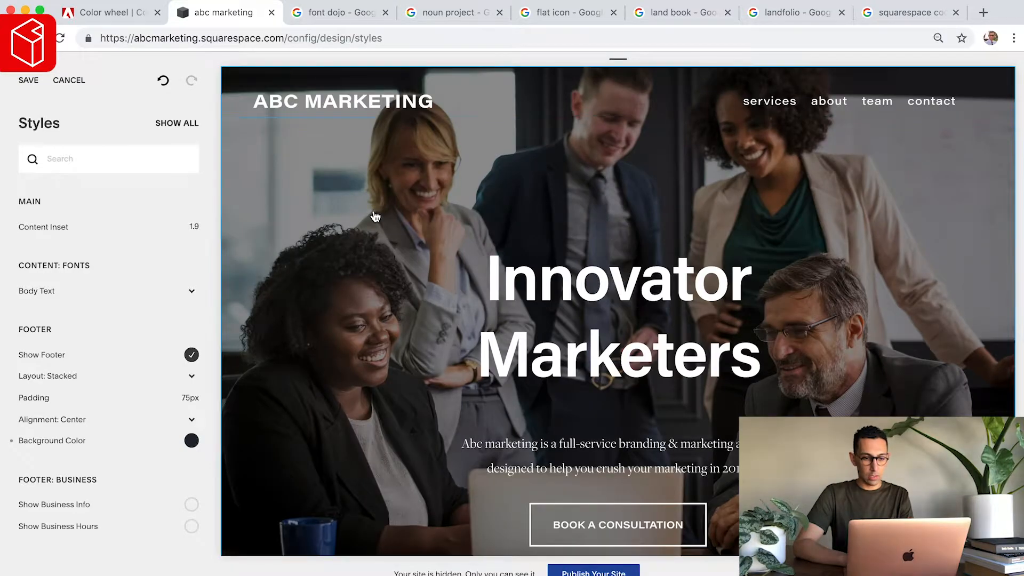
{"action": "scroll", "scroll_direction": "down", "scroll_amount": 3}
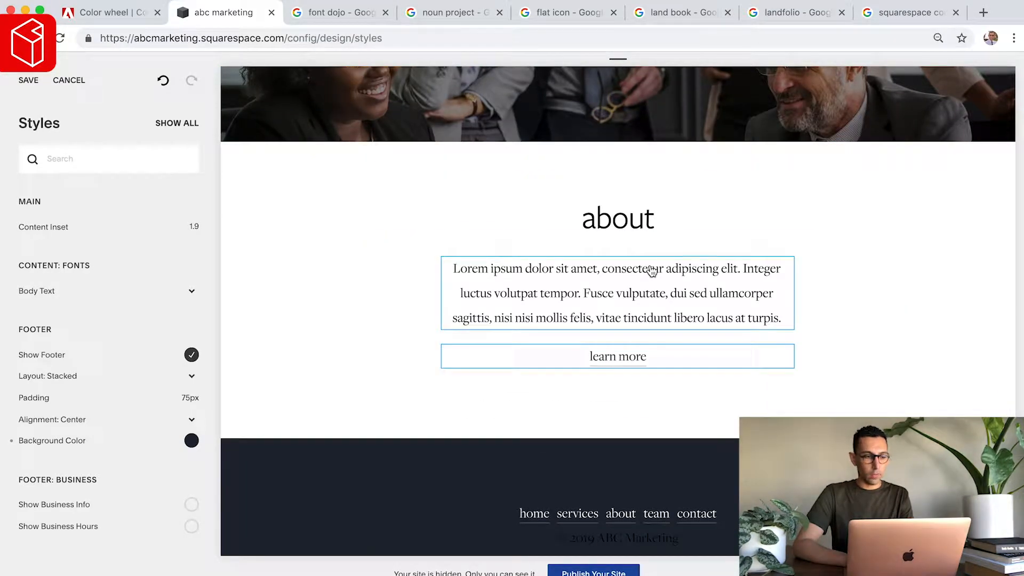
{"action": "left_click", "coordinate": [104, 12]}
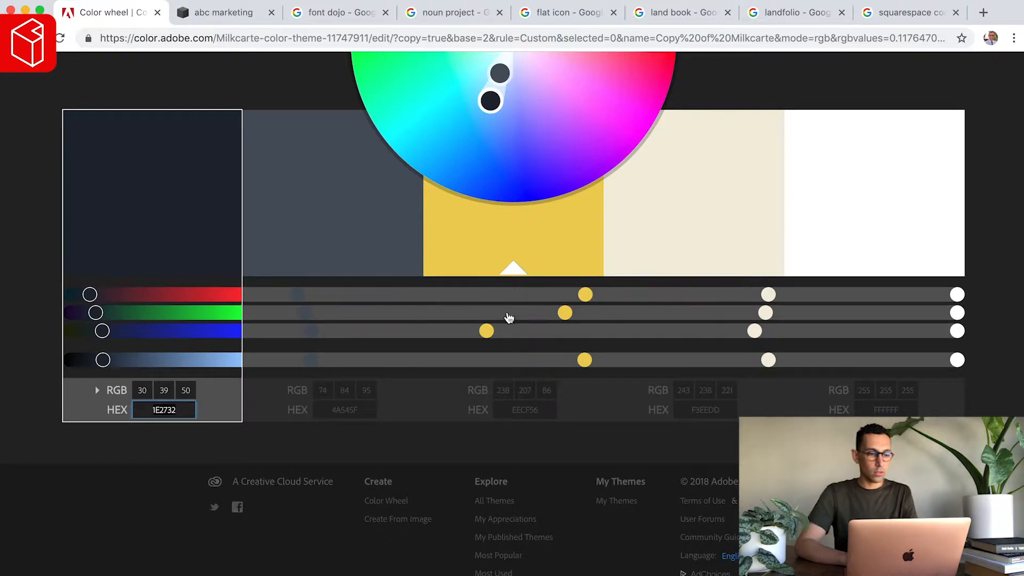
{"action": "mouse_move", "coordinate": [356, 135]}
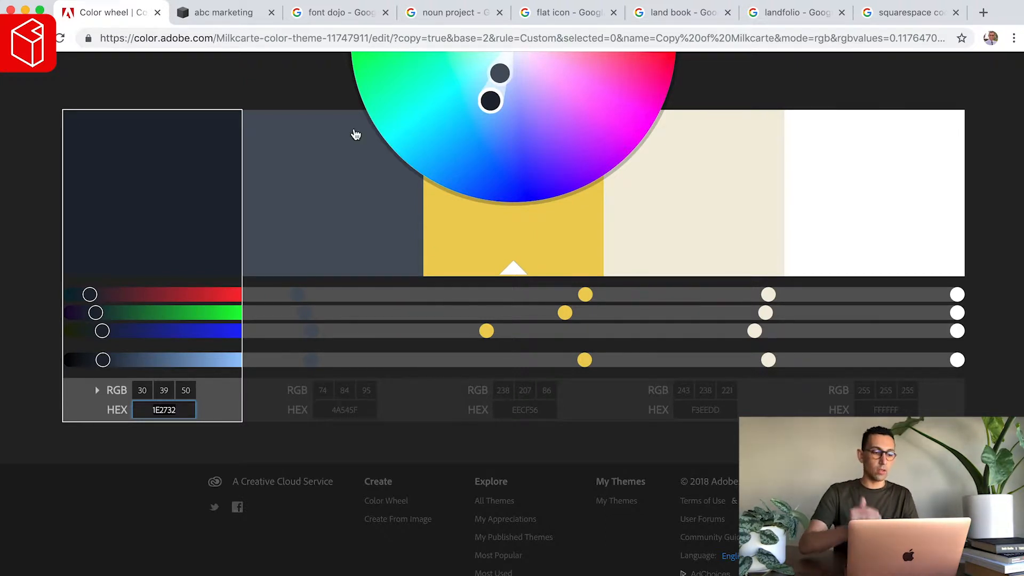
{"action": "left_click", "coordinate": [337, 12]}
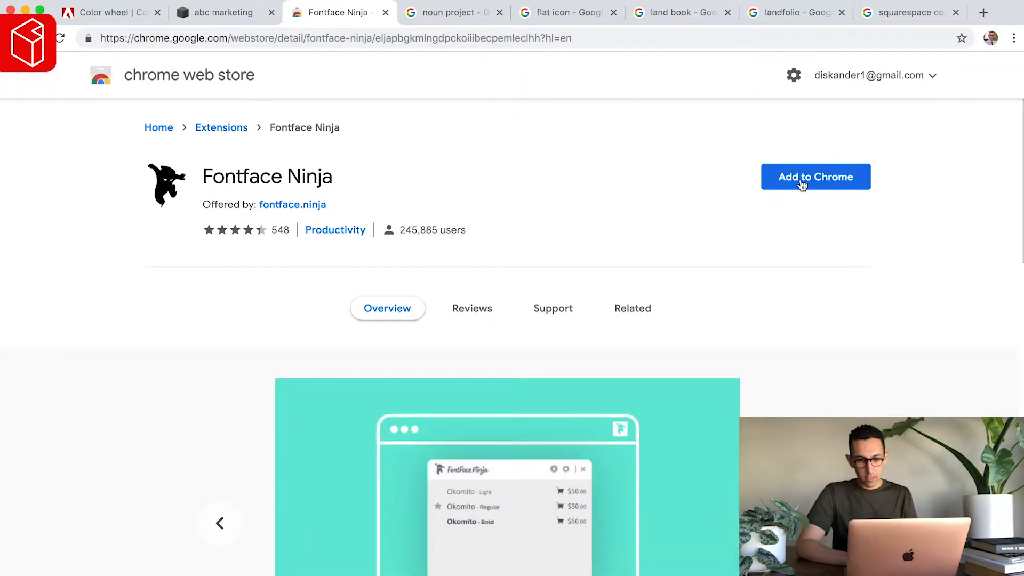
Add the Fontface Ninja extension to Chrome and return to the Squarespace editor.
{"action": "left_click", "coordinate": [815, 177]}
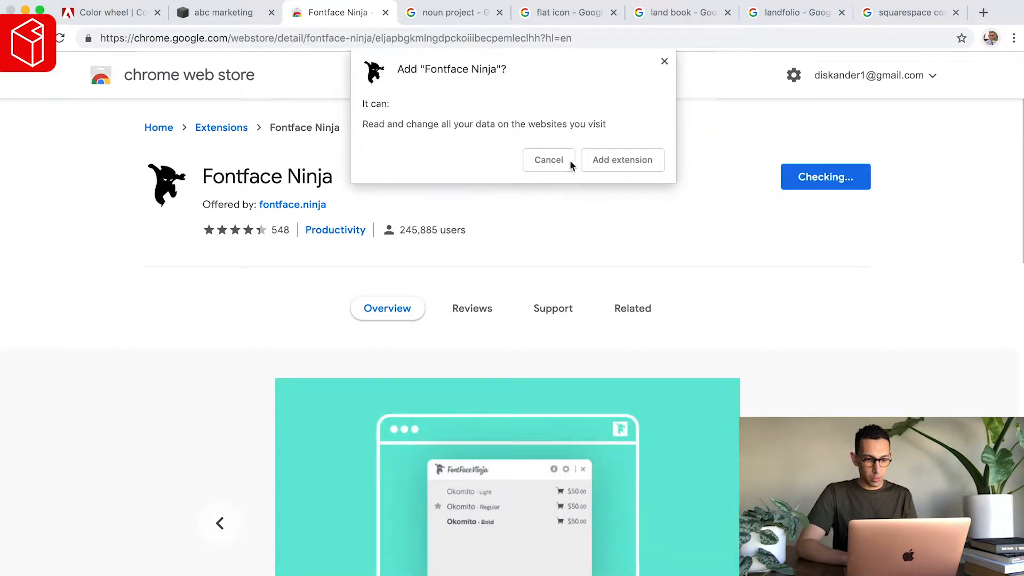
{"action": "left_click", "coordinate": [621, 160]}
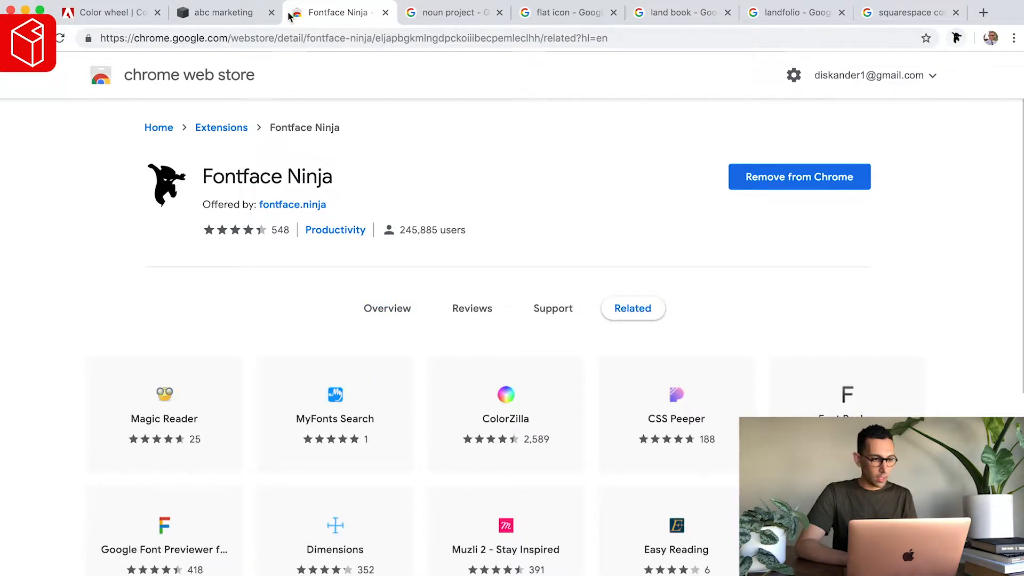
{"action": "left_click", "coordinate": [221, 12]}
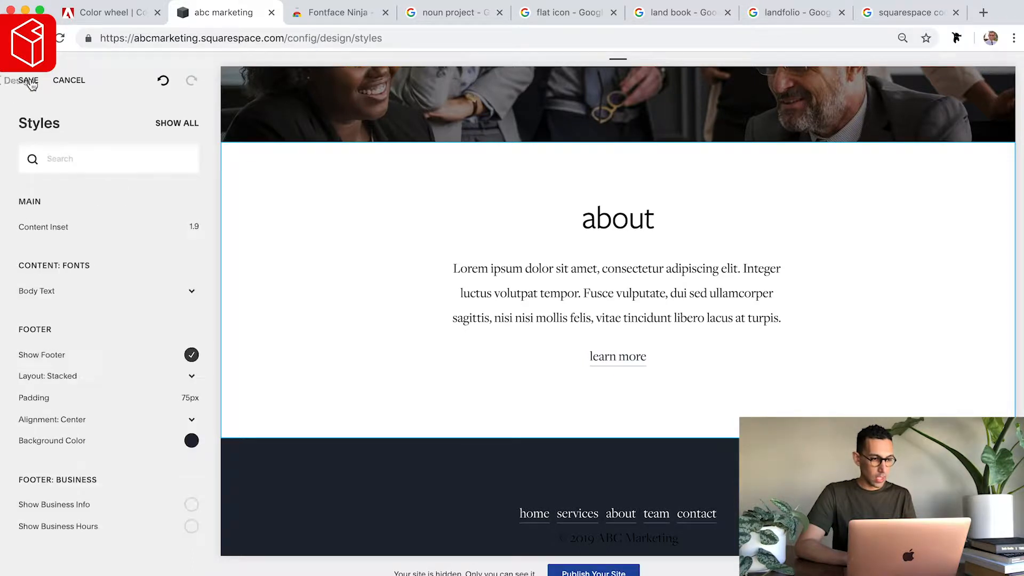
Save the site style changes and load apple.com in the browser.
{"action": "left_click", "coordinate": [27, 81]}
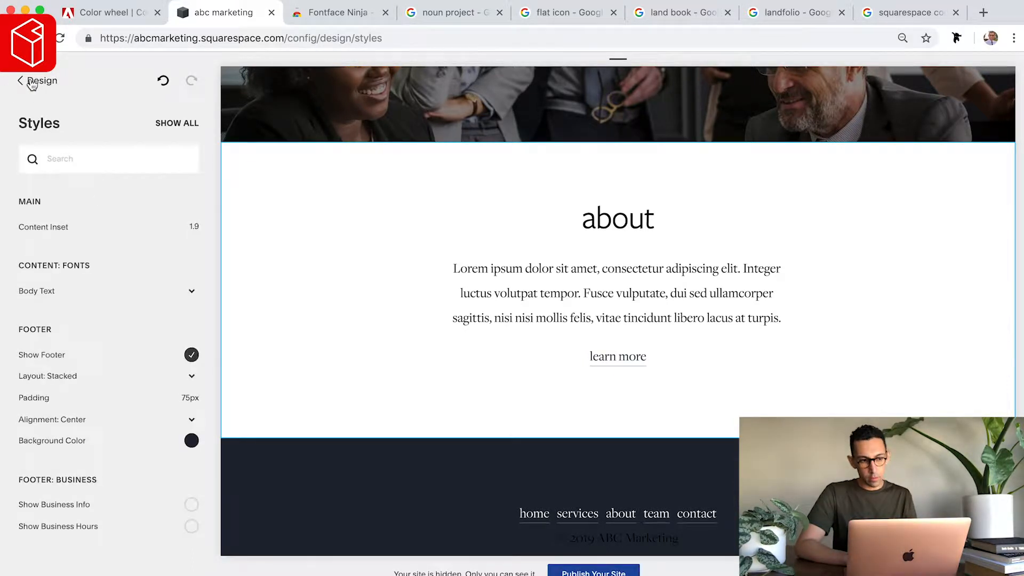
{"action": "left_click", "coordinate": [20, 81]}
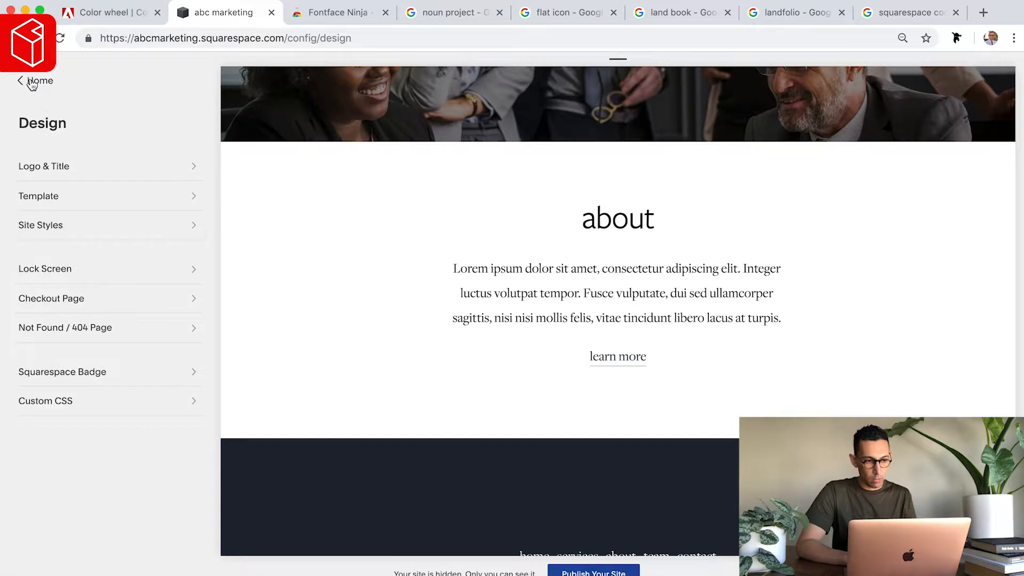
{"action": "left_click", "coordinate": [225, 37]}
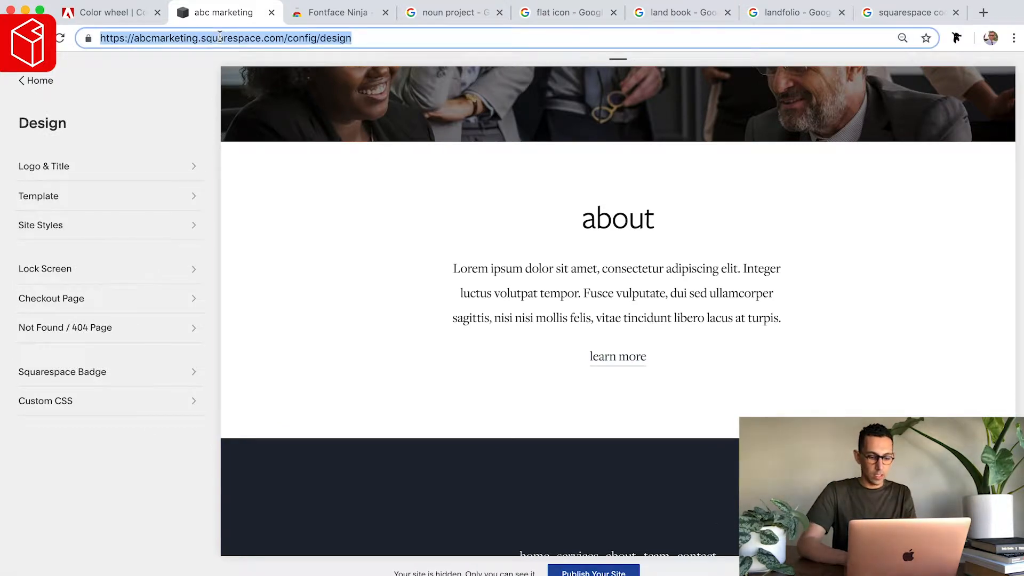
{"action": "type", "text": "apple.com"}
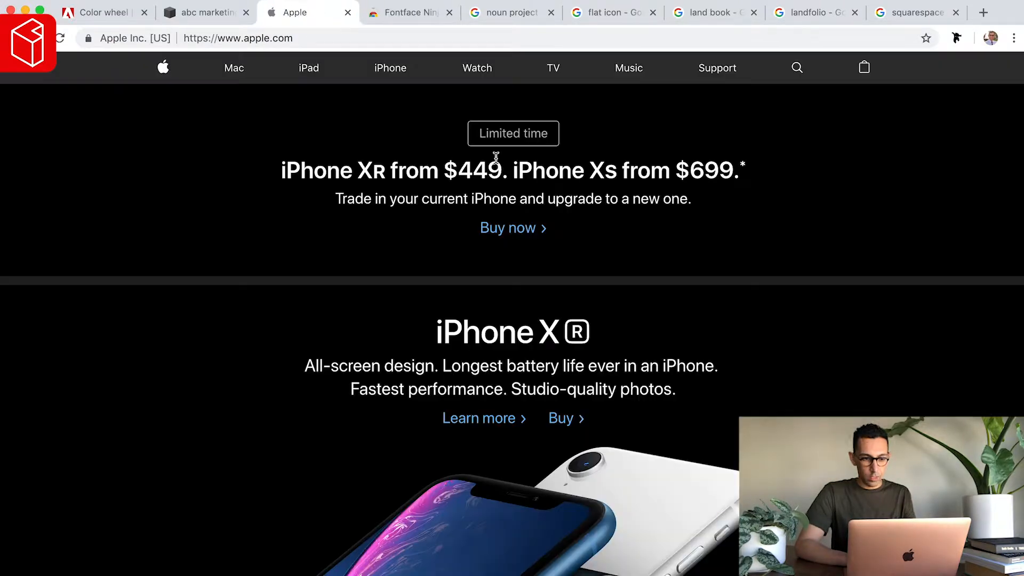
{"action": "mouse_move", "coordinate": [776, 121]}
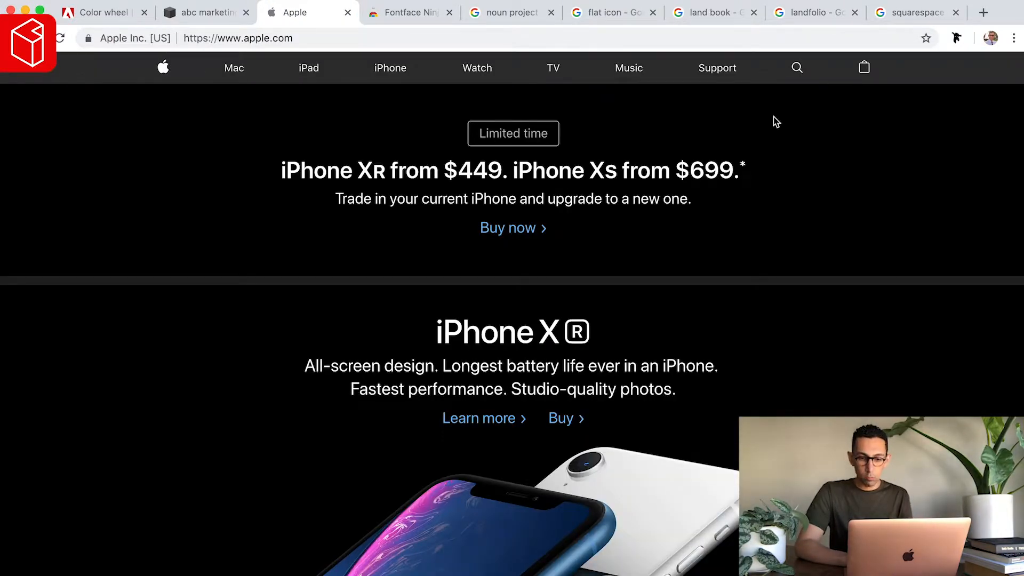
{"action": "mouse_move", "coordinate": [956, 38]}
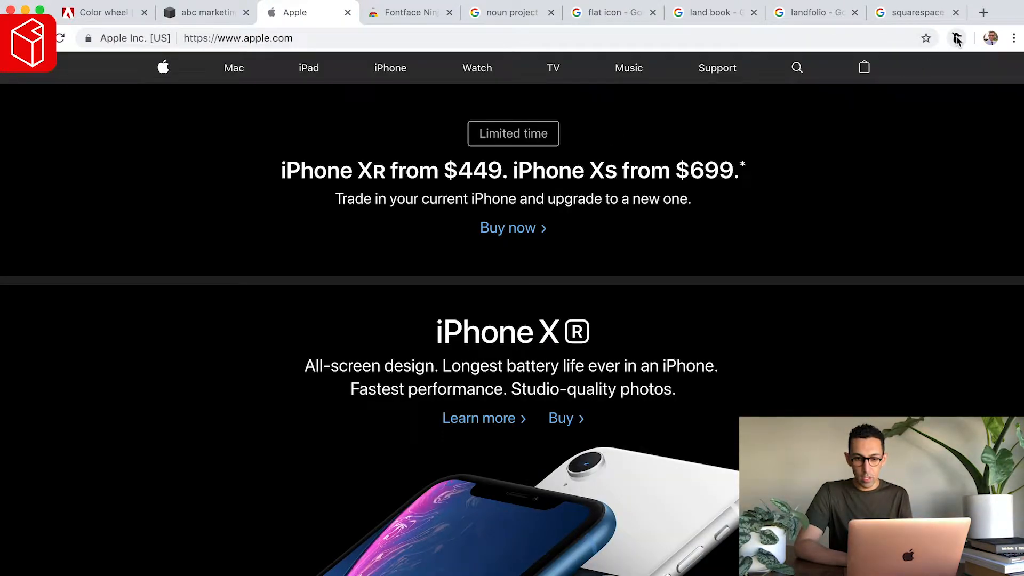
{"action": "mouse_move", "coordinate": [535, 166]}
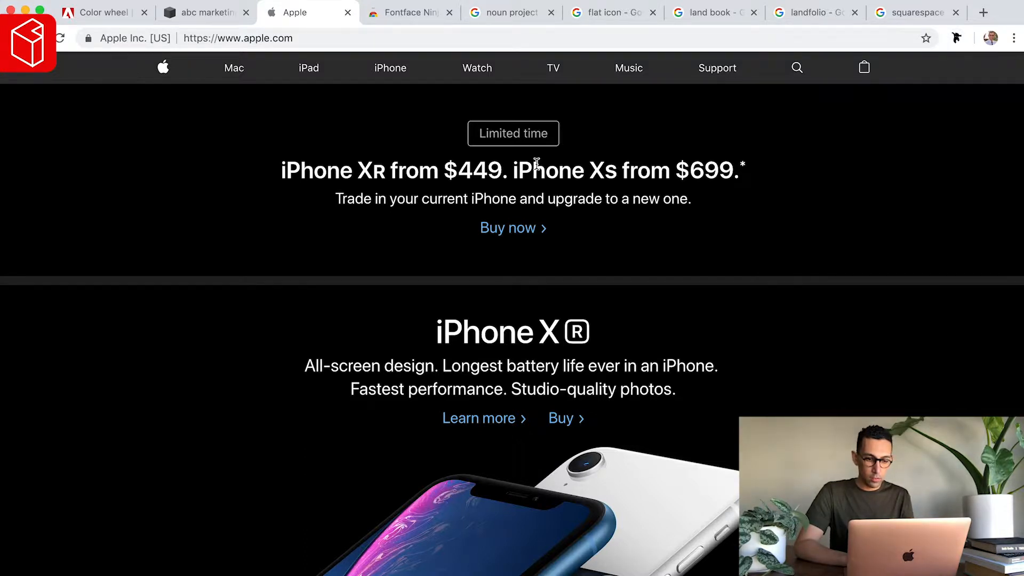
Run Fontface Ninja on Apple's homepage to identify SF Pro Display and SF Pro Text.
{"action": "left_click", "coordinate": [956, 37]}
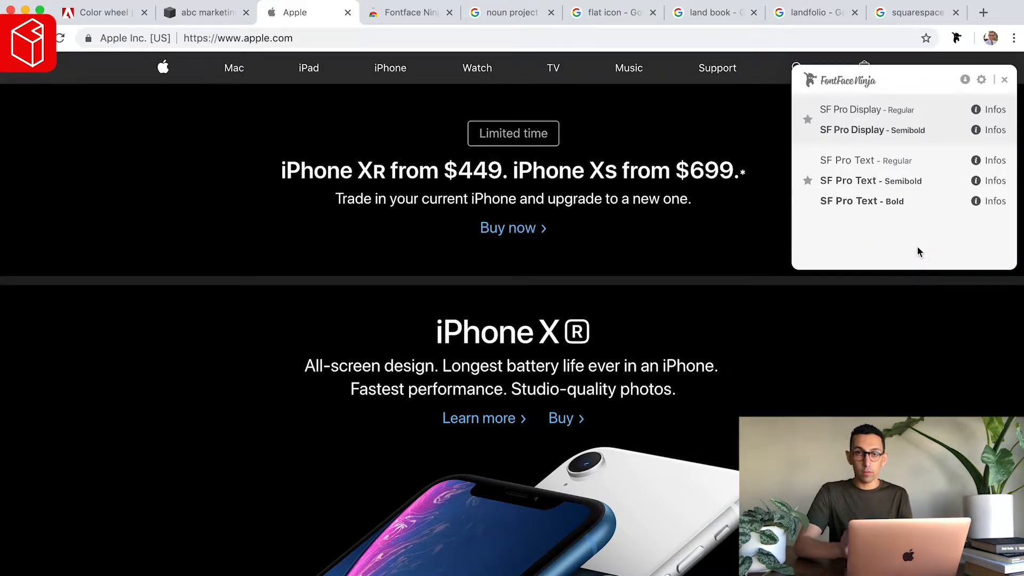
{"action": "mouse_move", "coordinate": [869, 181]}
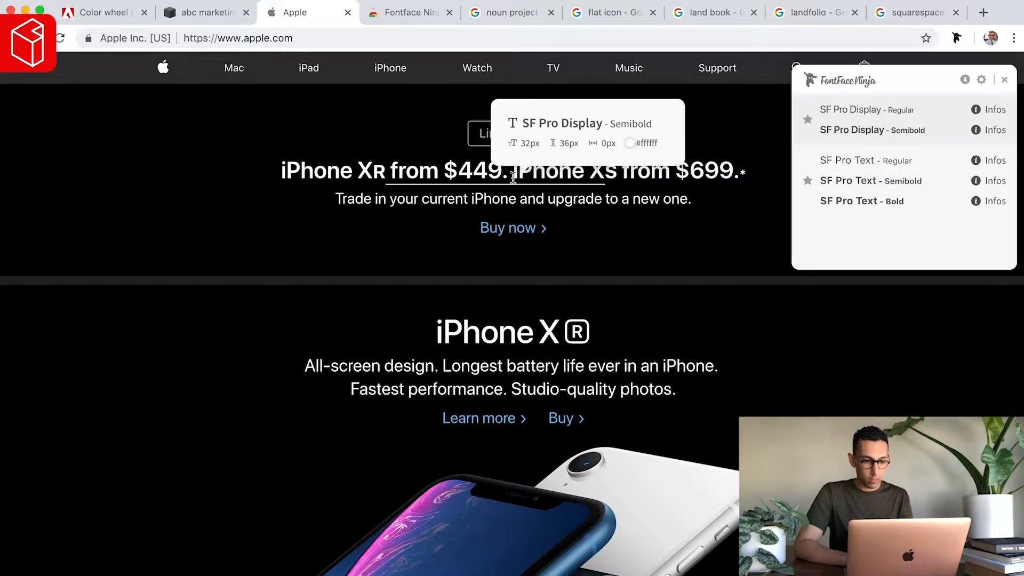
{"action": "mouse_move", "coordinate": [328, 171]}
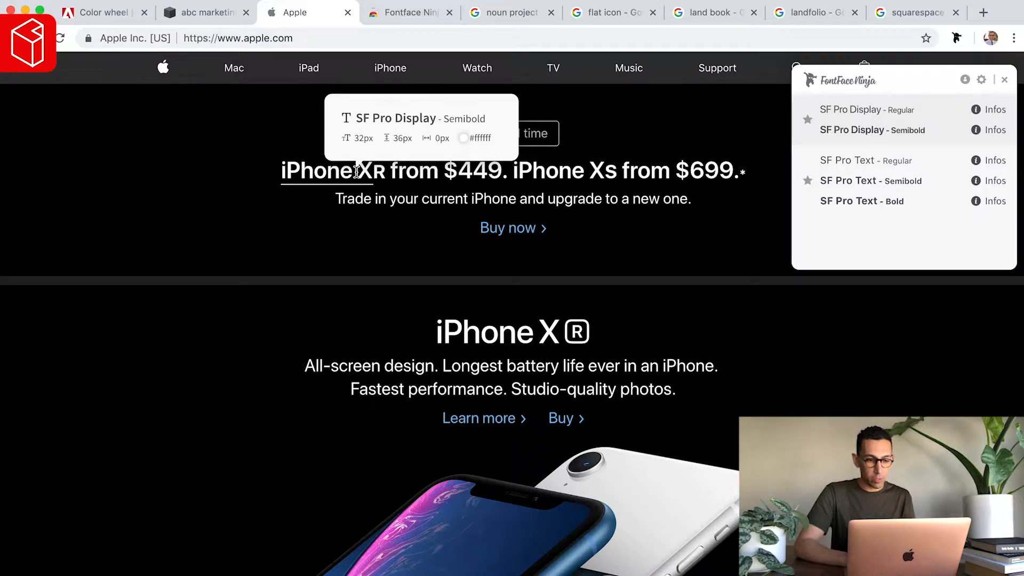
{"action": "mouse_move", "coordinate": [425, 199]}
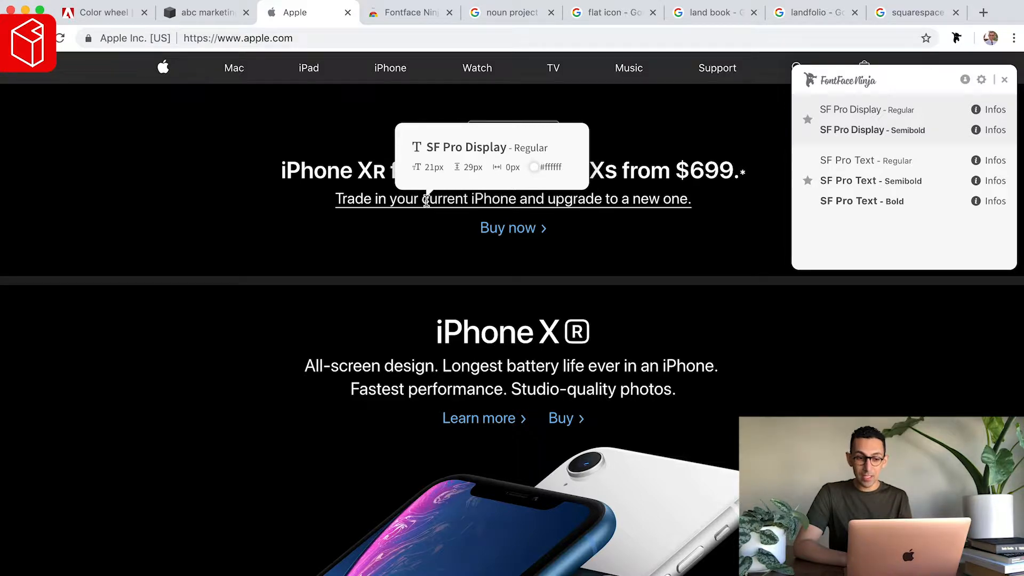
{"action": "mouse_move", "coordinate": [364, 242]}
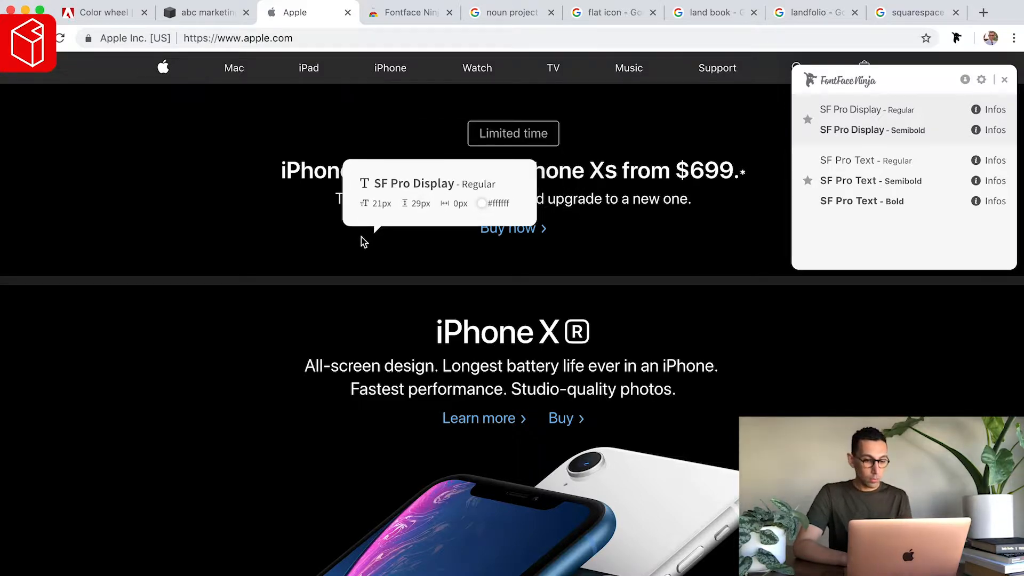
{"action": "scroll", "scroll_direction": "down", "scroll_amount": 3}
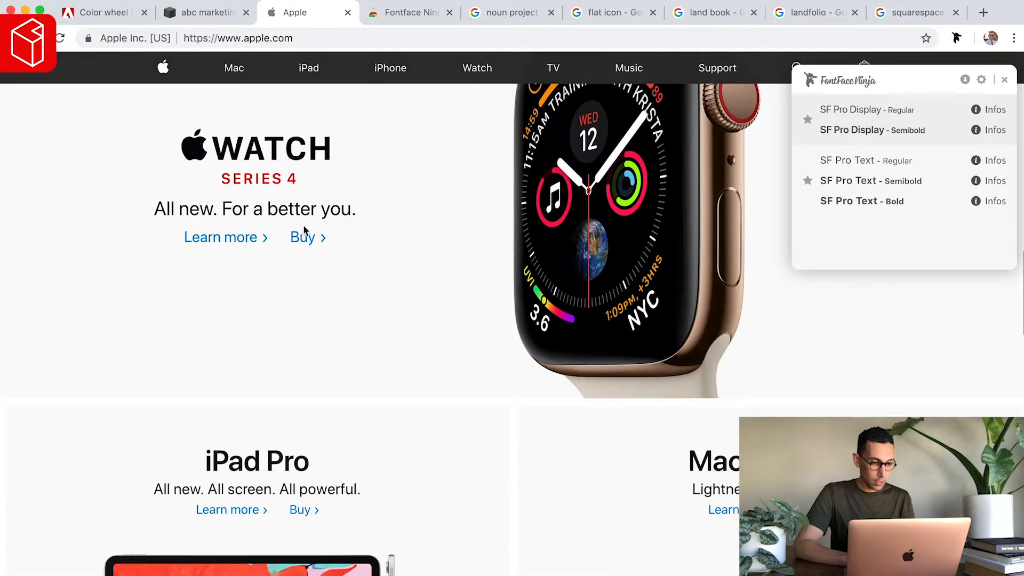
{"action": "mouse_move", "coordinate": [268, 209]}
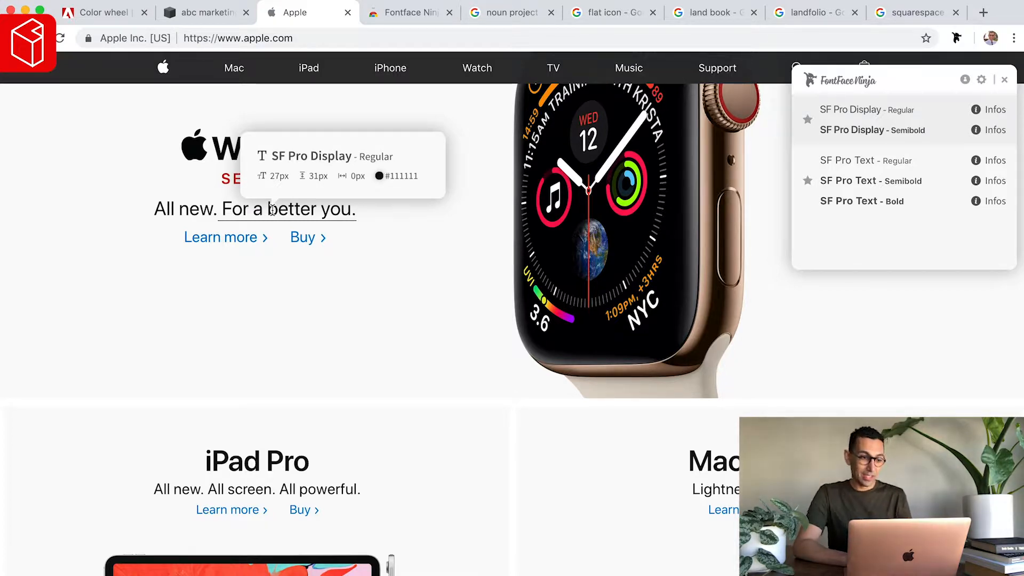
{"action": "scroll", "scroll_direction": "down", "scroll_amount": 3}
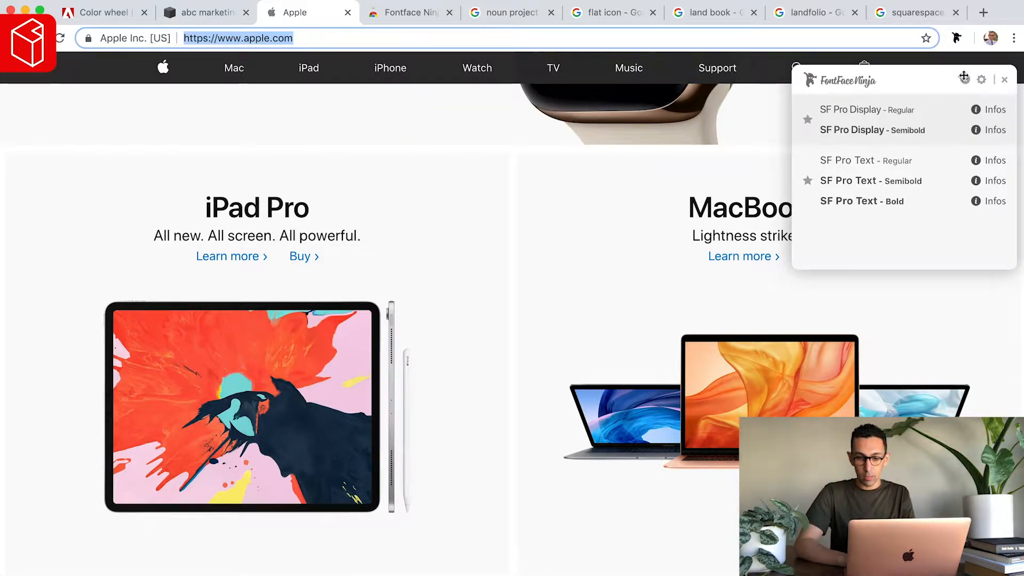
{"action": "mouse_move", "coordinate": [599, 189]}
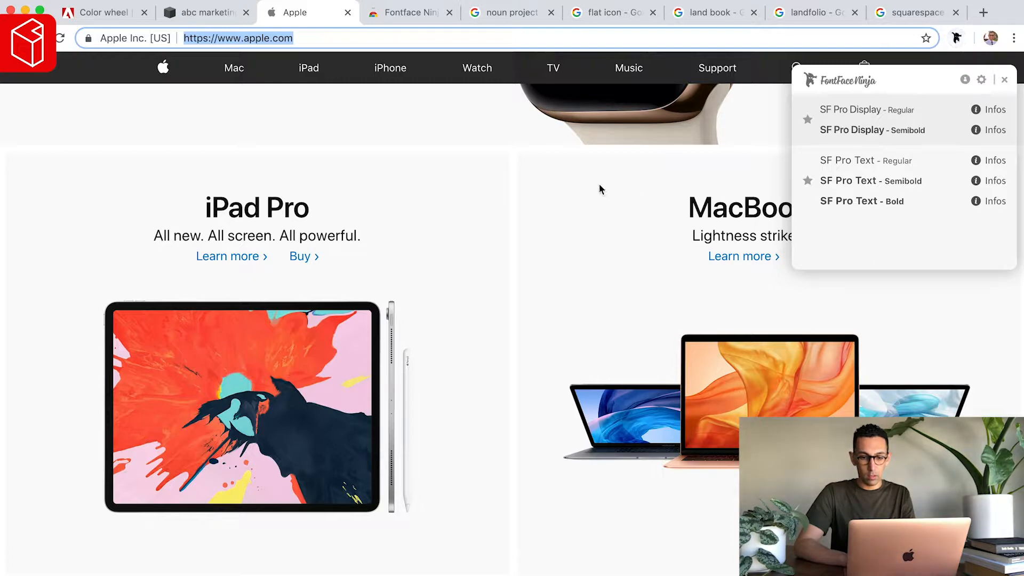
Return to the Fontface Ninja Chrome Web Store tab.
{"action": "left_click", "coordinate": [1004, 79]}
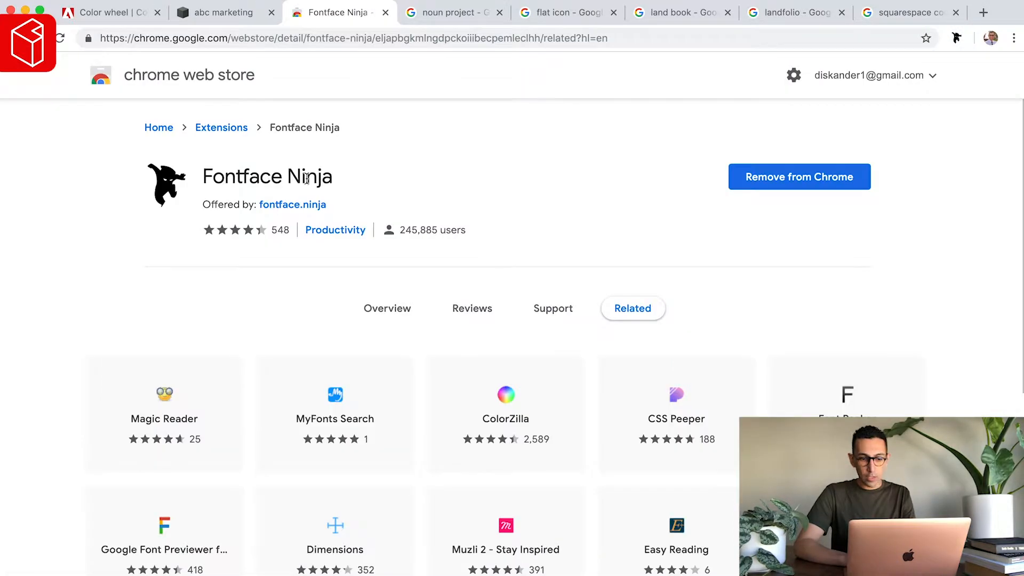
{"action": "mouse_move", "coordinate": [557, 205]}
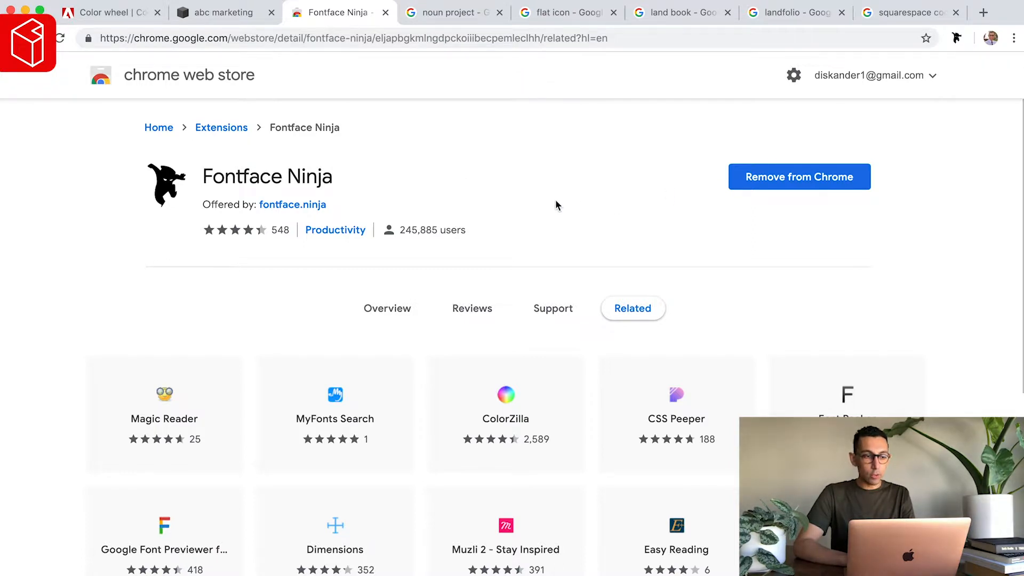
{"action": "mouse_move", "coordinate": [385, 125]}
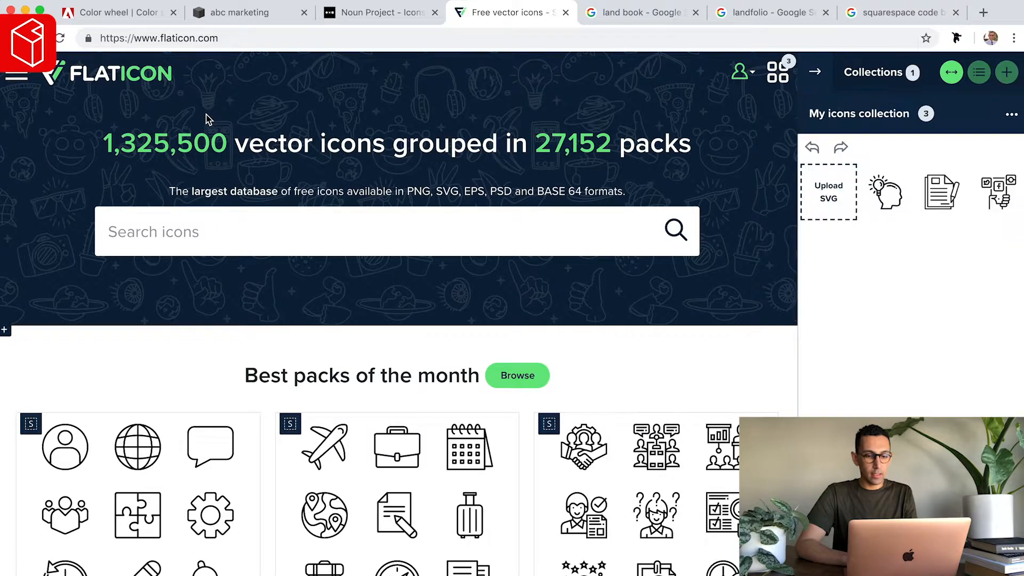
{"action": "mouse_move", "coordinate": [846, 78]}
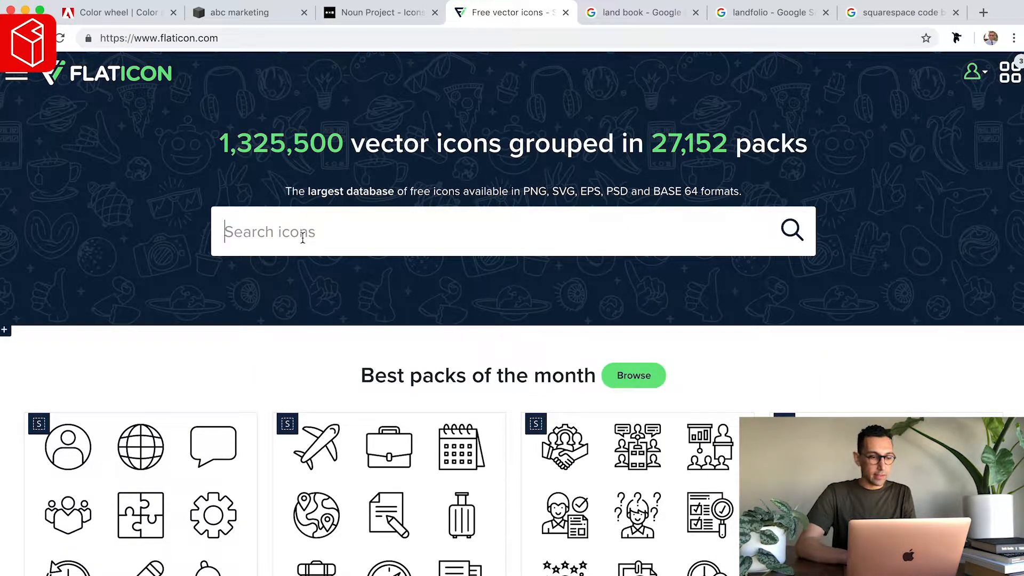
Search Flaticon for 'strategy' icons.
{"action": "type", "text": "str"}
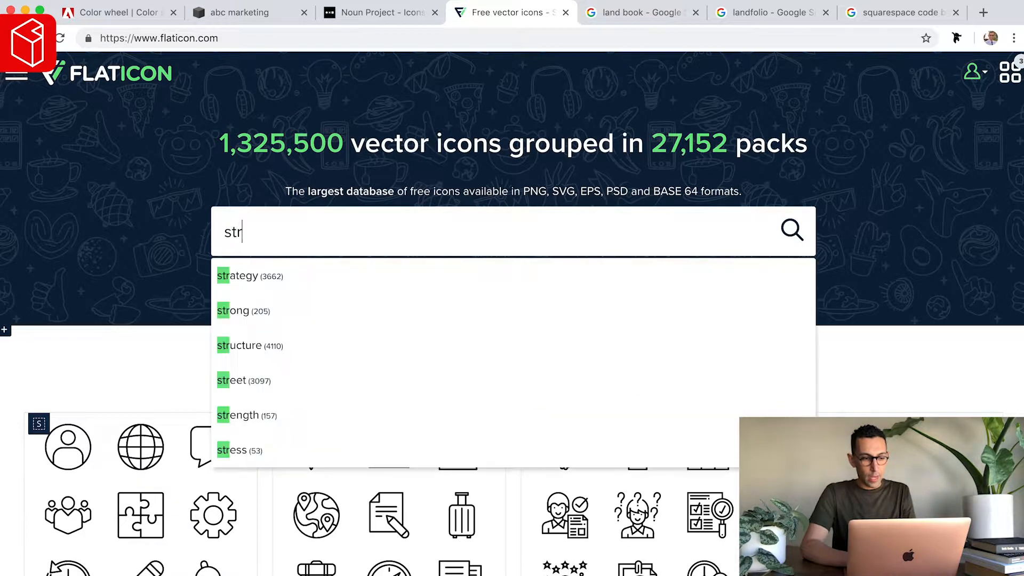
{"action": "left_click", "coordinate": [239, 276]}
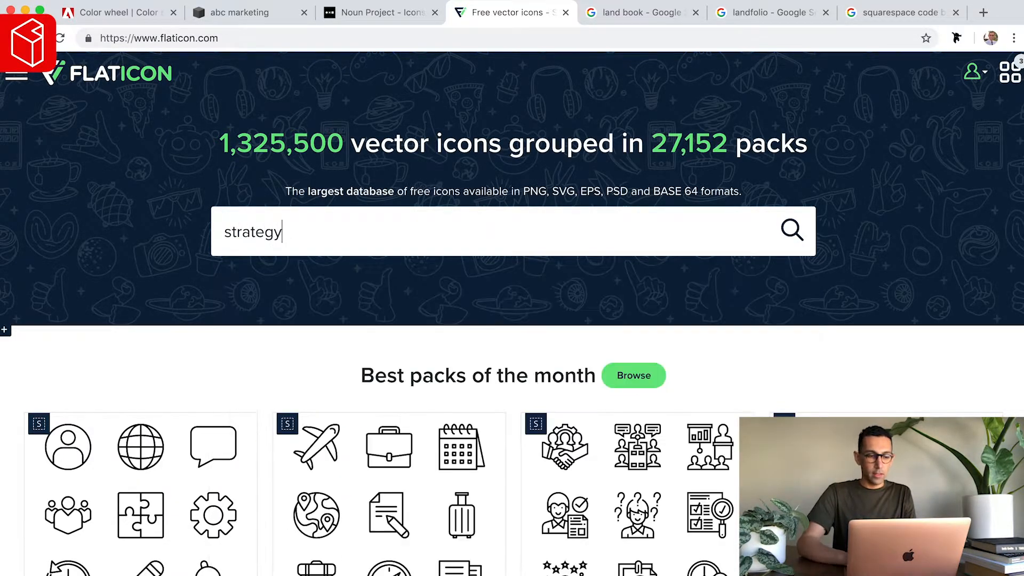
{"action": "key", "text": "Return"}
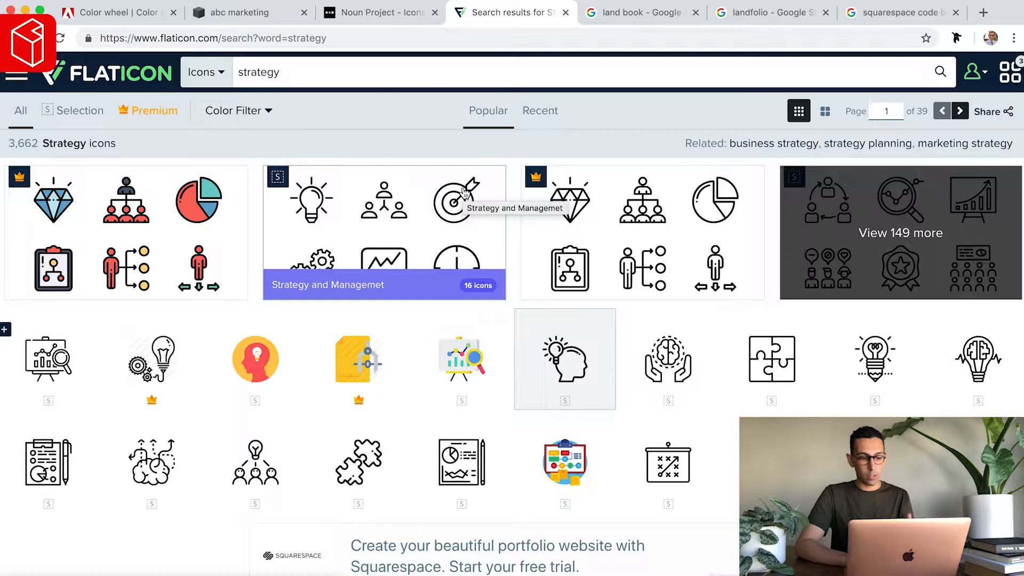
{"action": "mouse_move", "coordinate": [529, 356]}
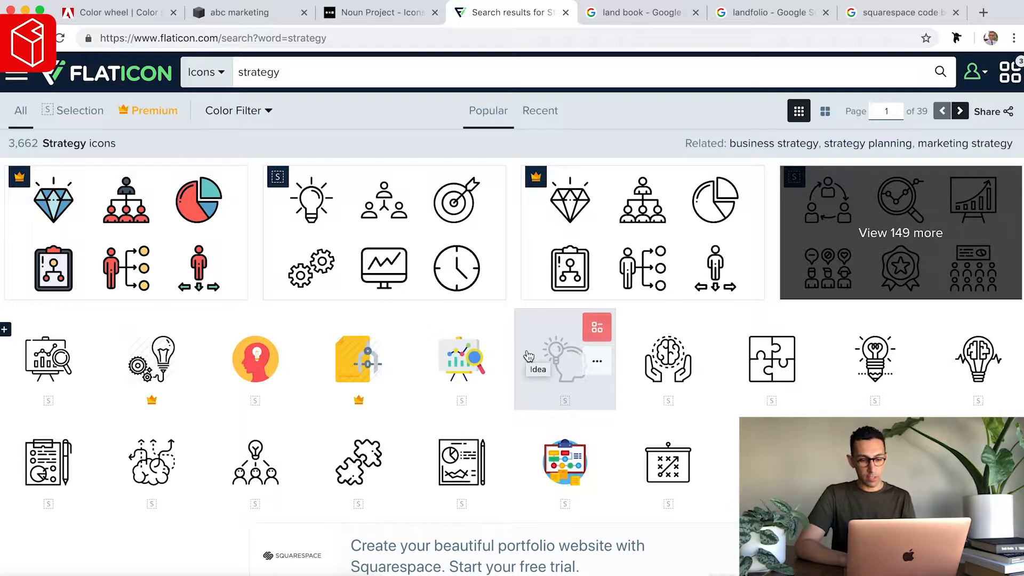
{"action": "mouse_move", "coordinate": [461, 460]}
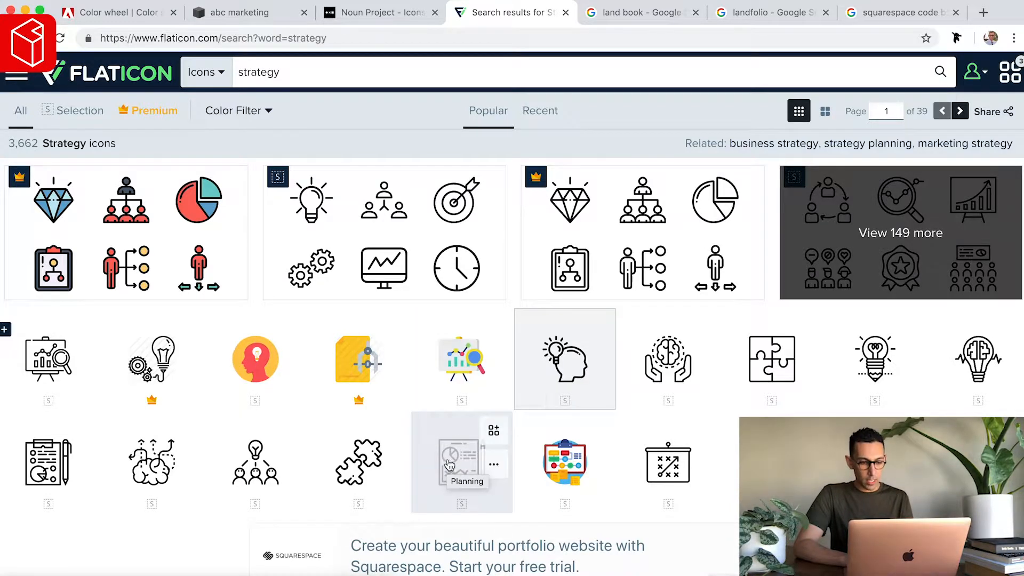
Download the Planning icon as a free PNG with a dark custom colour.
{"action": "left_click", "coordinate": [461, 454]}
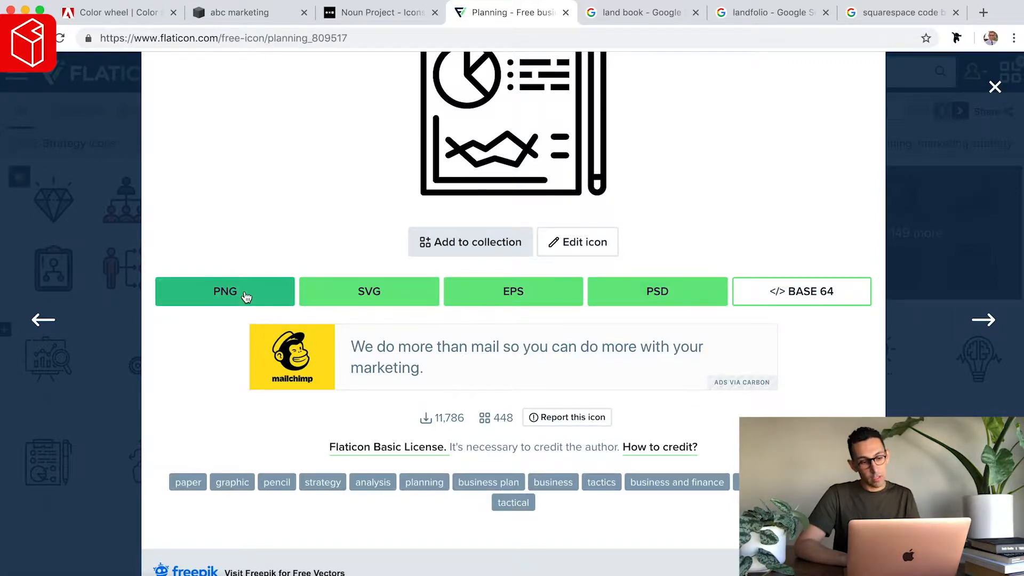
{"action": "left_click", "coordinate": [224, 291]}
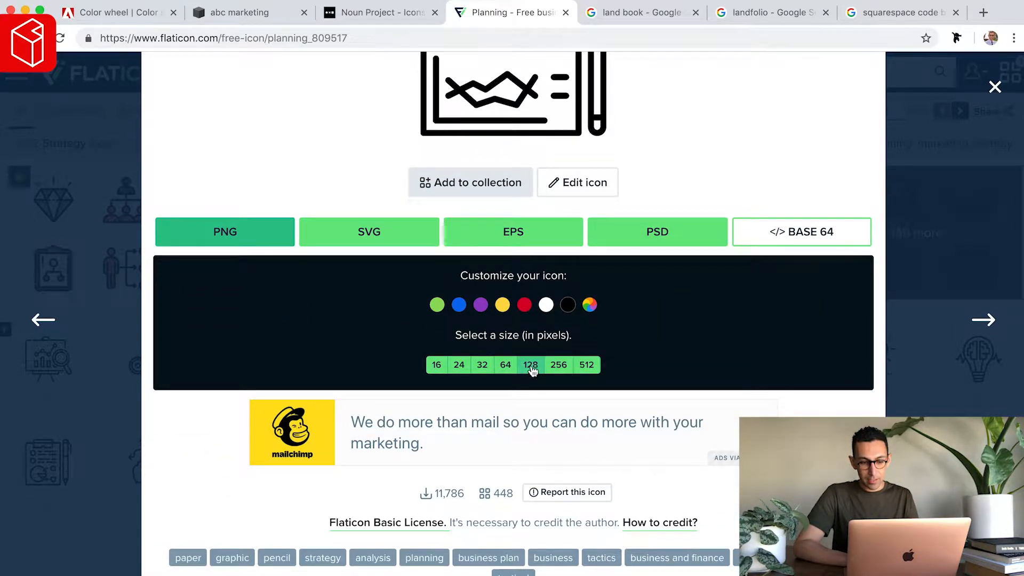
{"action": "left_click", "coordinate": [588, 304]}
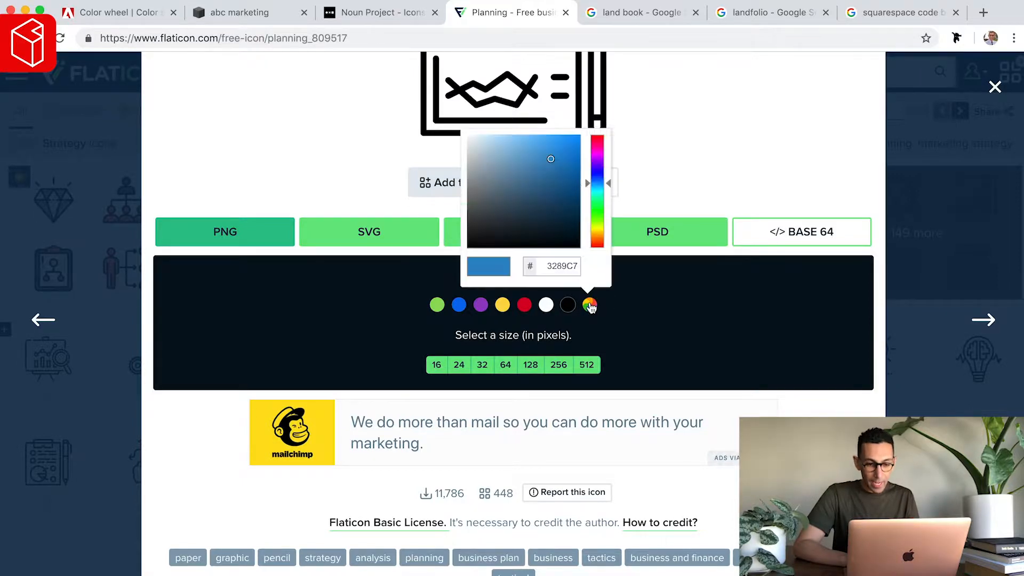
{"action": "triple_click", "coordinate": [552, 266]}
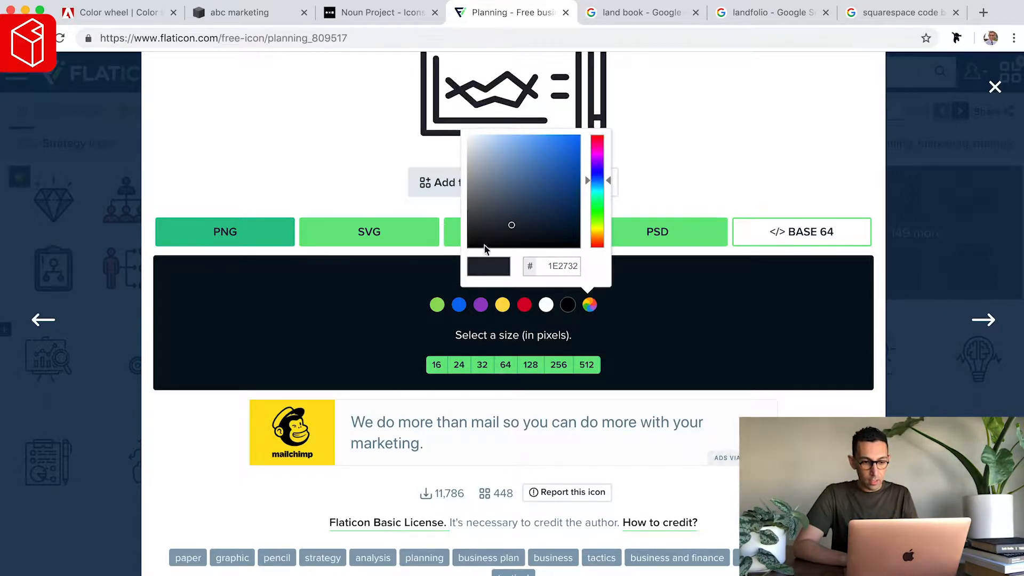
{"action": "mouse_move", "coordinate": [624, 330]}
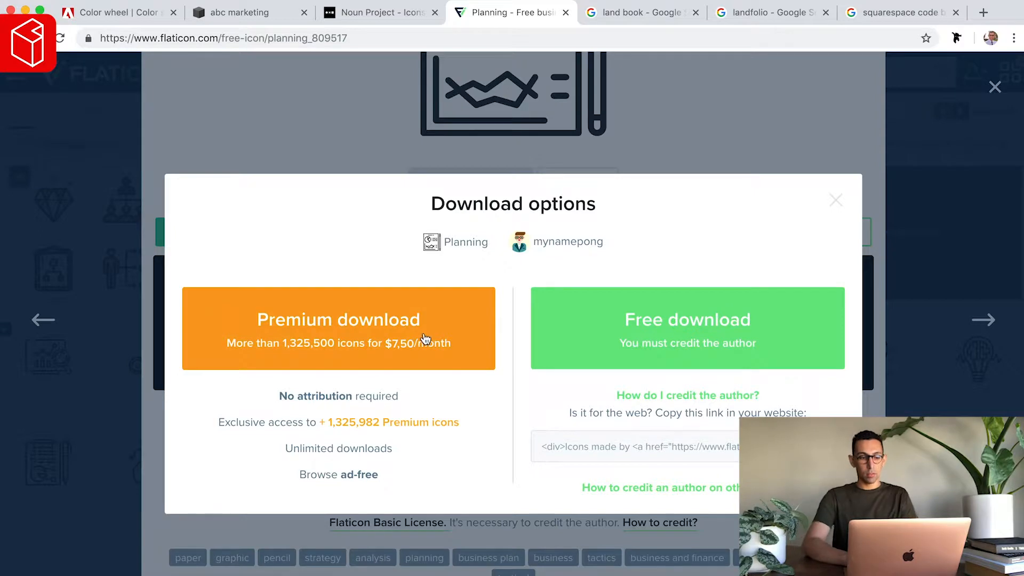
{"action": "mouse_move", "coordinate": [647, 337]}
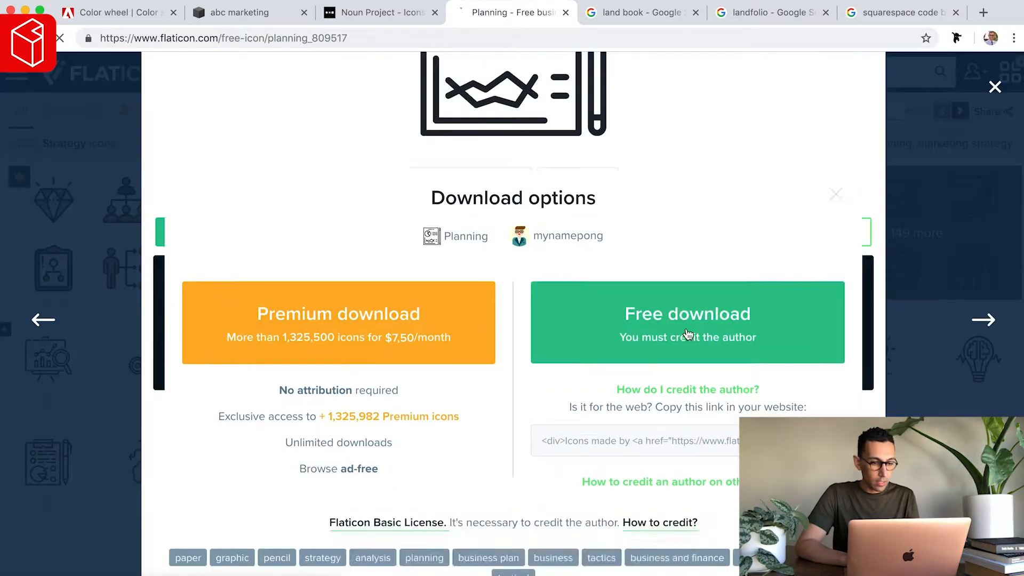
{"action": "left_click", "coordinate": [687, 322]}
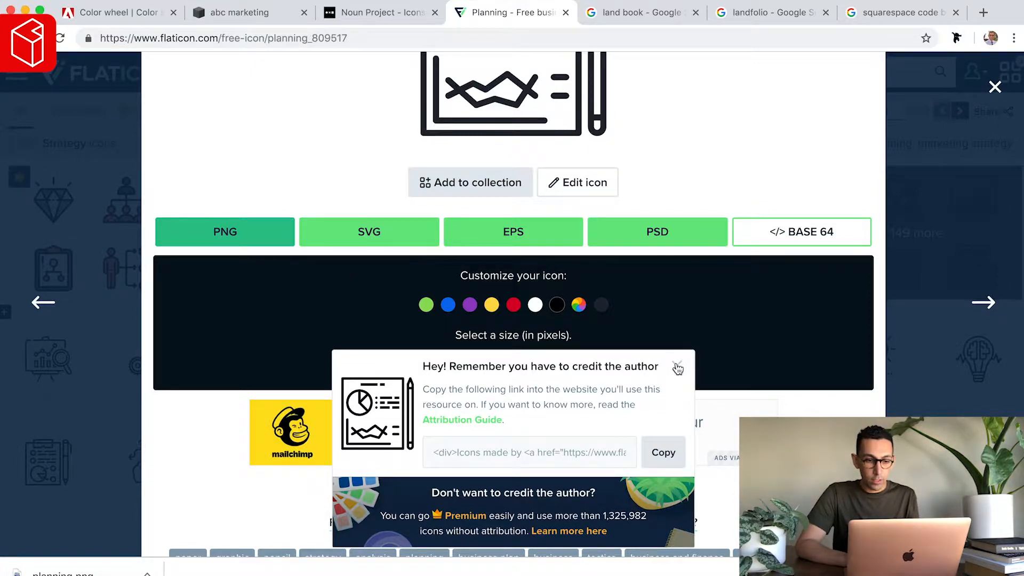
{"action": "left_click", "coordinate": [379, 12]}
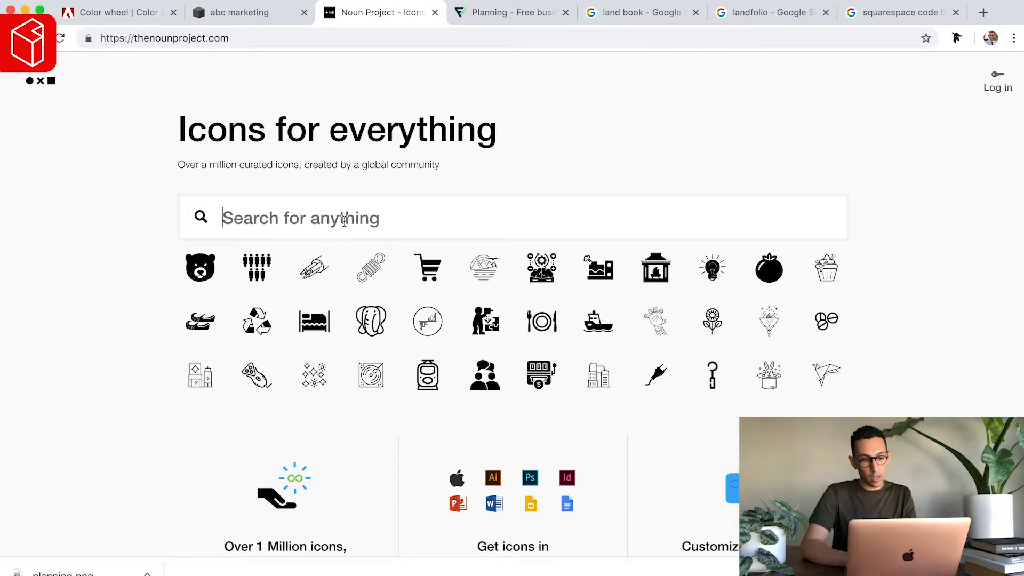
Search Noun Project for 'shapes', open the rounded triangle icon and start its download.
{"action": "key", "text": "Return"}
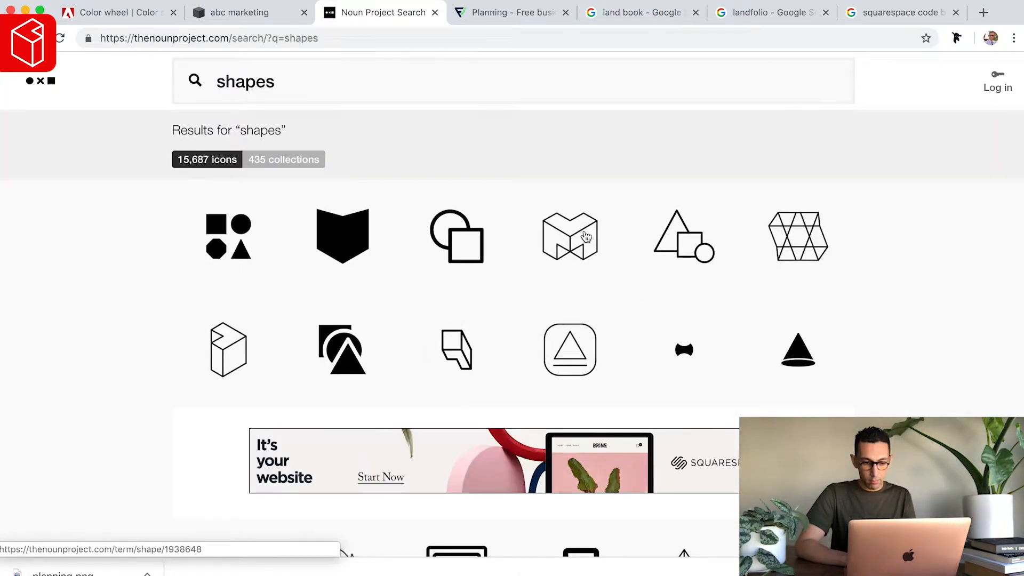
{"action": "mouse_move", "coordinate": [627, 236]}
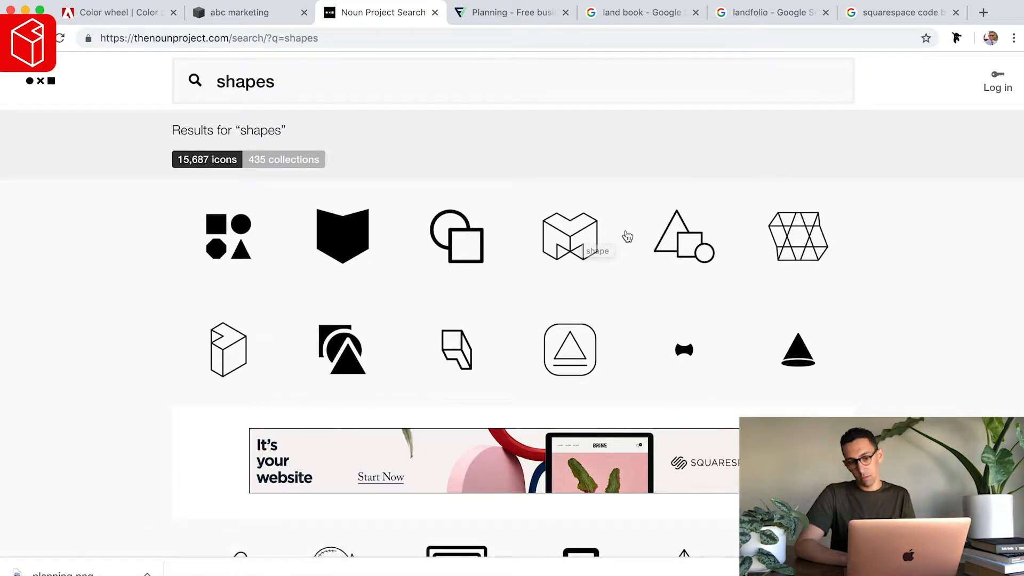
{"action": "scroll", "scroll_direction": "down", "scroll_amount": 3}
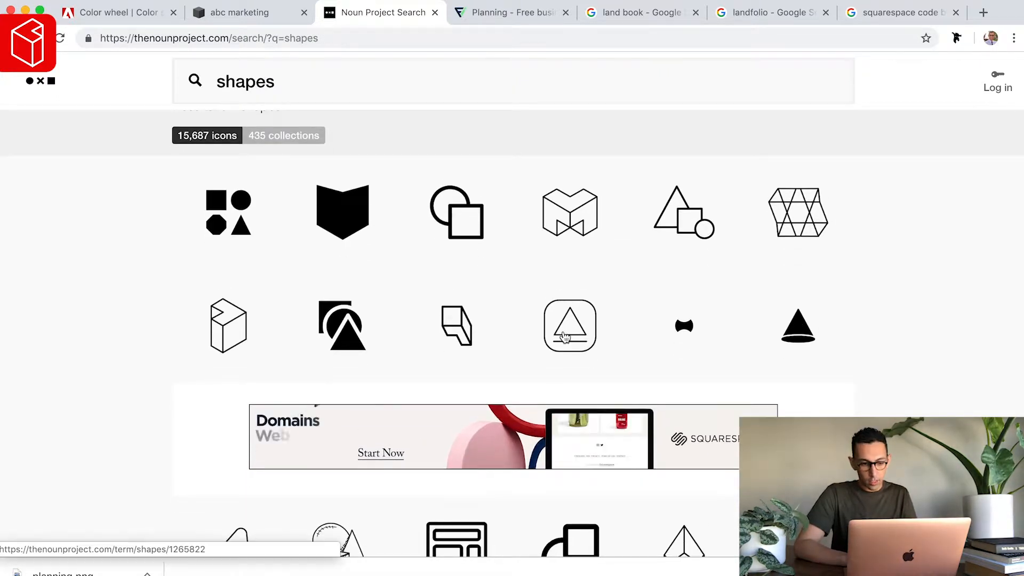
{"action": "left_click", "coordinate": [570, 326]}
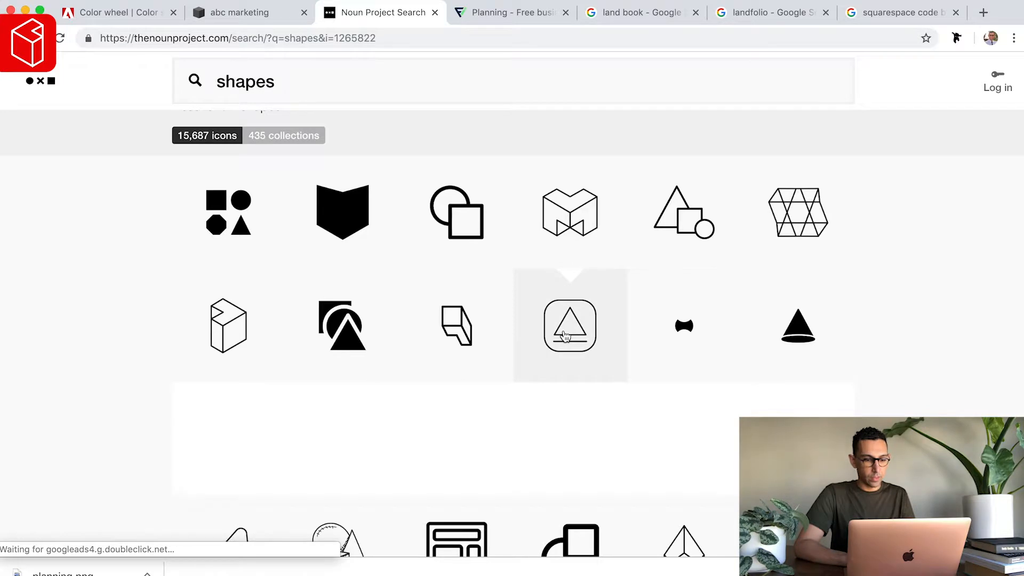
{"action": "left_click", "coordinate": [569, 326]}
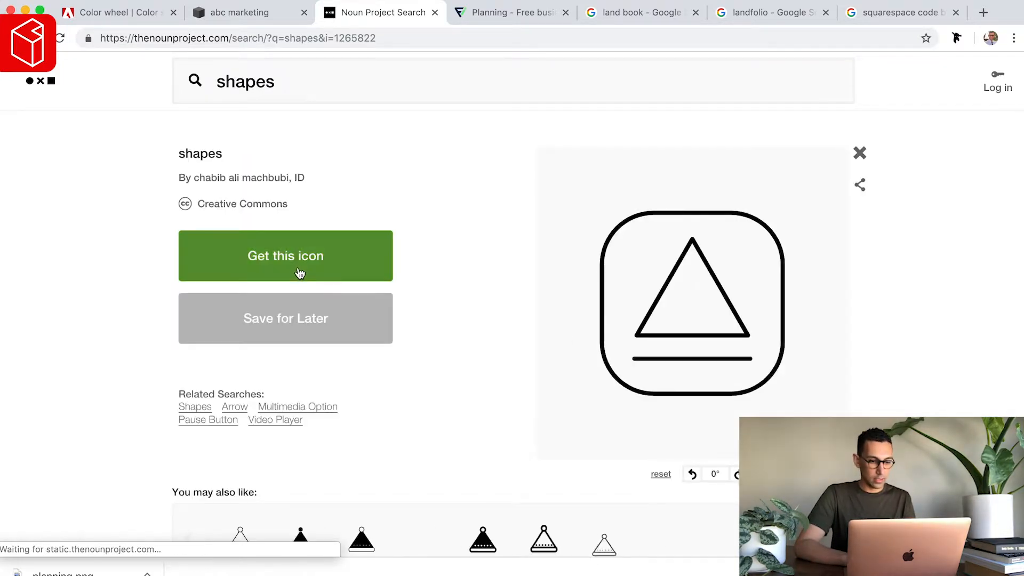
{"action": "left_click", "coordinate": [284, 255]}
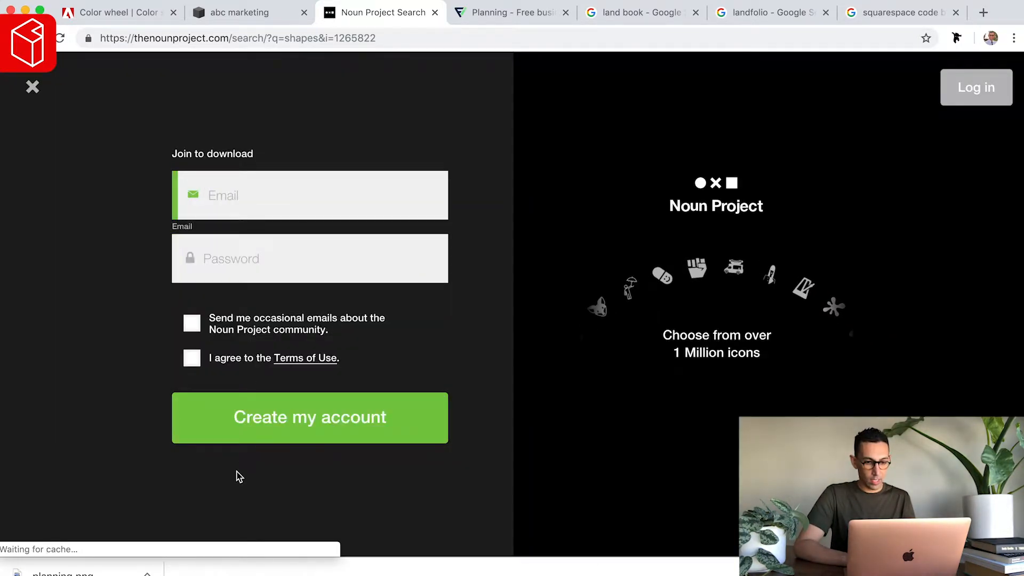
Log in to the Noun Project account instead of signing up.
{"action": "left_click", "coordinate": [976, 87]}
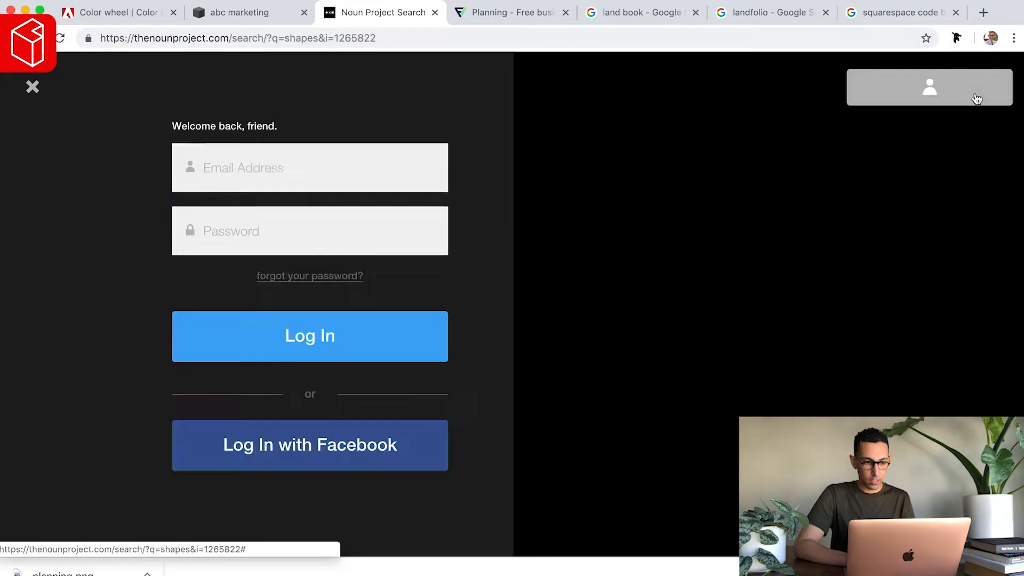
{"action": "left_click", "coordinate": [309, 335]}
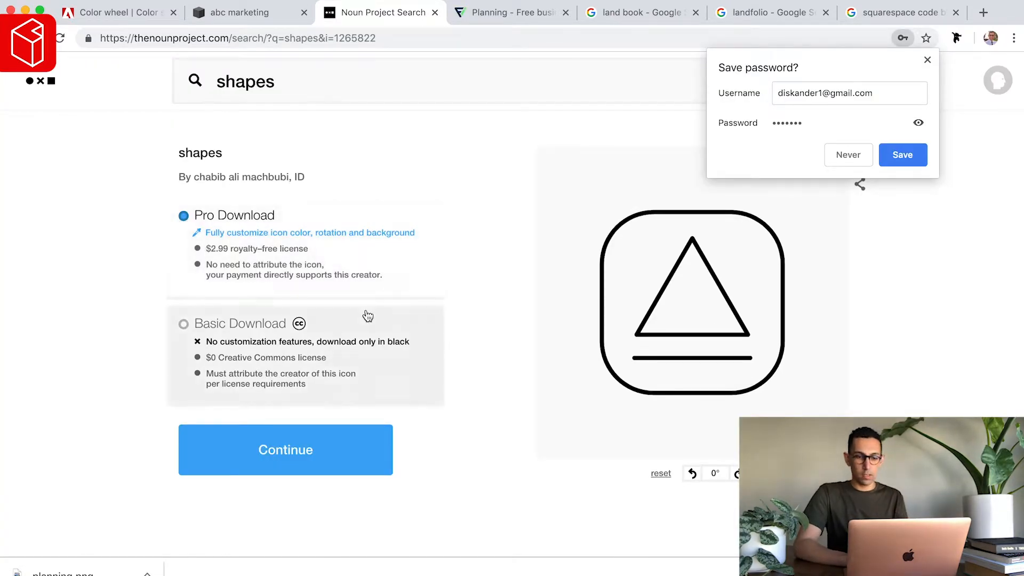
{"action": "left_click", "coordinate": [927, 59]}
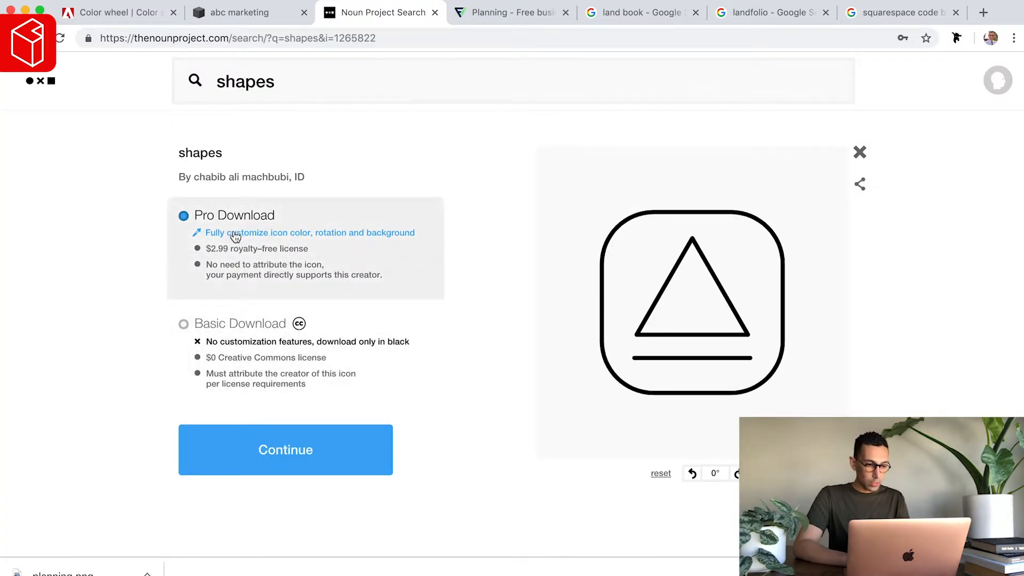
{"action": "mouse_move", "coordinate": [260, 300]}
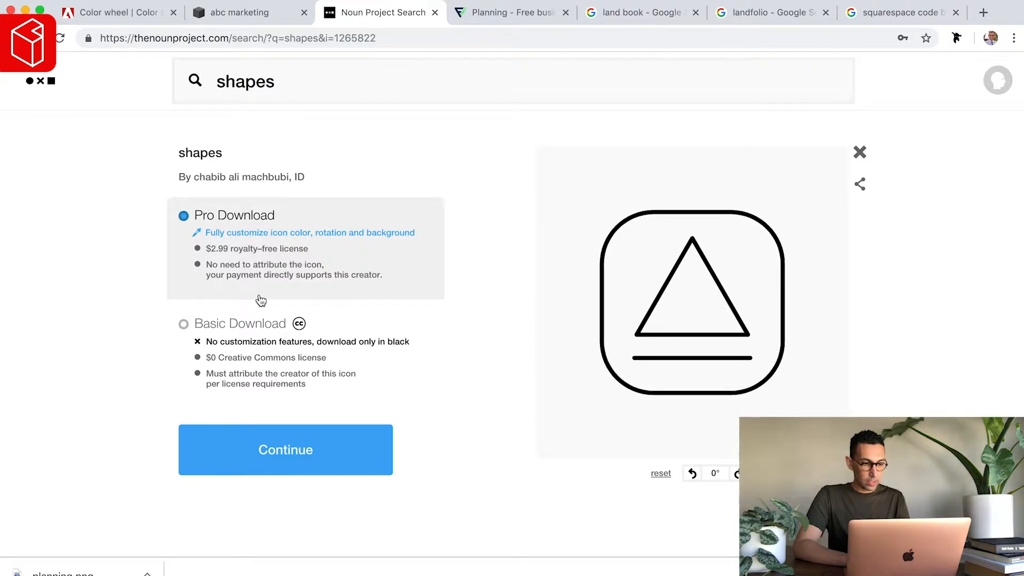
Download the triangle shapes icon as a free basic PNG for an art project.
{"action": "left_click", "coordinate": [183, 323]}
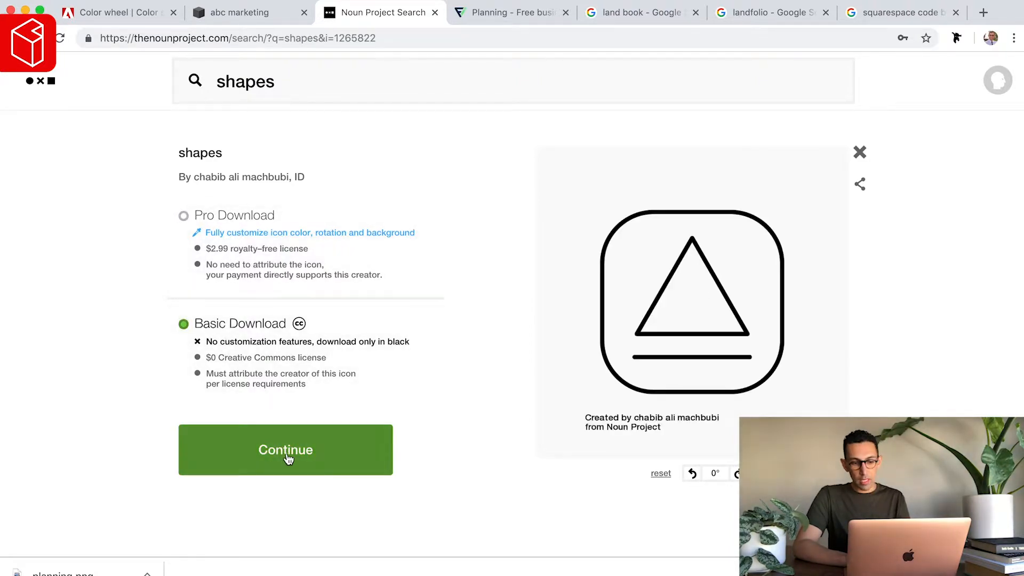
{"action": "mouse_move", "coordinate": [613, 430]}
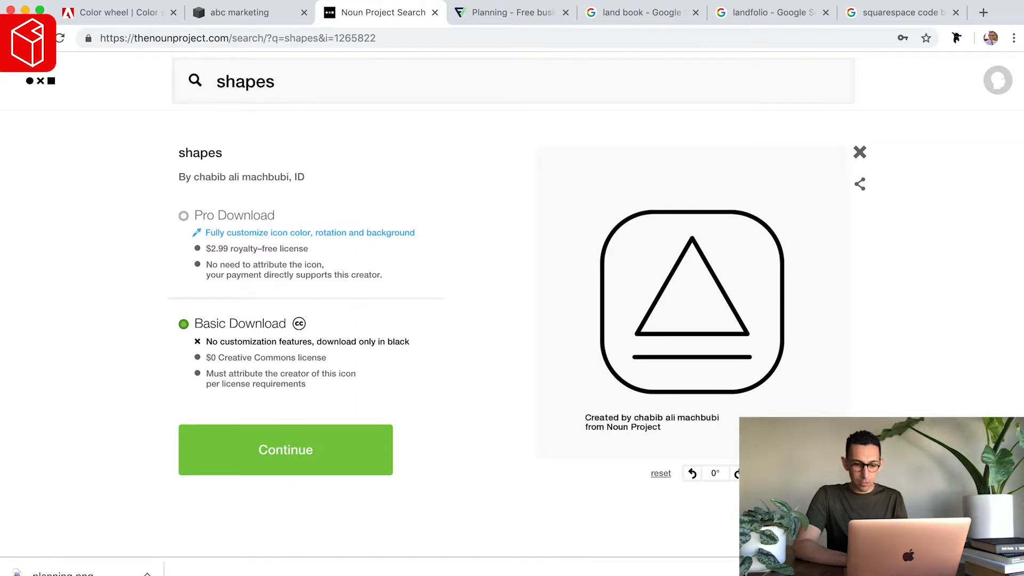
{"action": "left_click", "coordinate": [285, 449]}
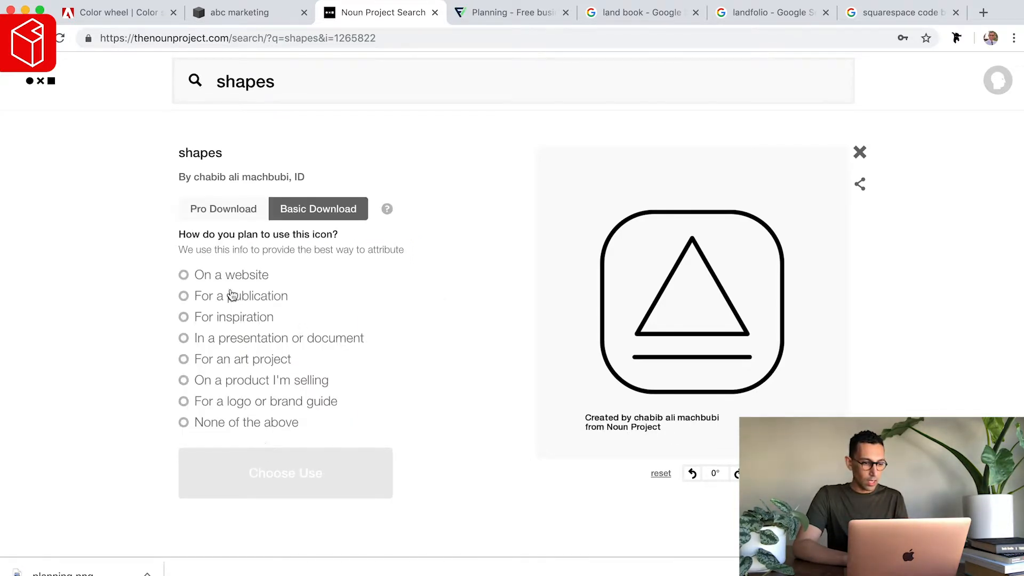
{"action": "mouse_move", "coordinate": [229, 380]}
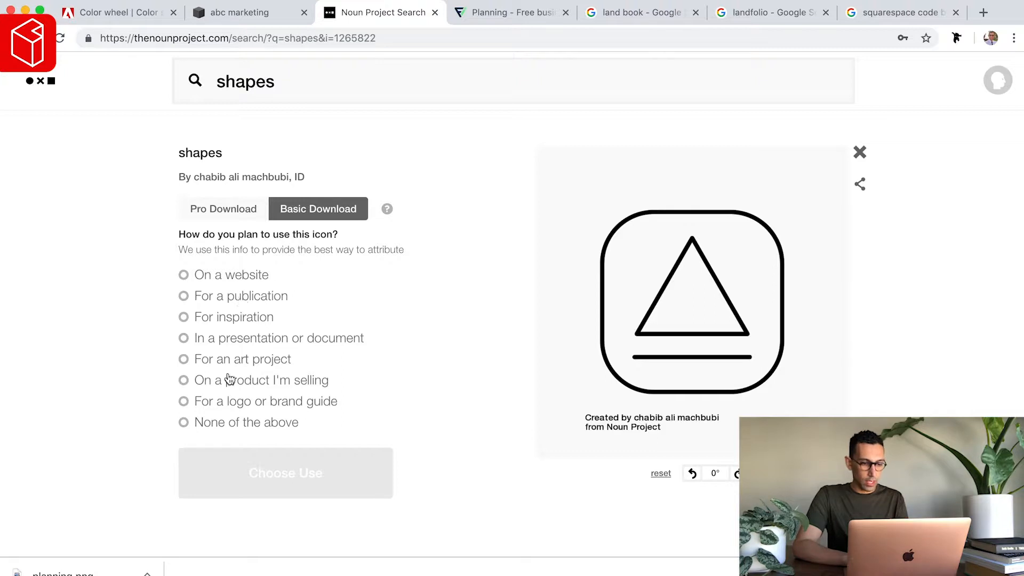
{"action": "left_click", "coordinate": [183, 358]}
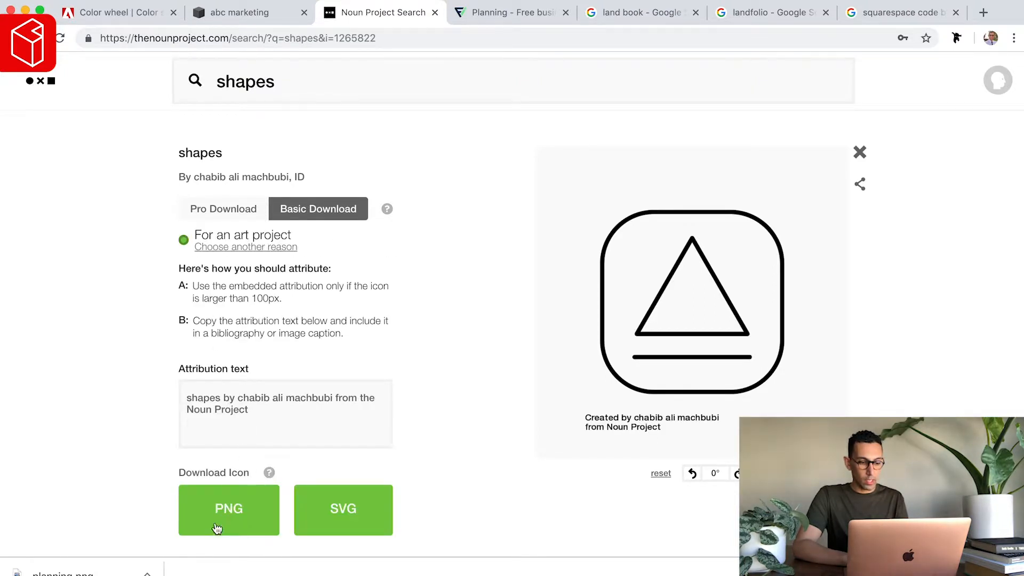
{"action": "scroll", "scroll_direction": "down", "scroll_amount": 3}
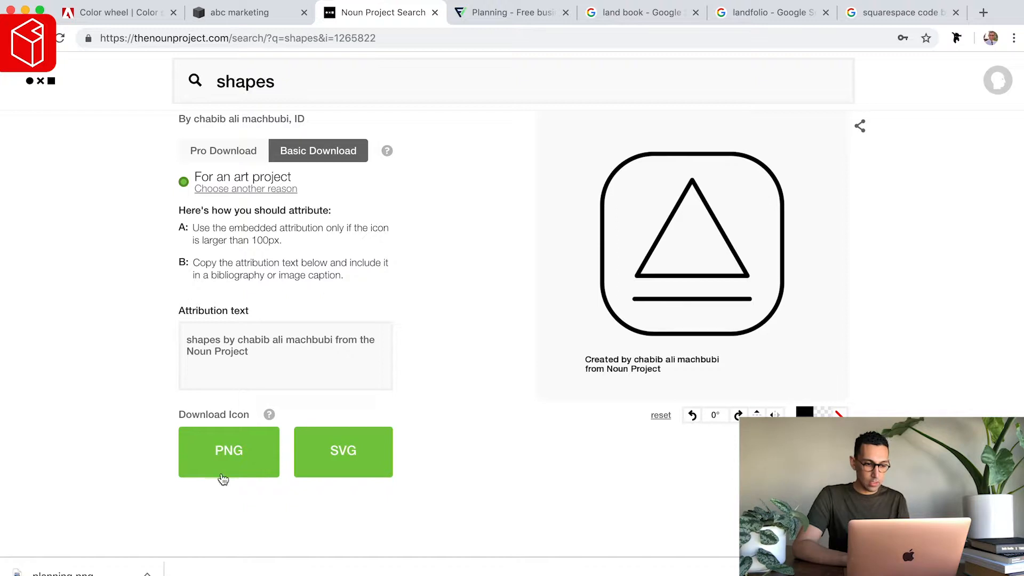
{"action": "mouse_move", "coordinate": [352, 454]}
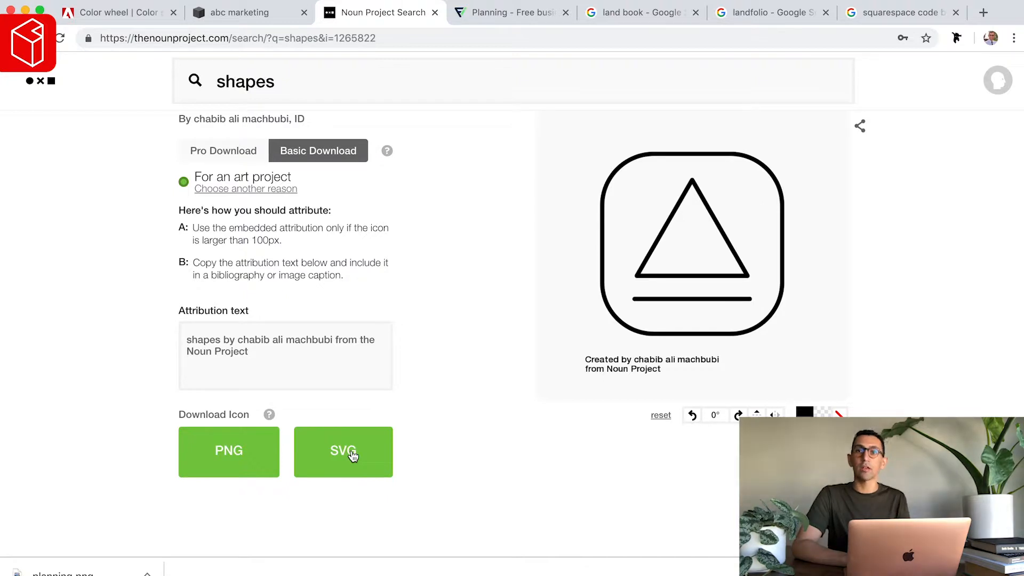
{"action": "mouse_move", "coordinate": [232, 439]}
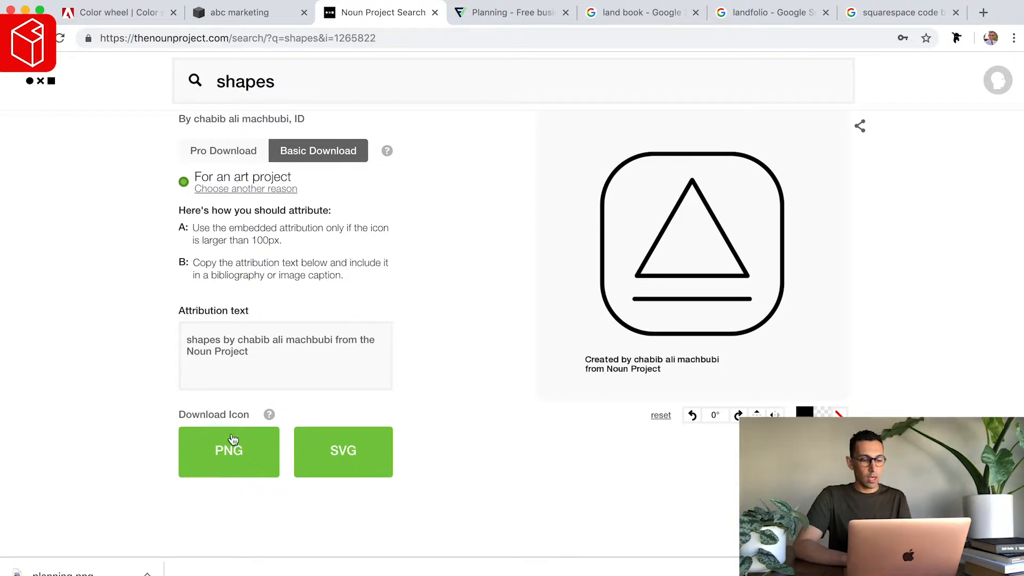
{"action": "left_click", "coordinate": [229, 451]}
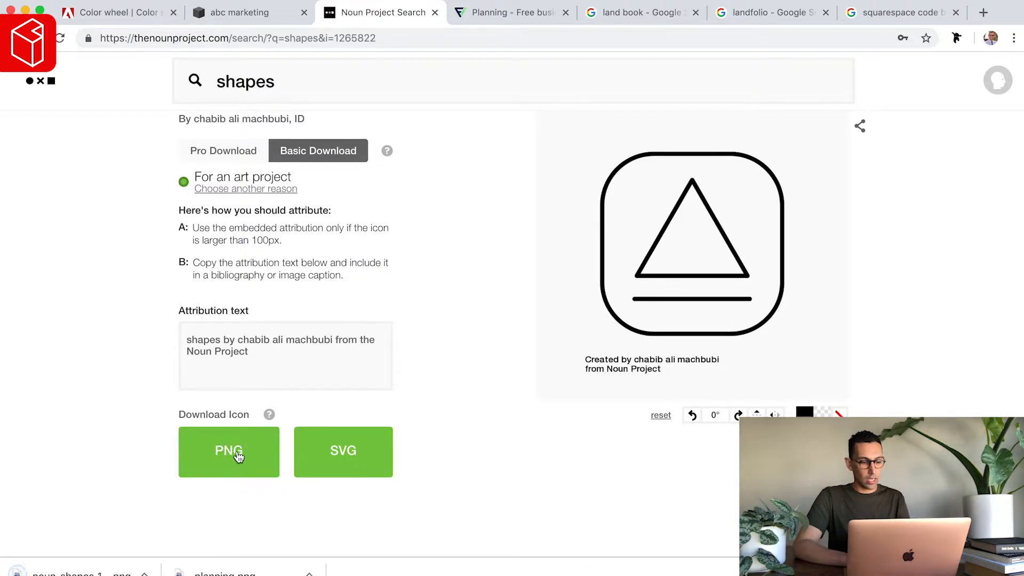
{"action": "mouse_move", "coordinate": [139, 513]}
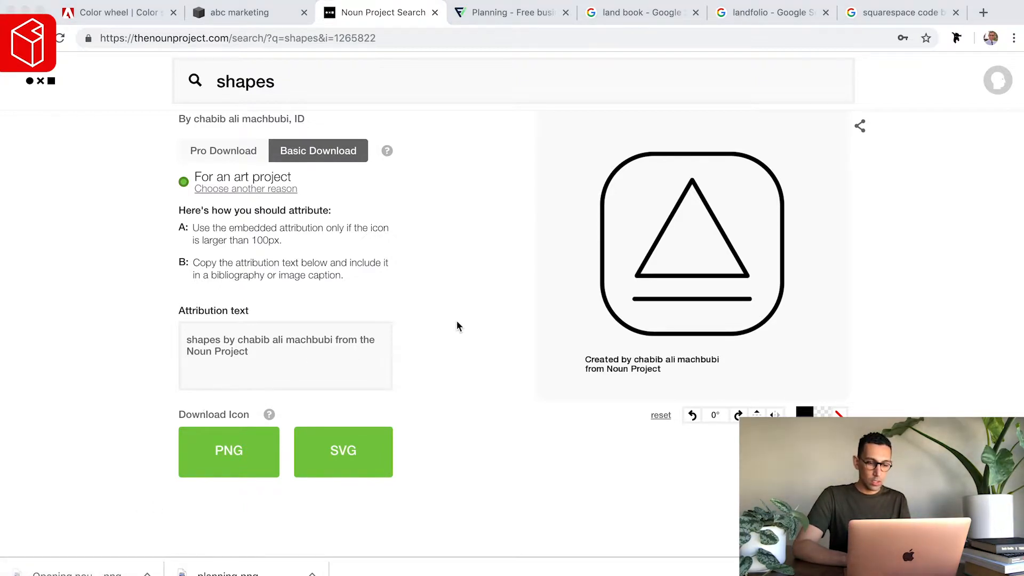
{"action": "left_click", "coordinate": [229, 451]}
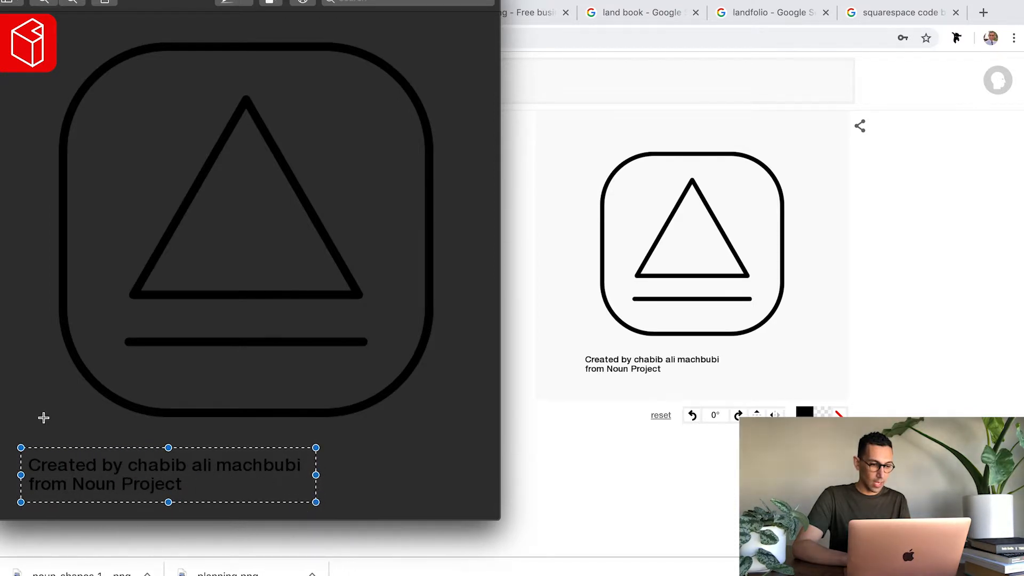
{"action": "left_click", "coordinate": [254, 229]}
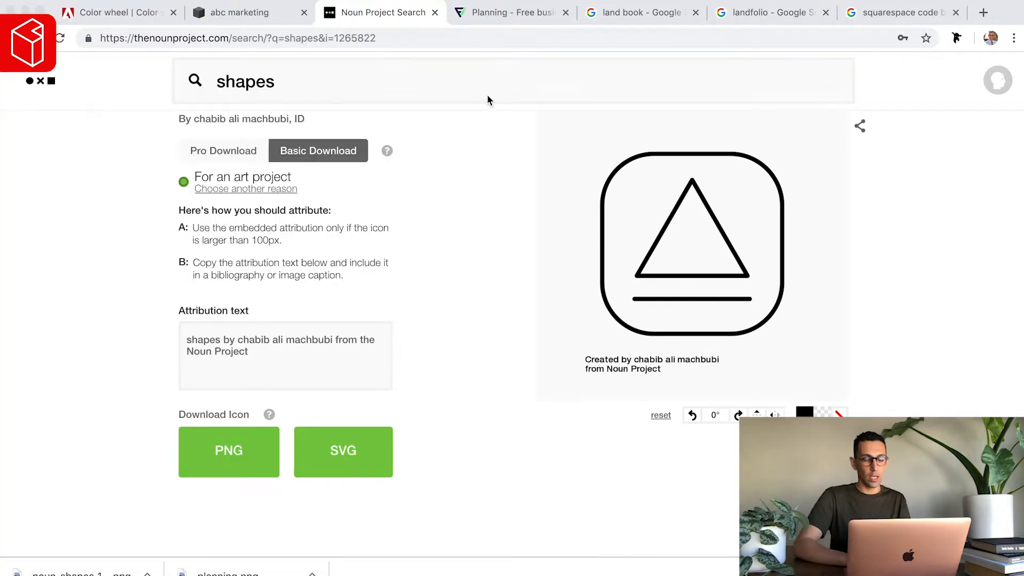
{"action": "mouse_move", "coordinate": [239, 232]}
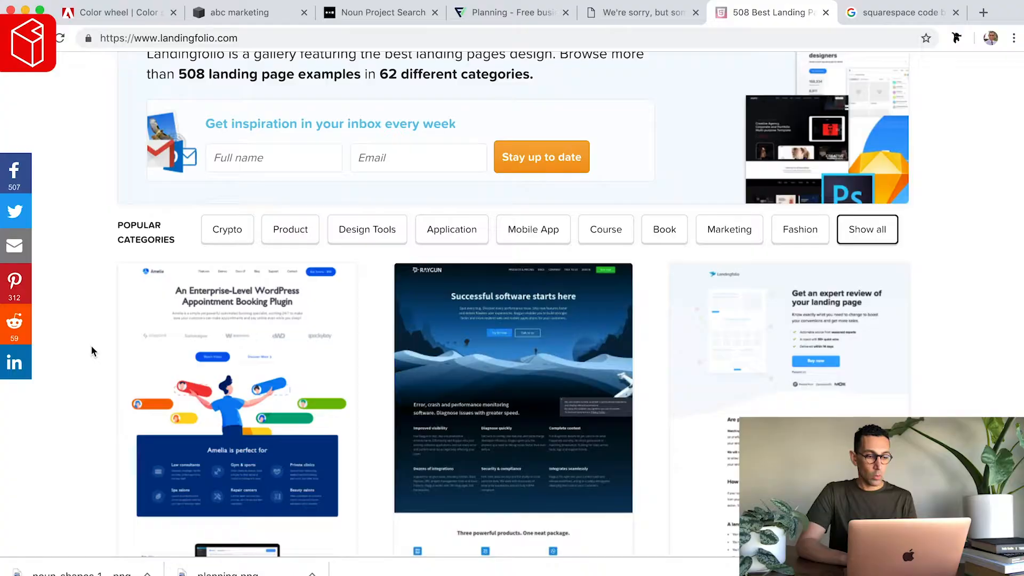
Scroll through Landingfolio's landing page examples, then switch to the Chrome Web Store tab.
{"action": "scroll", "scroll_direction": "down", "scroll_amount": 3}
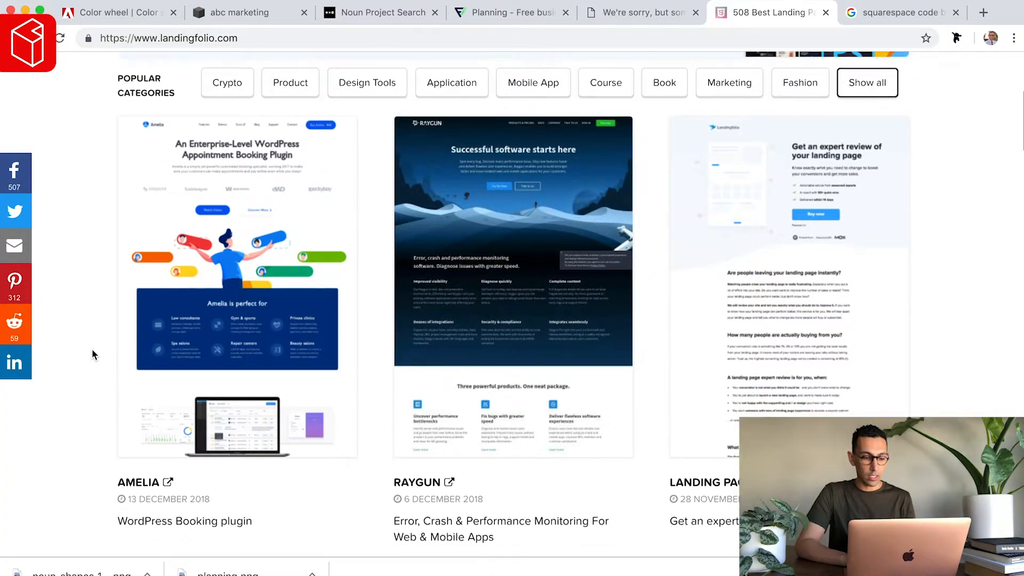
{"action": "scroll", "scroll_direction": "down", "scroll_amount": 3}
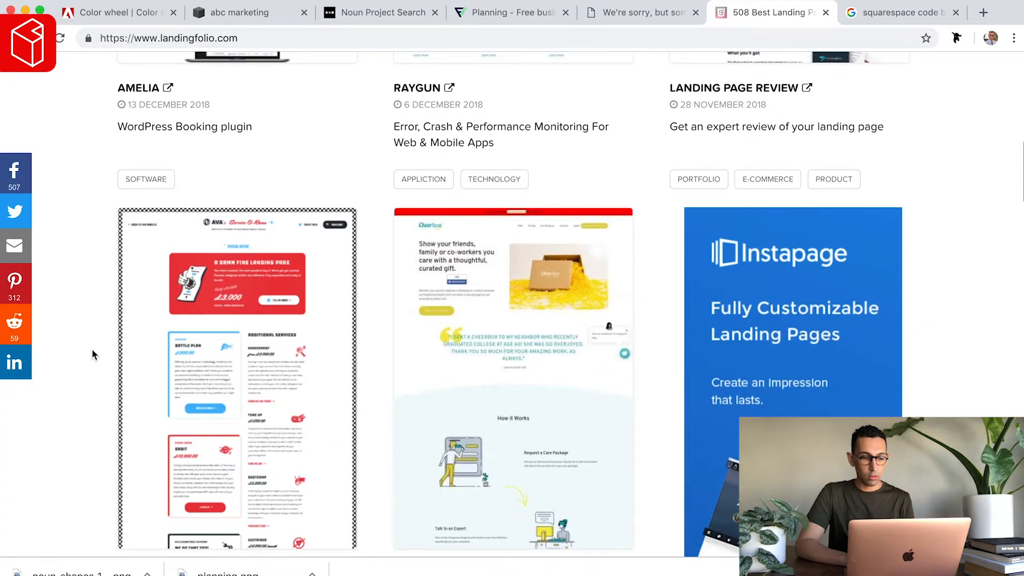
{"action": "scroll", "scroll_direction": "down", "scroll_amount": 3}
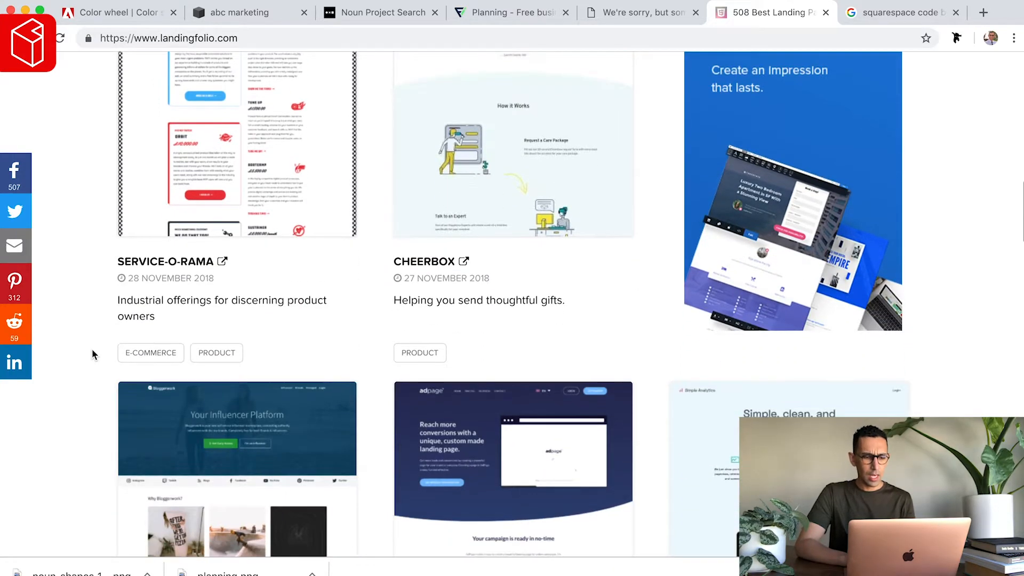
{"action": "scroll", "scroll_direction": "down", "scroll_amount": 3}
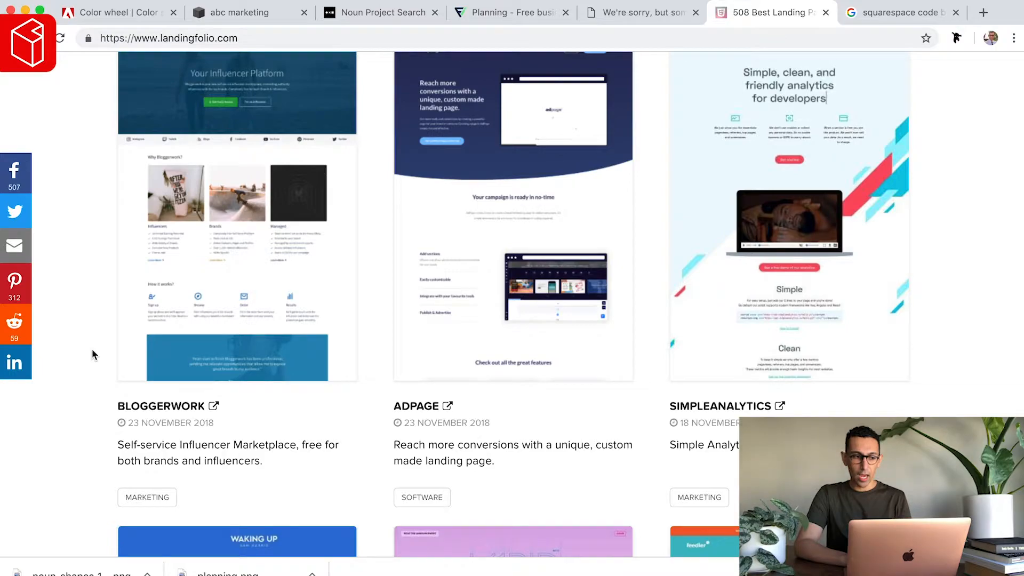
{"action": "scroll", "scroll_direction": "down", "scroll_amount": 3}
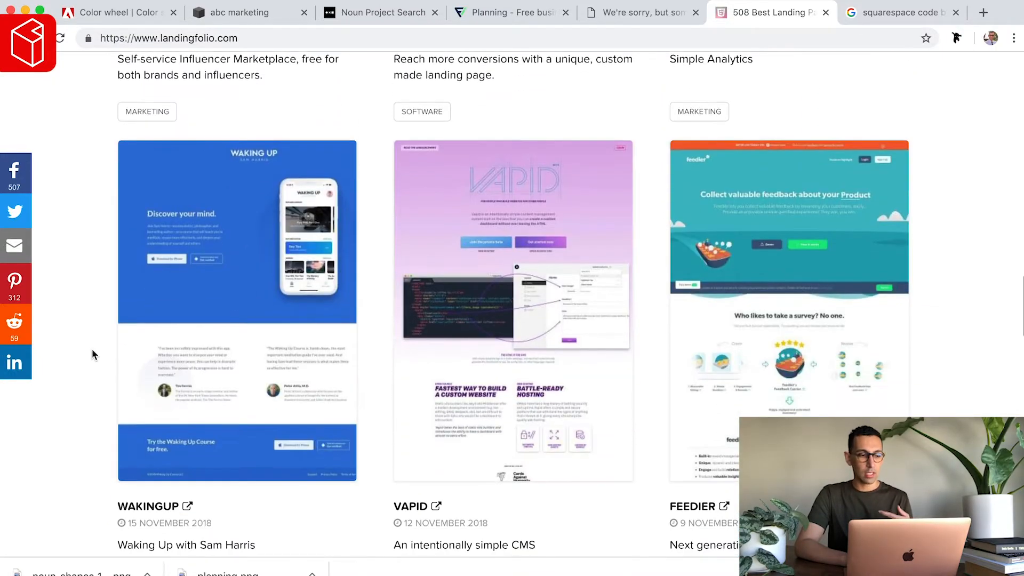
{"action": "left_click", "coordinate": [901, 12]}
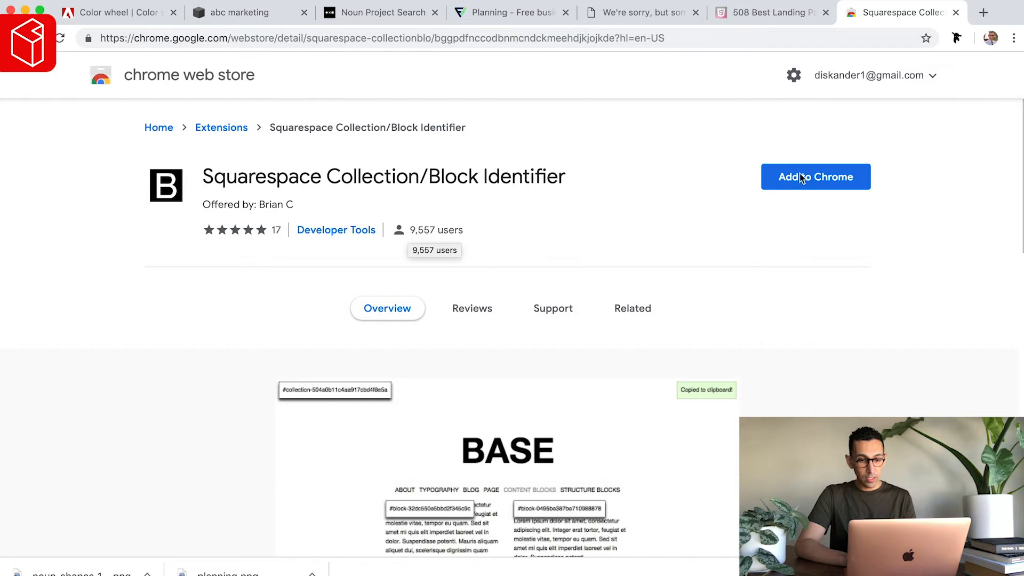
Add the Squarespace Collection/Block Identifier extension to Chrome and return to the abc marketing editor.
{"action": "left_click", "coordinate": [815, 177]}
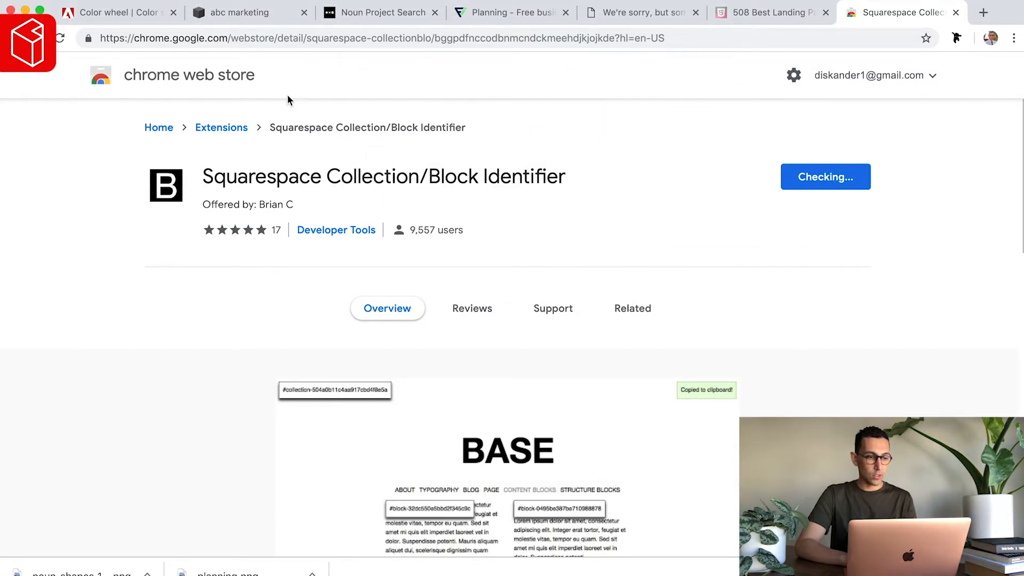
{"action": "left_click", "coordinate": [825, 176]}
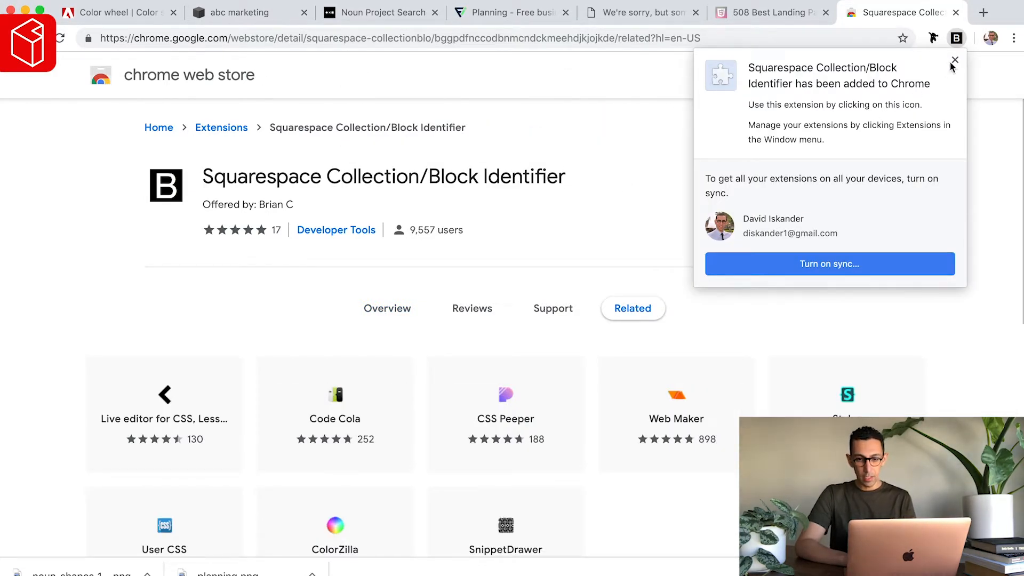
{"action": "left_click", "coordinate": [954, 60]}
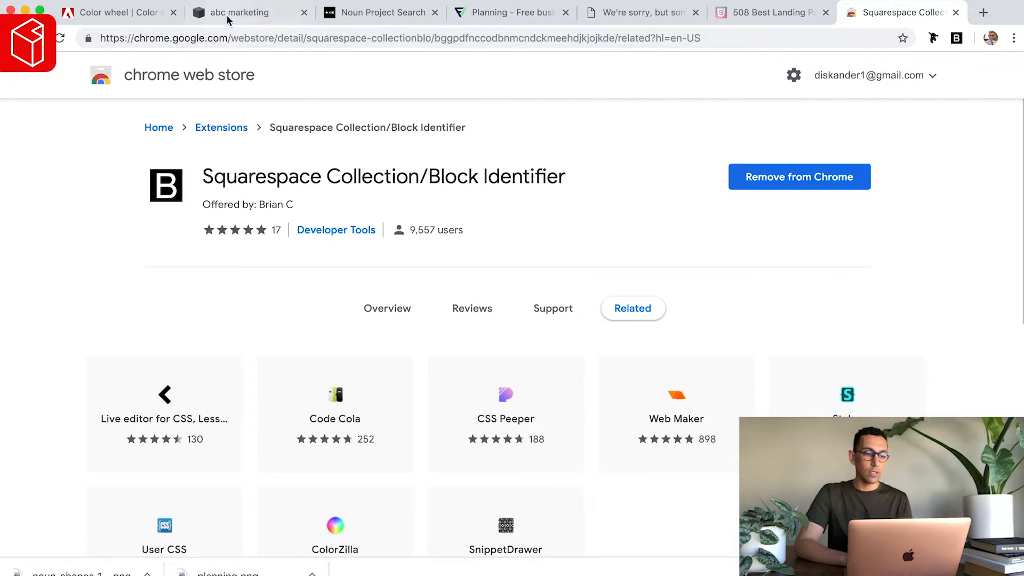
{"action": "left_click", "coordinate": [235, 12]}
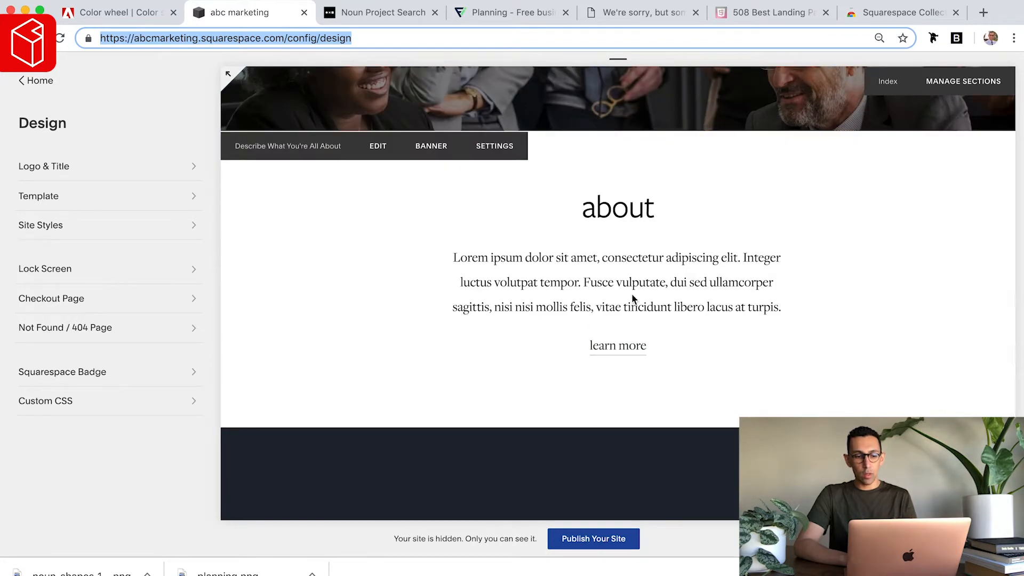
{"action": "mouse_move", "coordinate": [613, 267]}
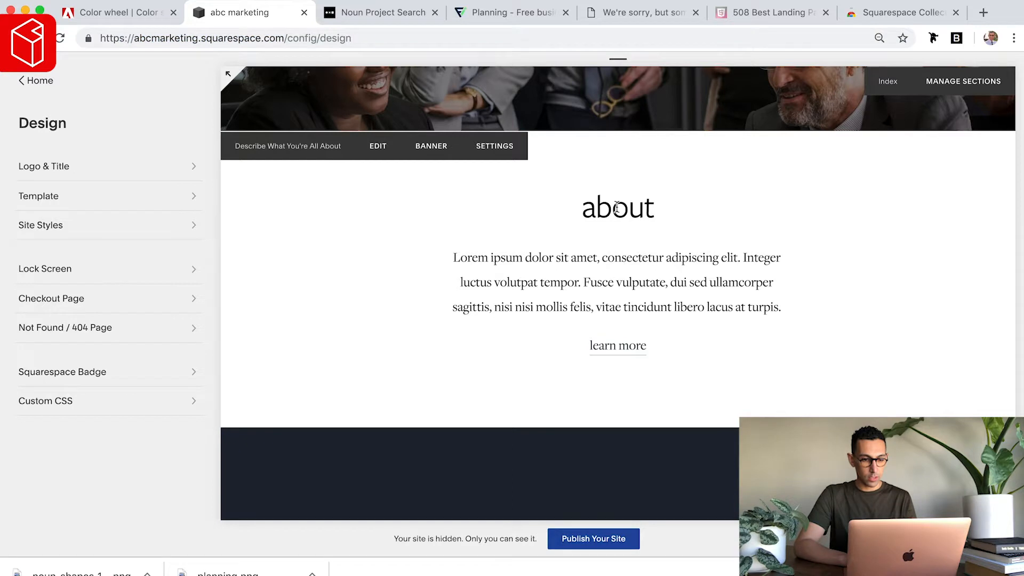
{"action": "mouse_move", "coordinate": [775, 273]}
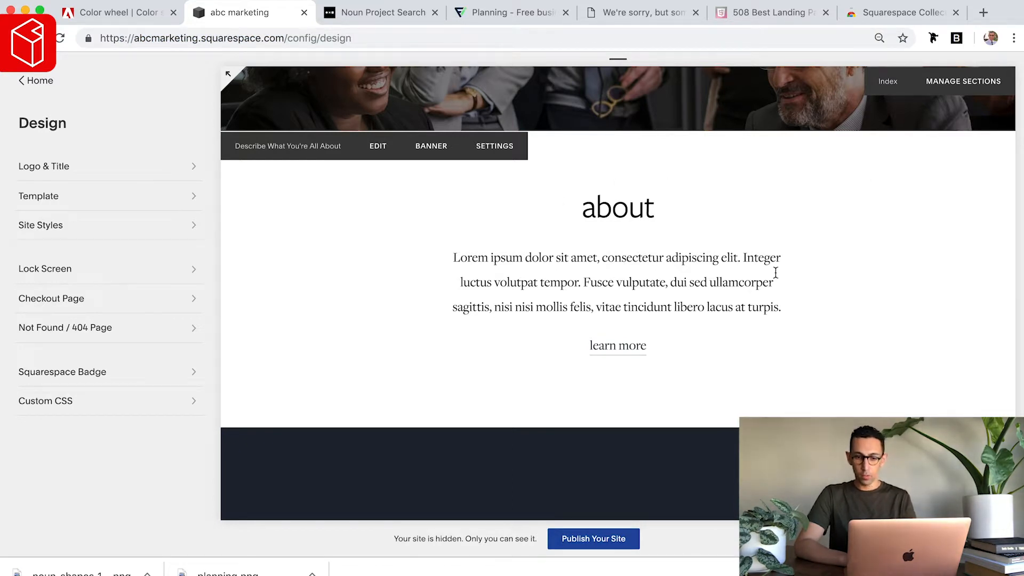
Open the Design > Custom CSS editor from the site's Home menu.
{"action": "left_click", "coordinate": [36, 81]}
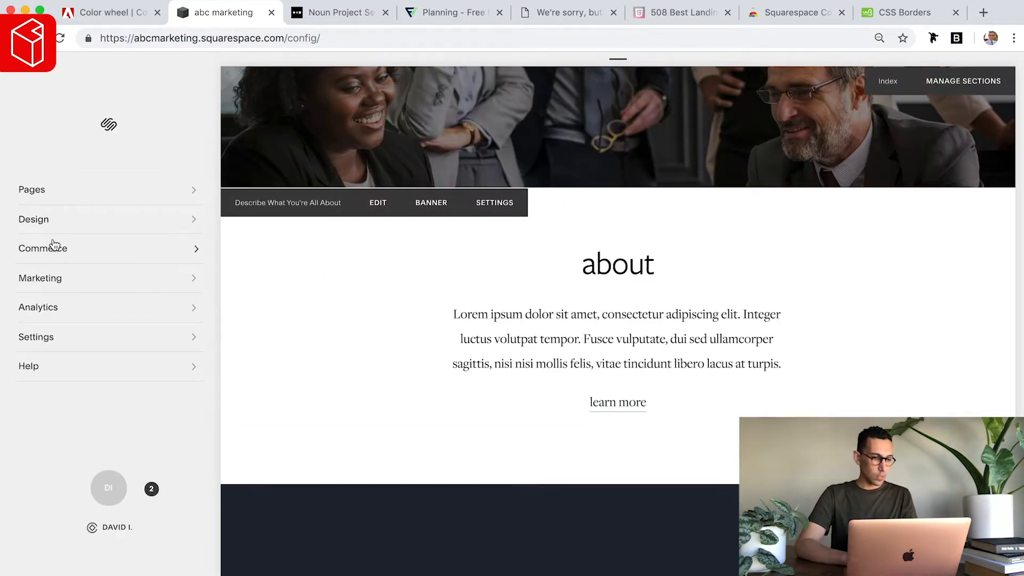
{"action": "left_click", "coordinate": [33, 218]}
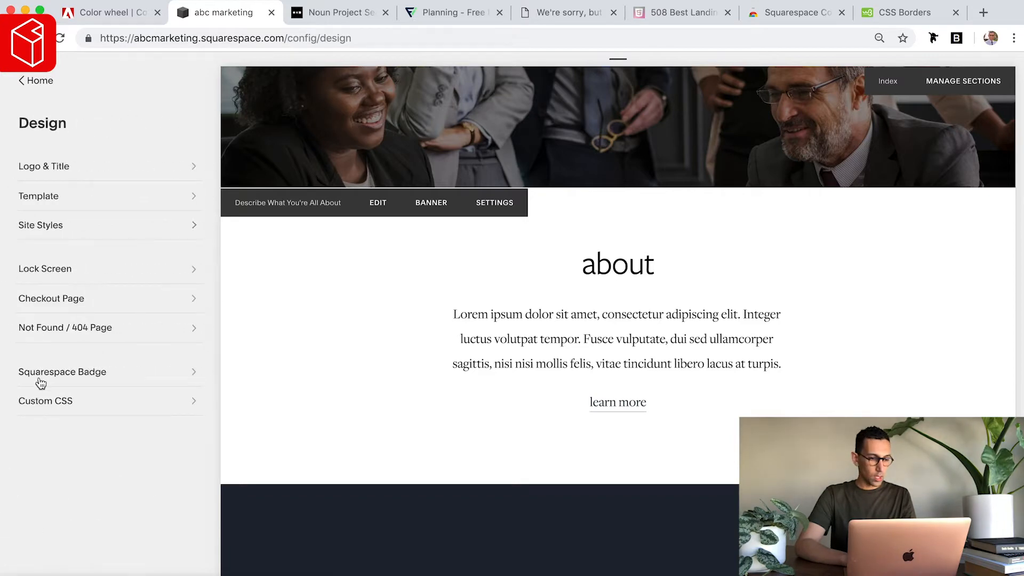
{"action": "left_click", "coordinate": [45, 401]}
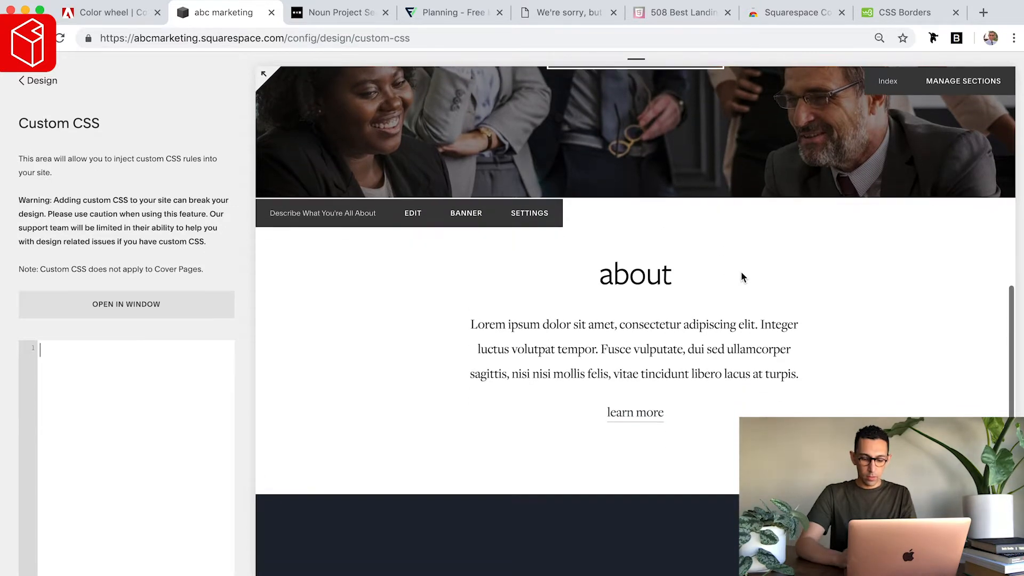
Add the comment '//home page - about section' and start a new line.
{"action": "type", "text": "//h"}
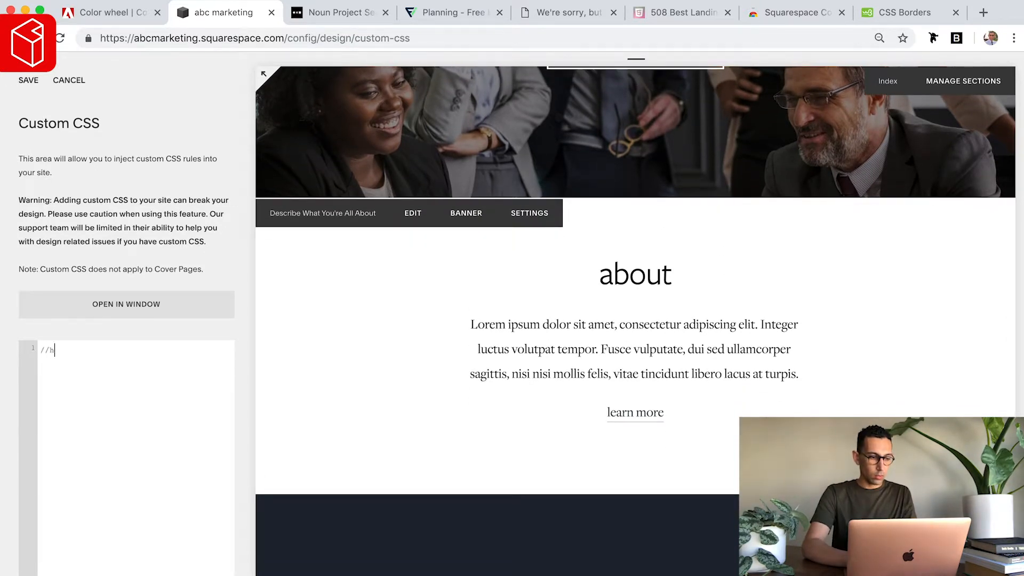
{"action": "type", "text": "ome page - a"}
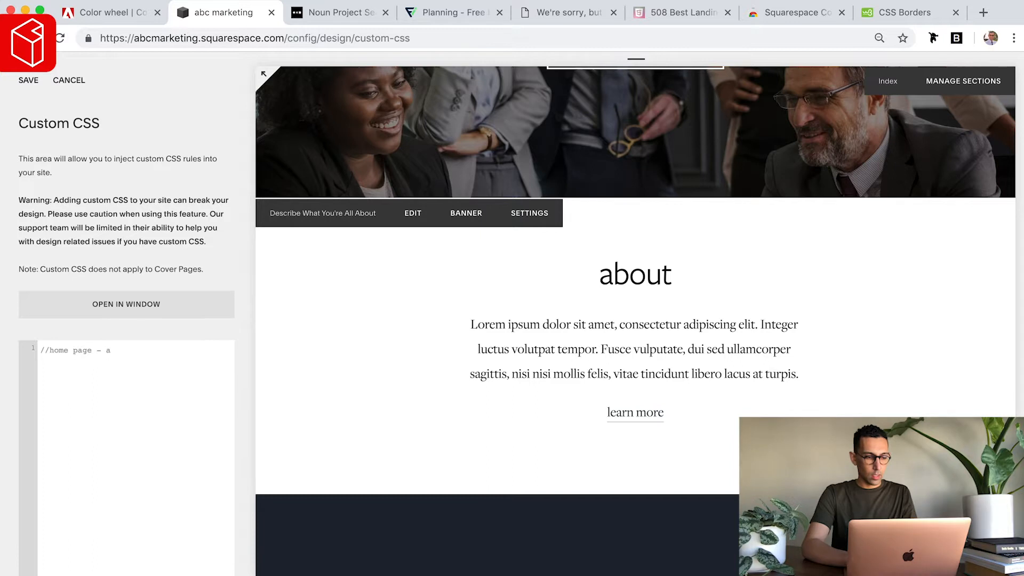
{"action": "type", "text": "bout section"}
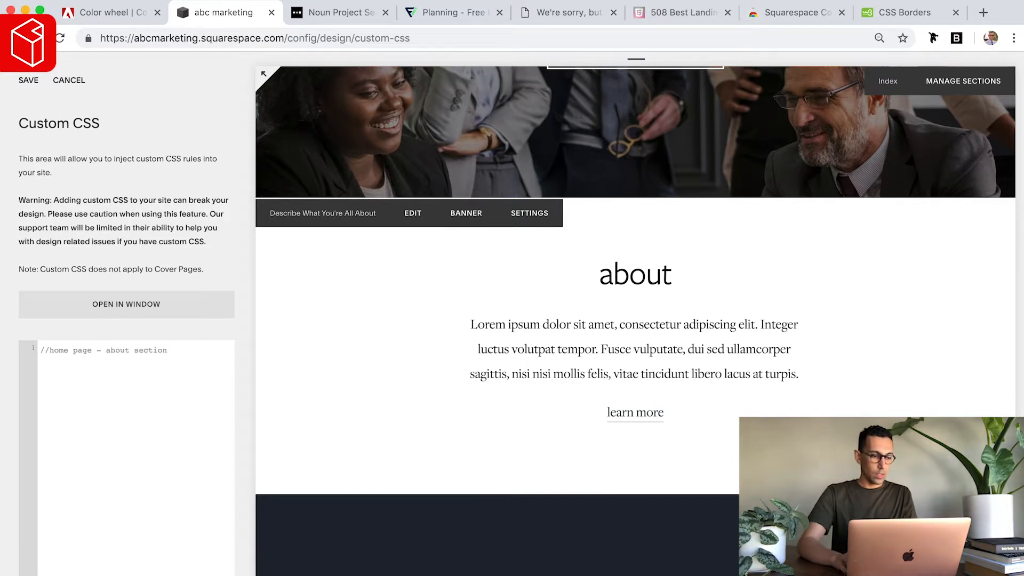
{"action": "key", "text": "Return"}
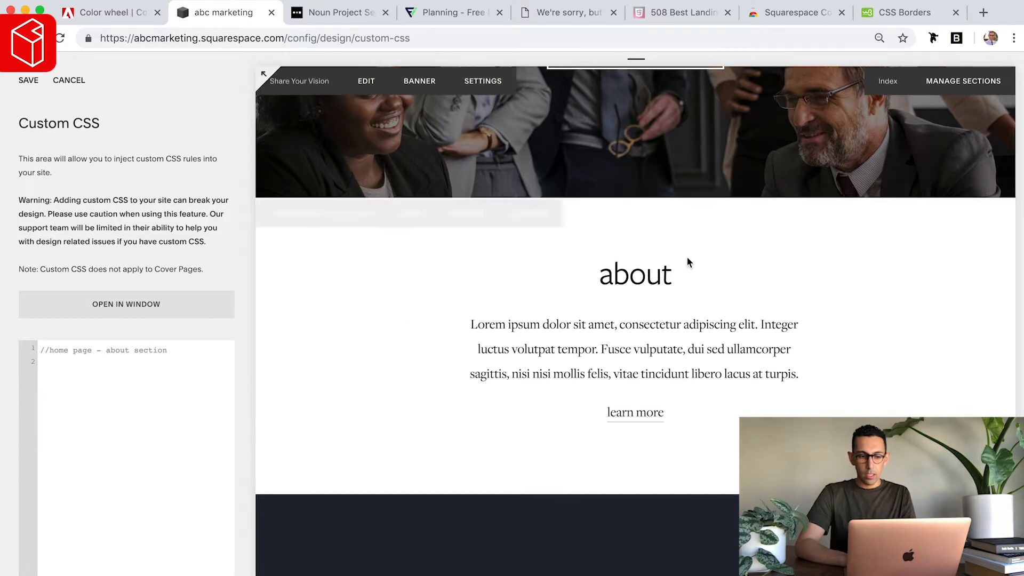
Show Block Identifier labels and scroll to the about text block's ID ending 11074.
{"action": "scroll", "scroll_direction": "up", "scroll_amount": 3}
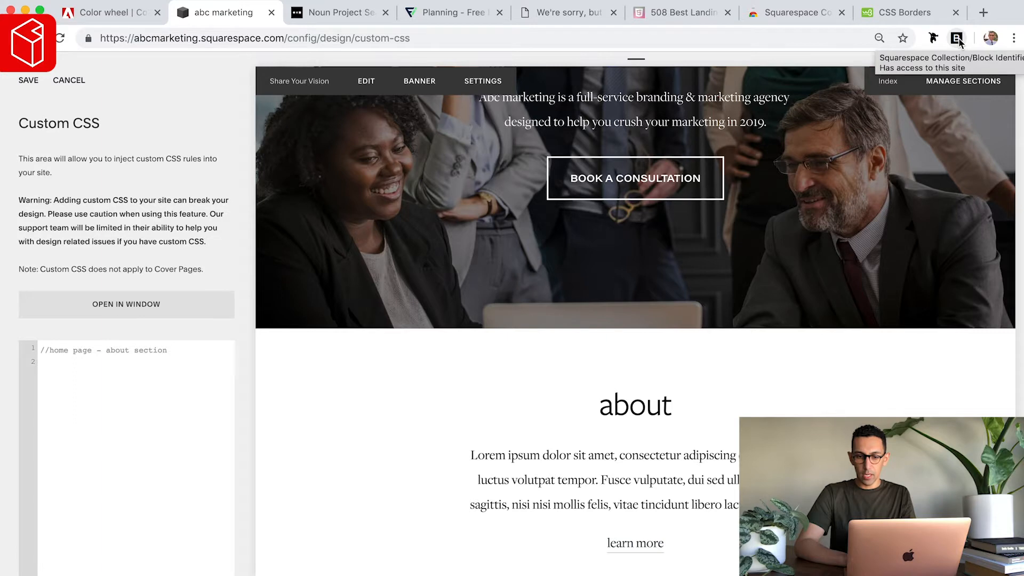
{"action": "left_click", "coordinate": [957, 38]}
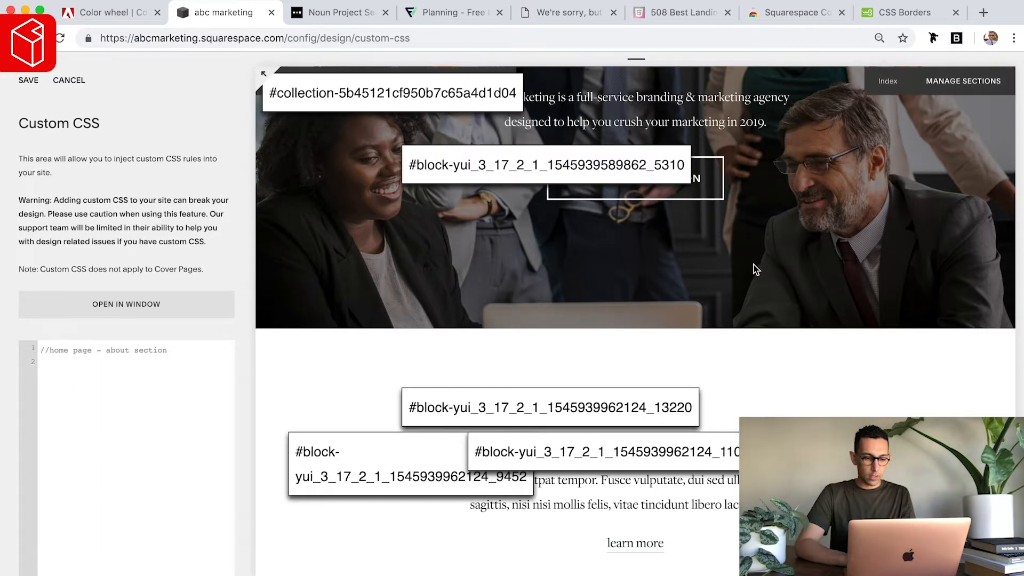
{"action": "scroll", "scroll_direction": "up", "scroll_amount": 3}
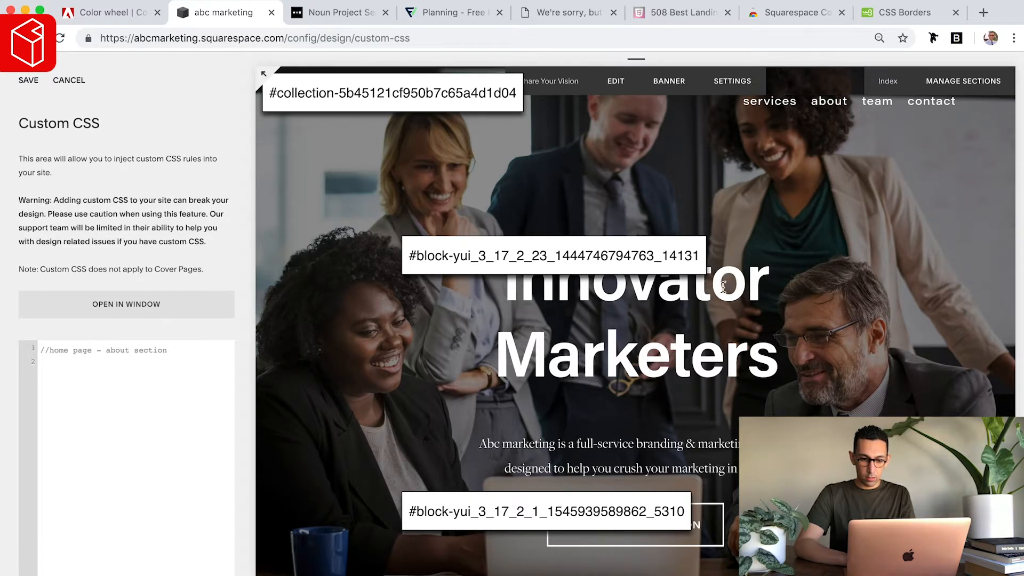
{"action": "mouse_move", "coordinate": [491, 267]}
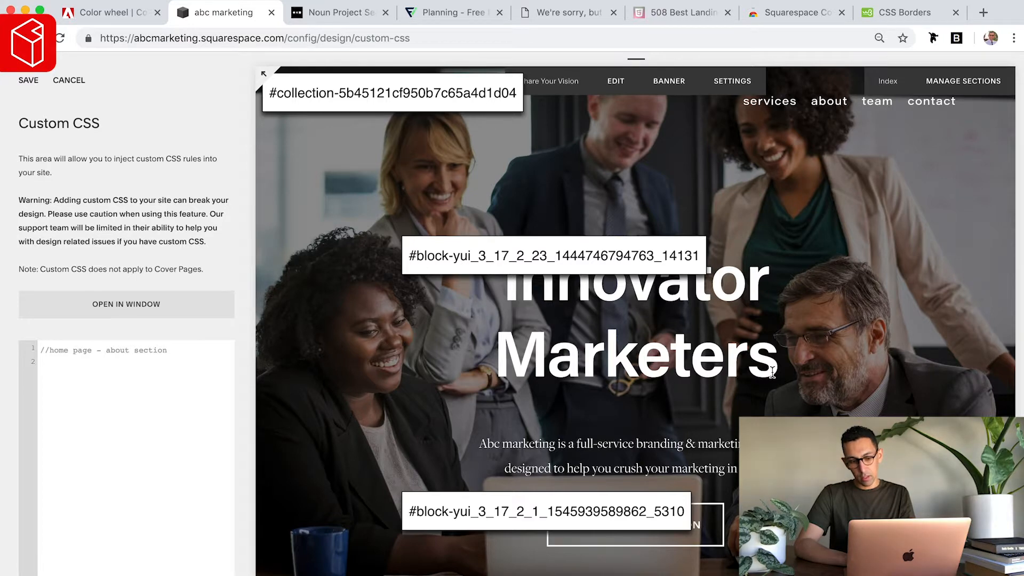
{"action": "mouse_move", "coordinate": [436, 278]}
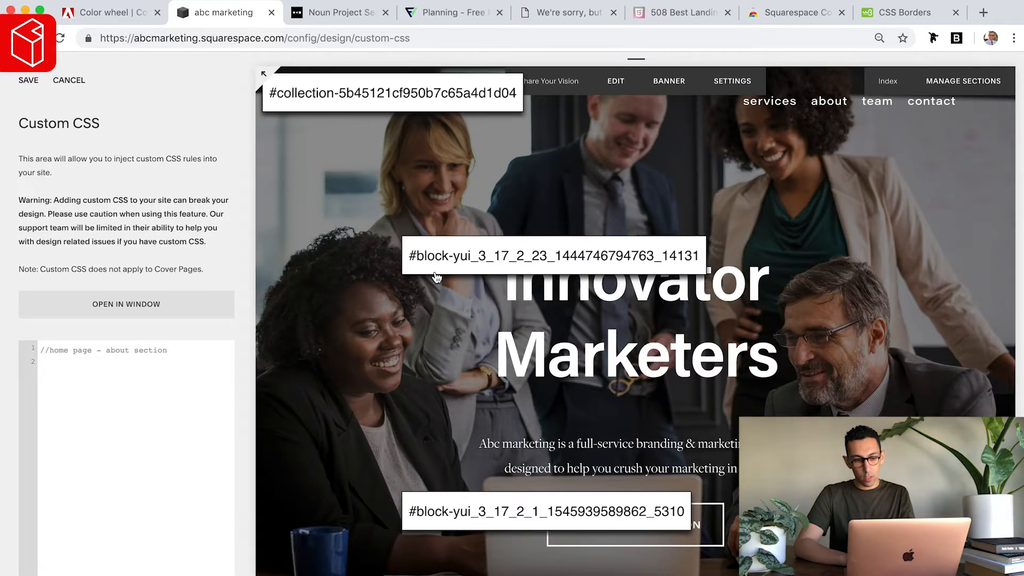
{"action": "scroll", "scroll_direction": "down", "scroll_amount": 3}
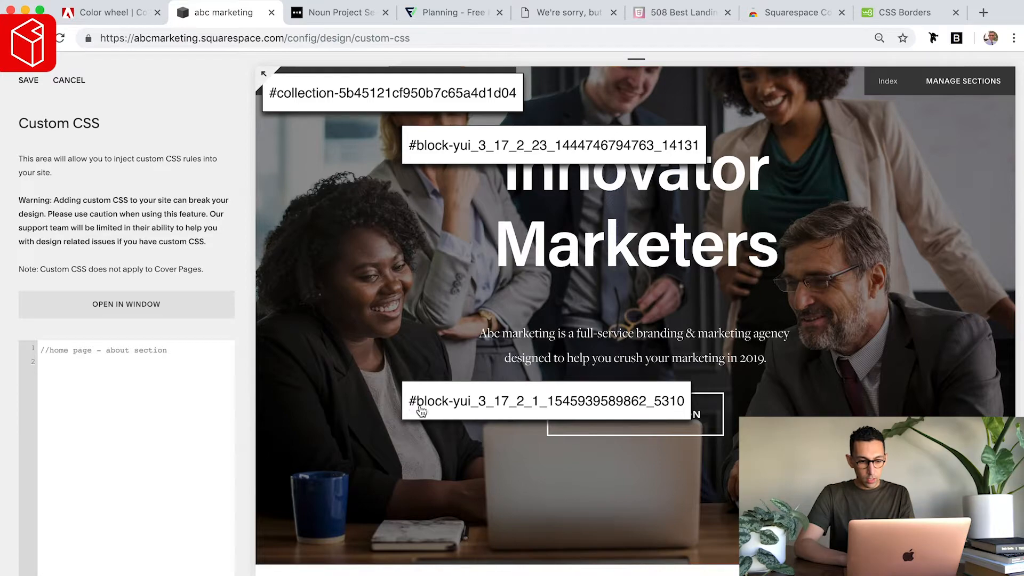
{"action": "mouse_move", "coordinate": [490, 405]}
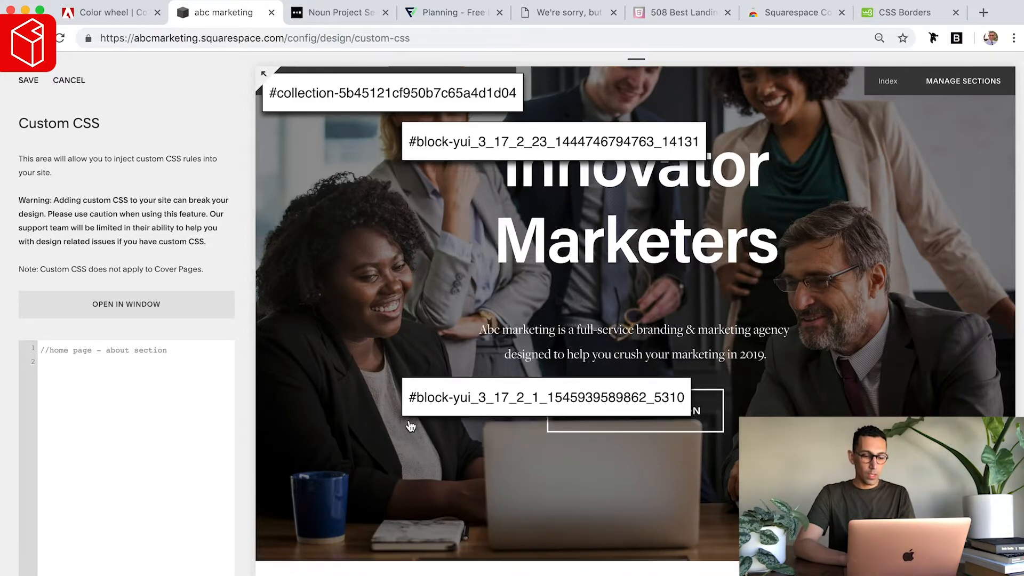
{"action": "scroll", "scroll_direction": "down", "scroll_amount": 3}
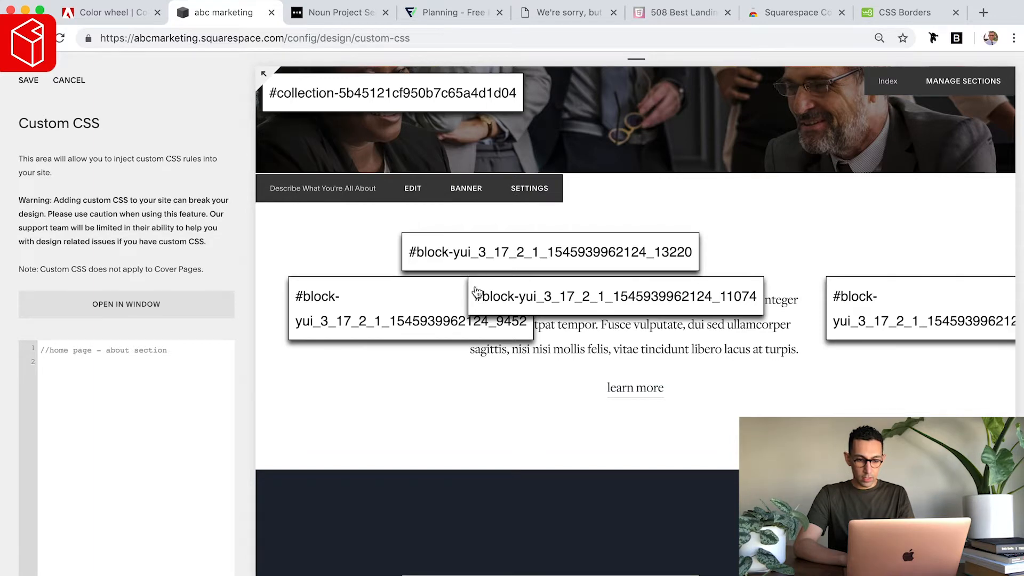
{"action": "mouse_move", "coordinate": [482, 287]}
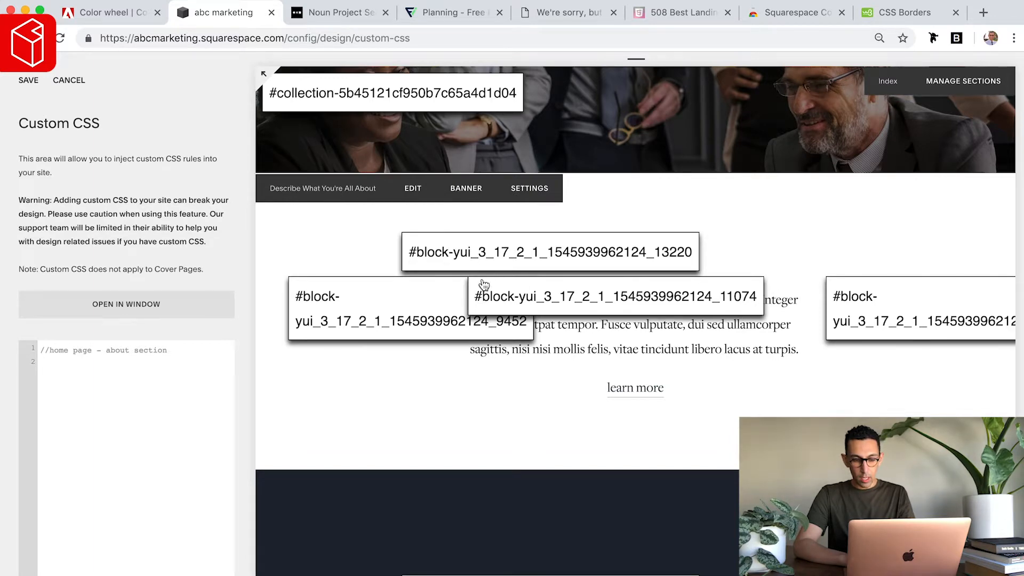
{"action": "mouse_move", "coordinate": [469, 287]}
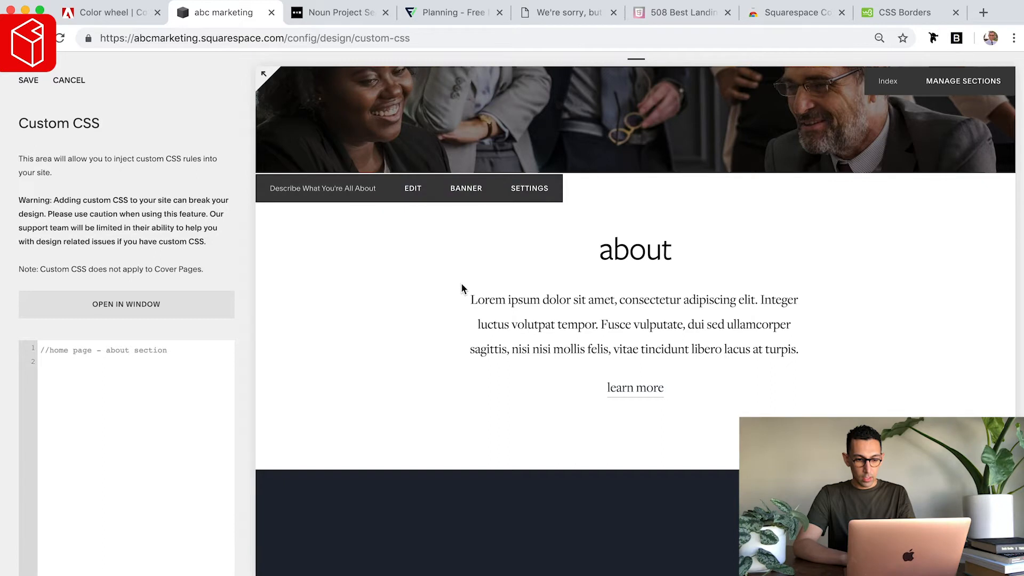
{"action": "mouse_move", "coordinate": [421, 293]}
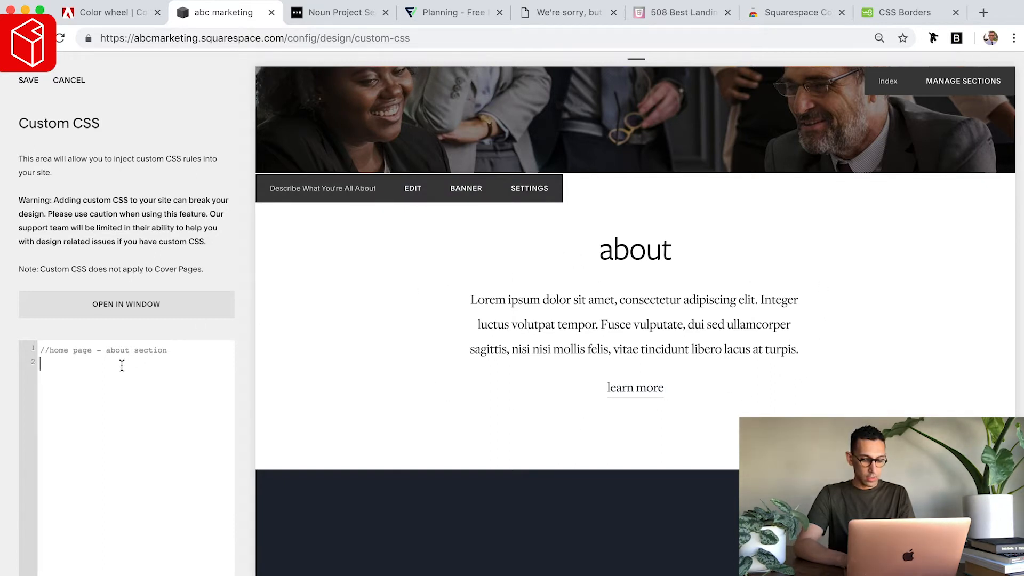
{"action": "type", "text": "#block-yui_3_17_2_1_1545939962124_11074"}
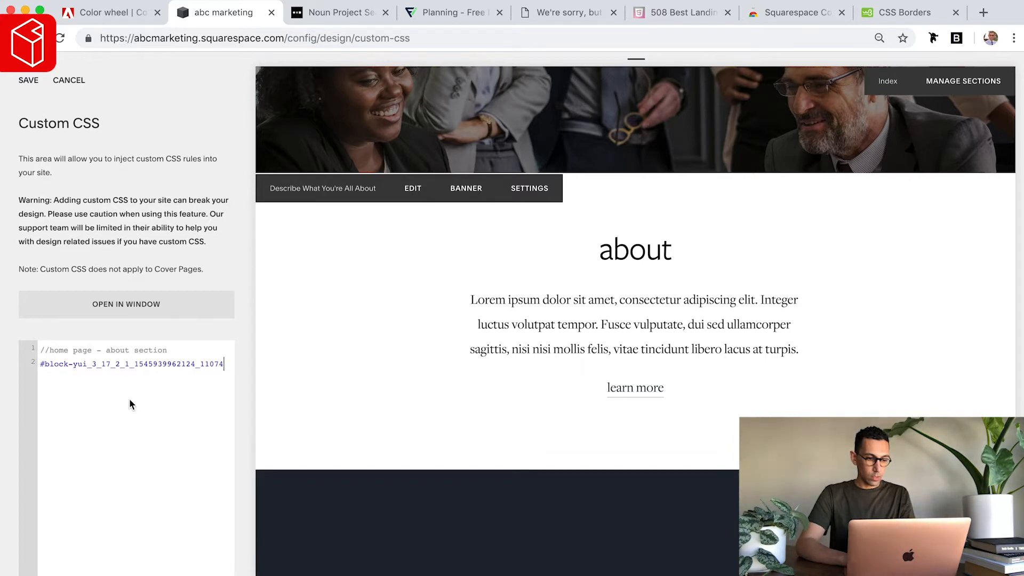
{"action": "left_click", "coordinate": [126, 303]}
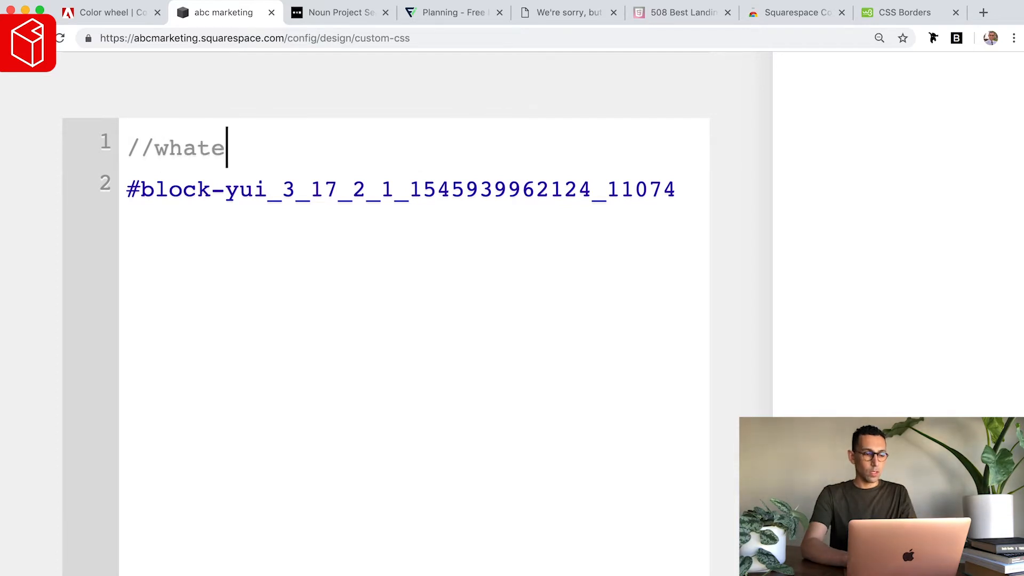
{"action": "type", "text": "ver you want"}
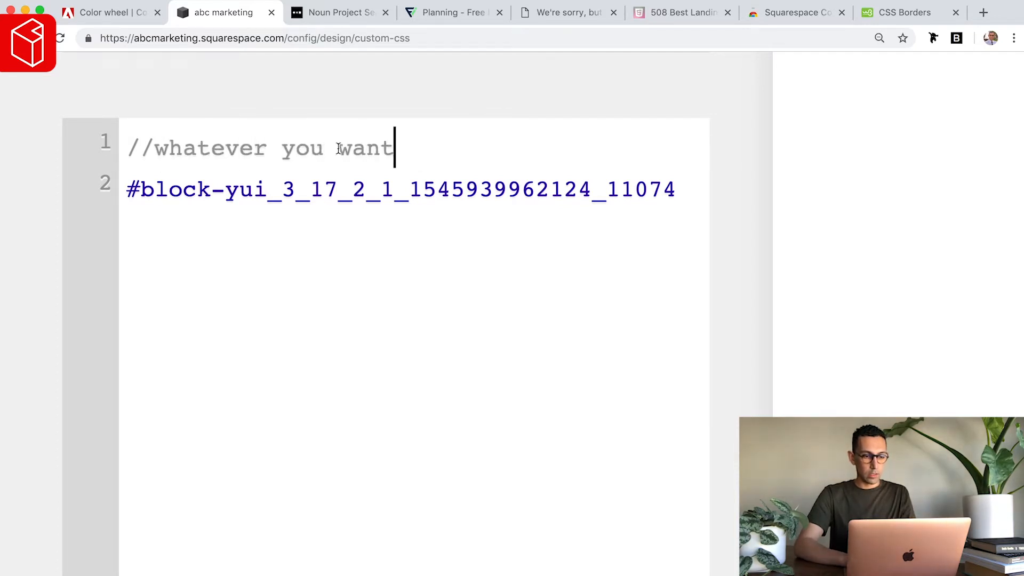
{"action": "mouse_move", "coordinate": [686, 189]}
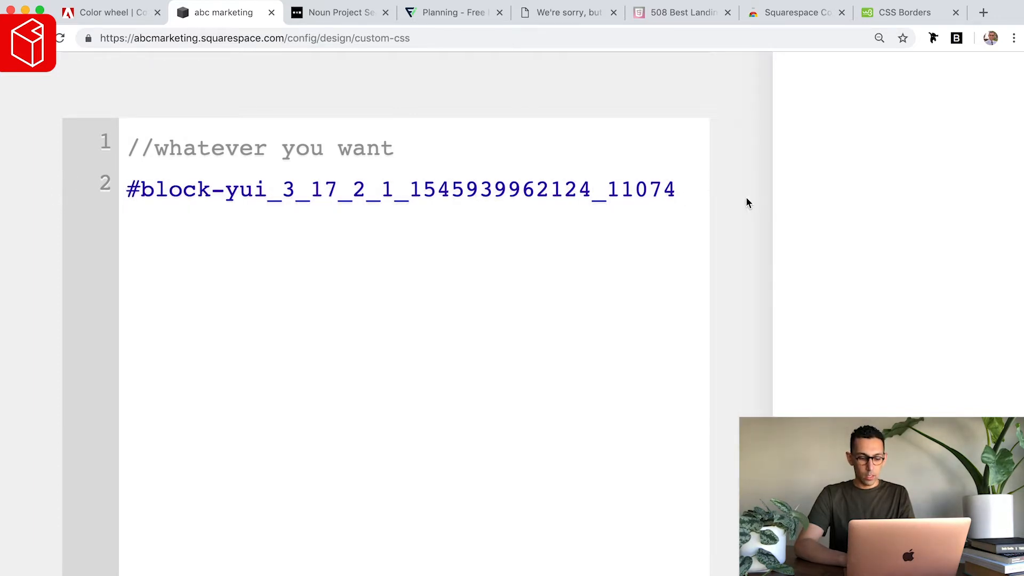
Add braces under the block ID containing border-style: solid;.
{"action": "key", "text": "Return"}
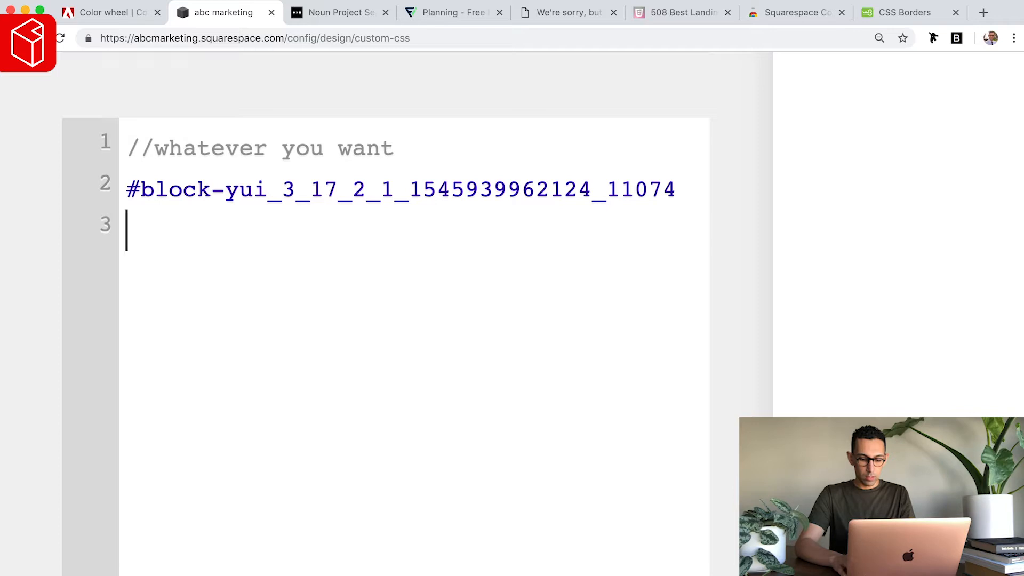
{"action": "type", "text": "{}"}
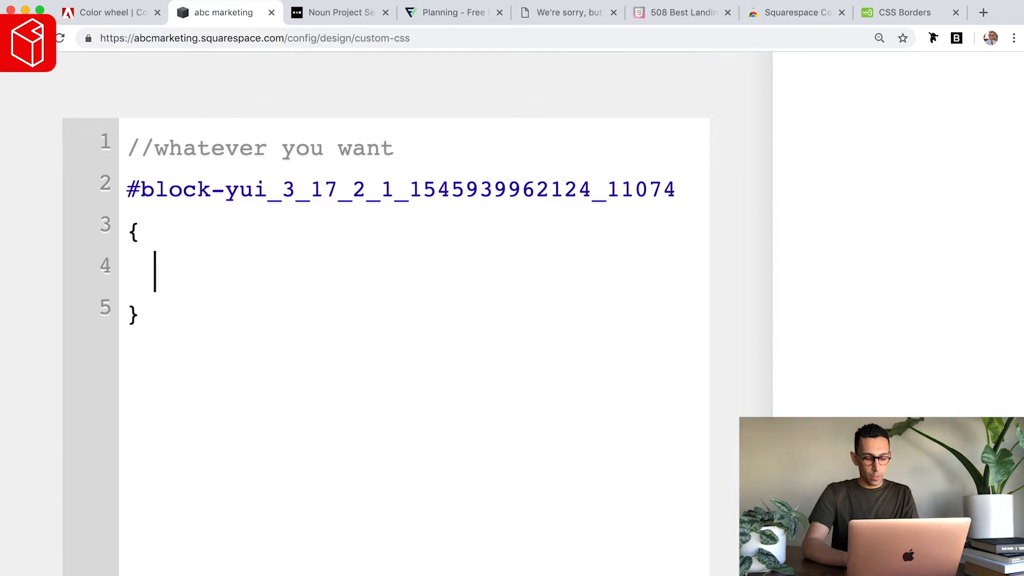
{"action": "type", "text": "border-style"}
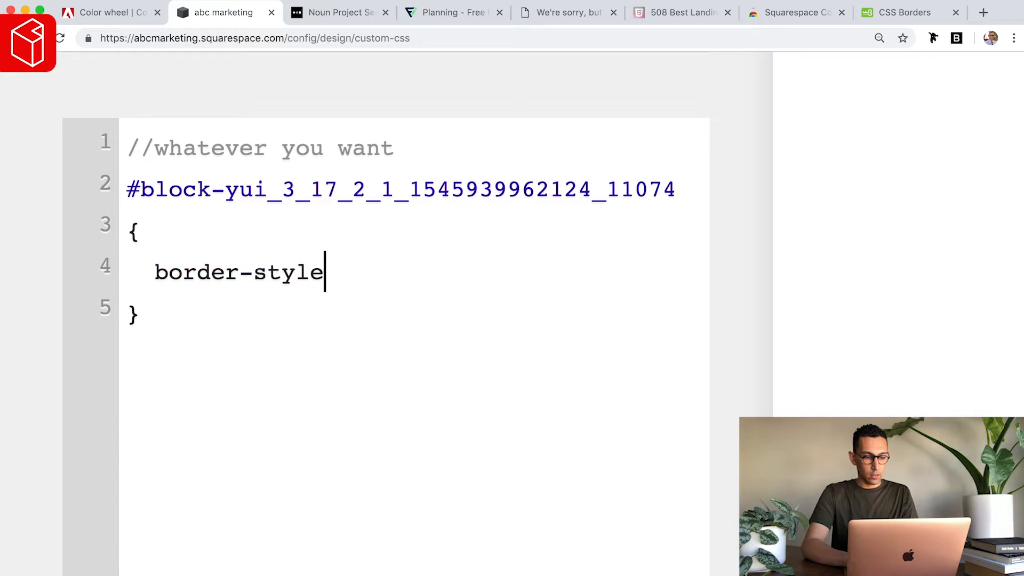
{"action": "type", "text": ": solid"}
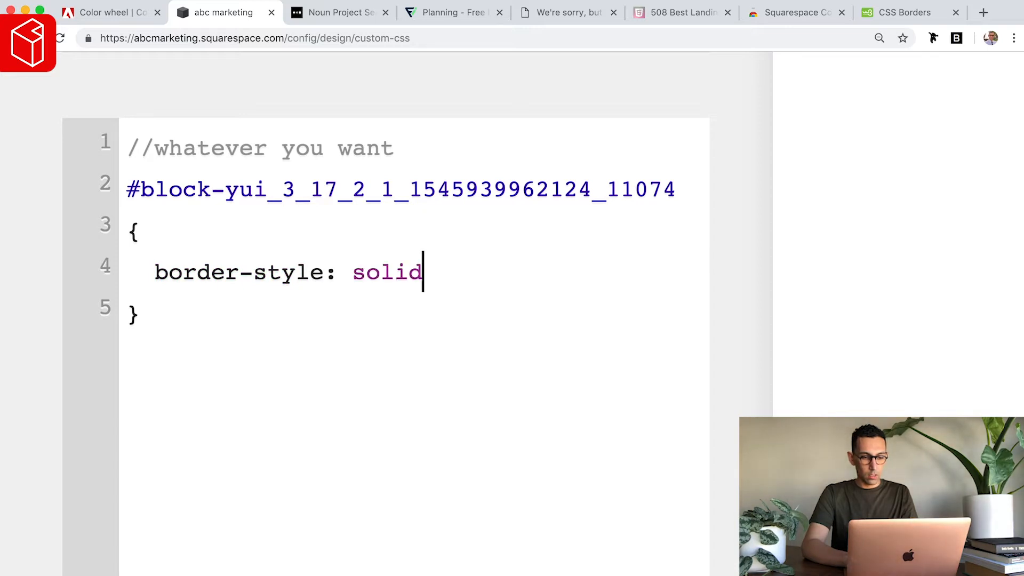
{"action": "type", "text": ";"}
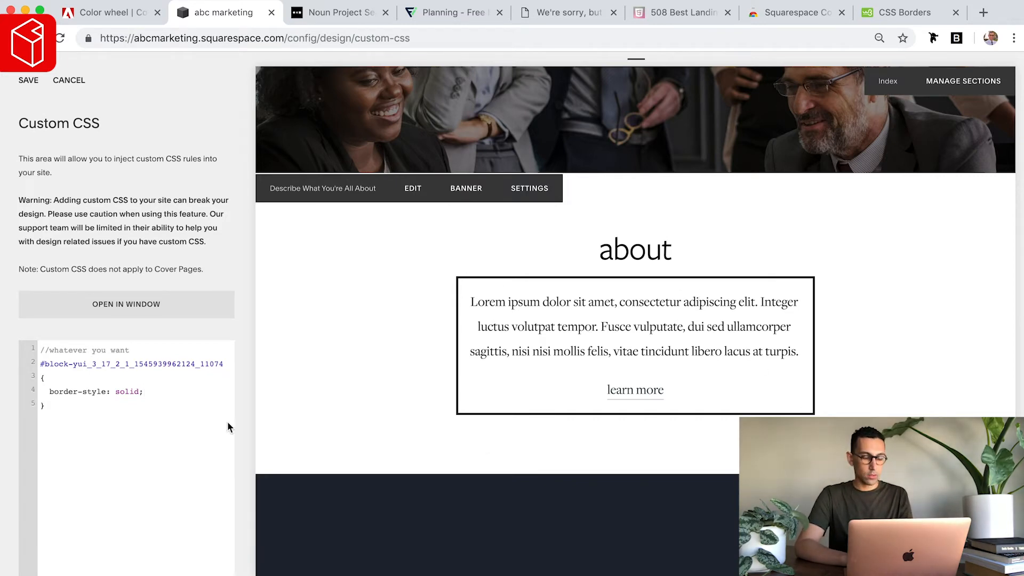
{"action": "mouse_move", "coordinate": [126, 359]}
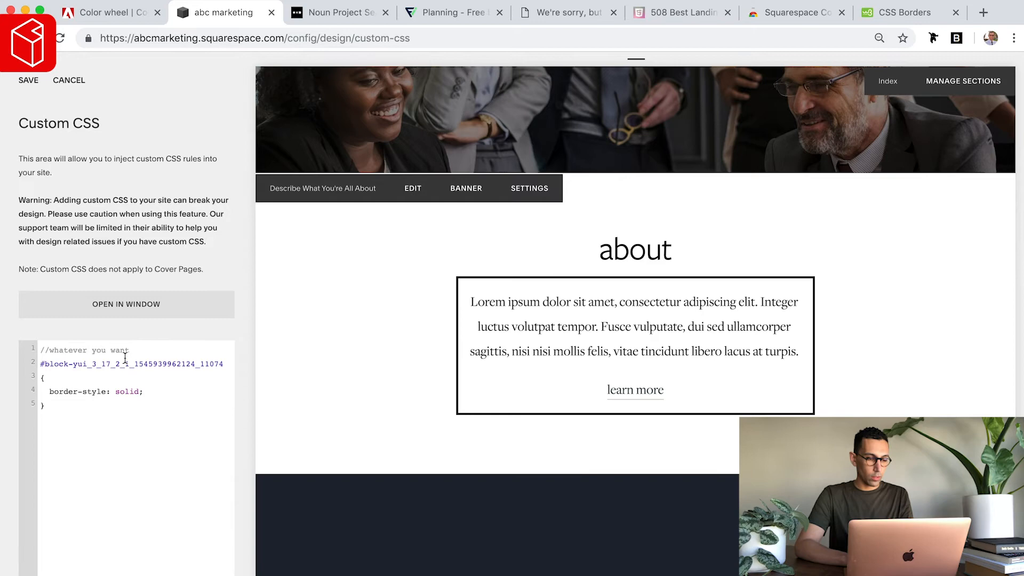
{"action": "mouse_move", "coordinate": [823, 204]}
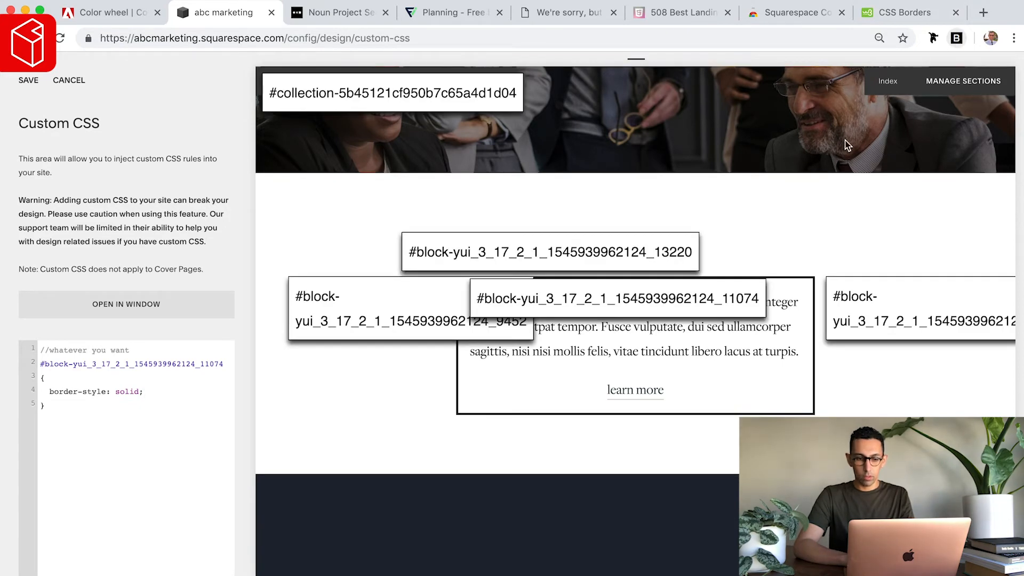
{"action": "mouse_move", "coordinate": [948, 44]}
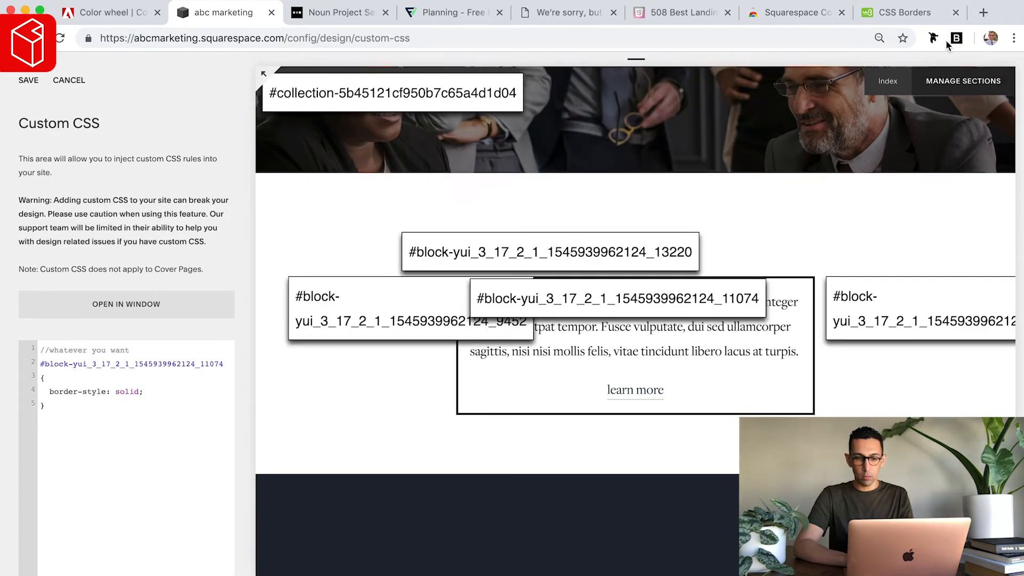
Inspect the about text block and select its div showing the border-style: solid rule.
{"action": "right_click", "coordinate": [653, 327]}
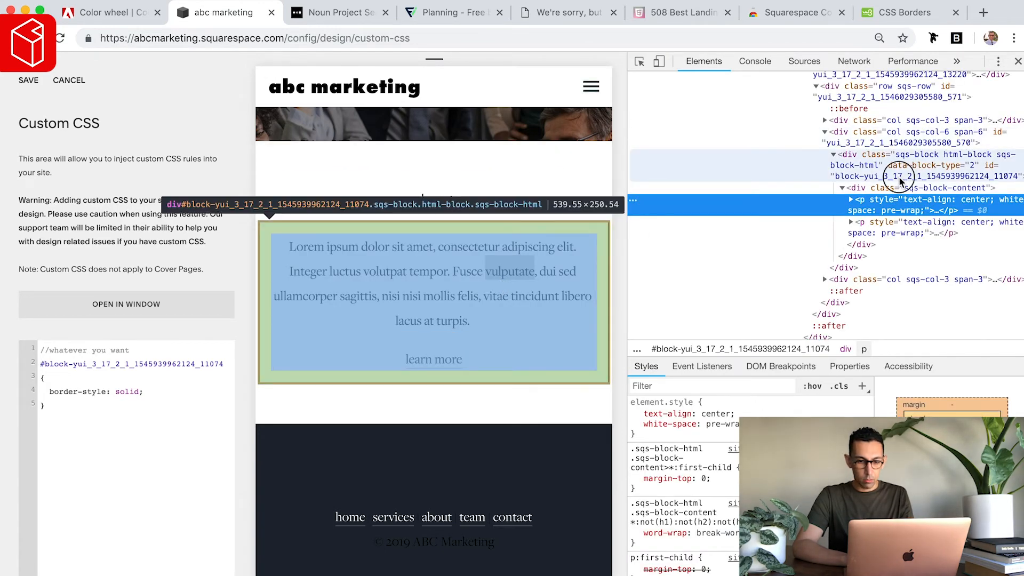
{"action": "left_click", "coordinate": [902, 165]}
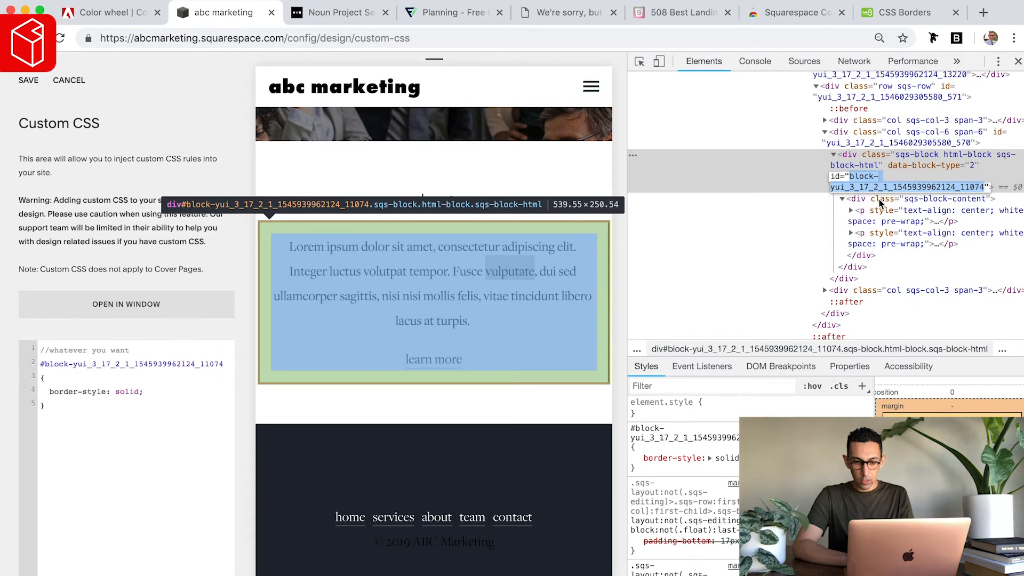